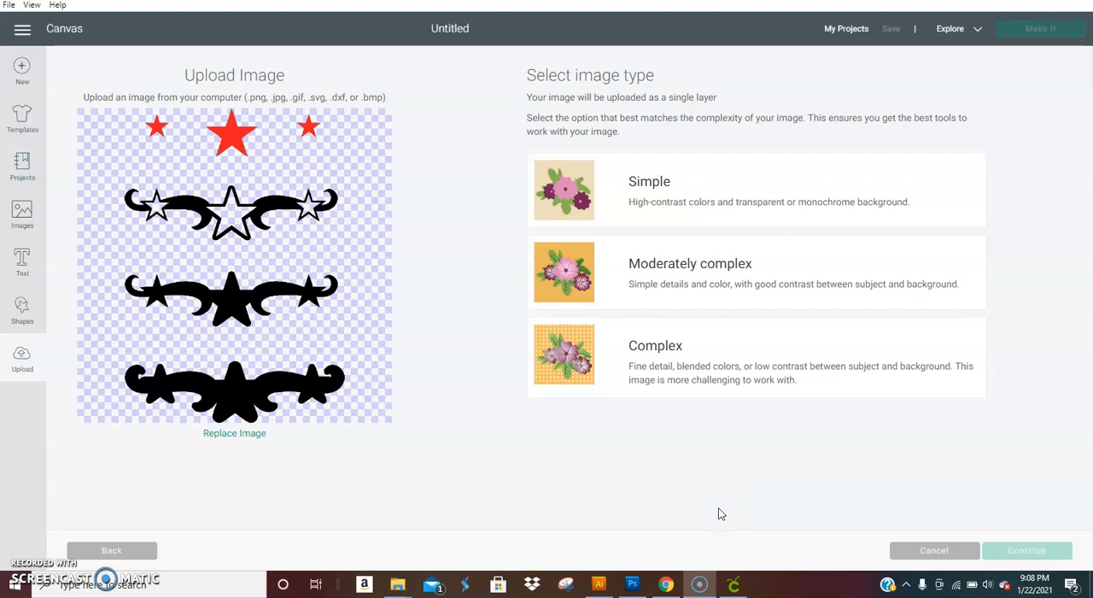
mouse_move(810, 439)
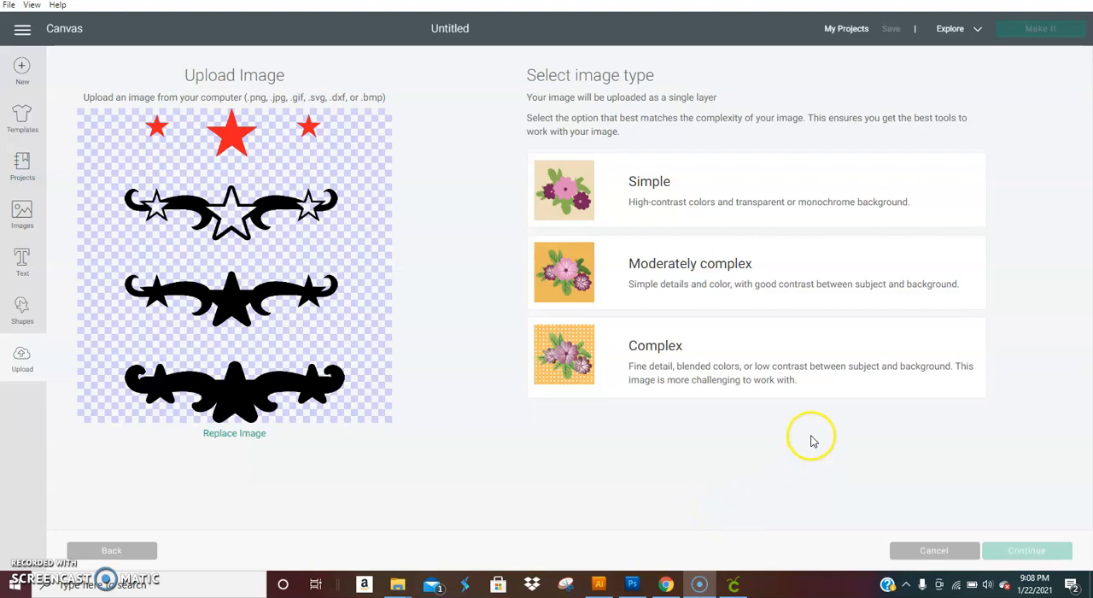
mouse_move(815, 403)
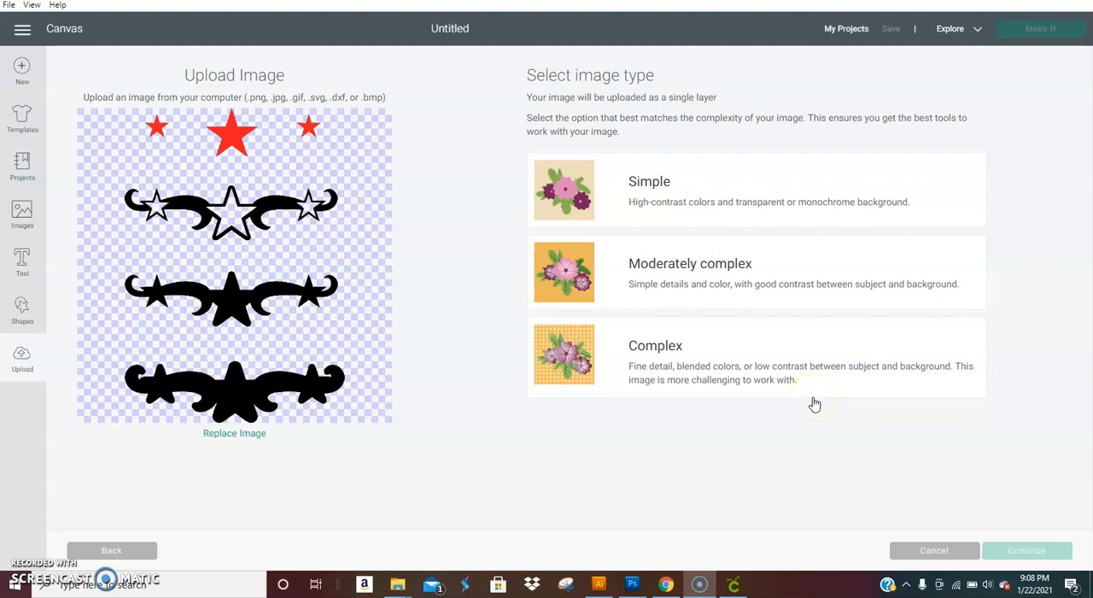
mouse_move(333, 183)
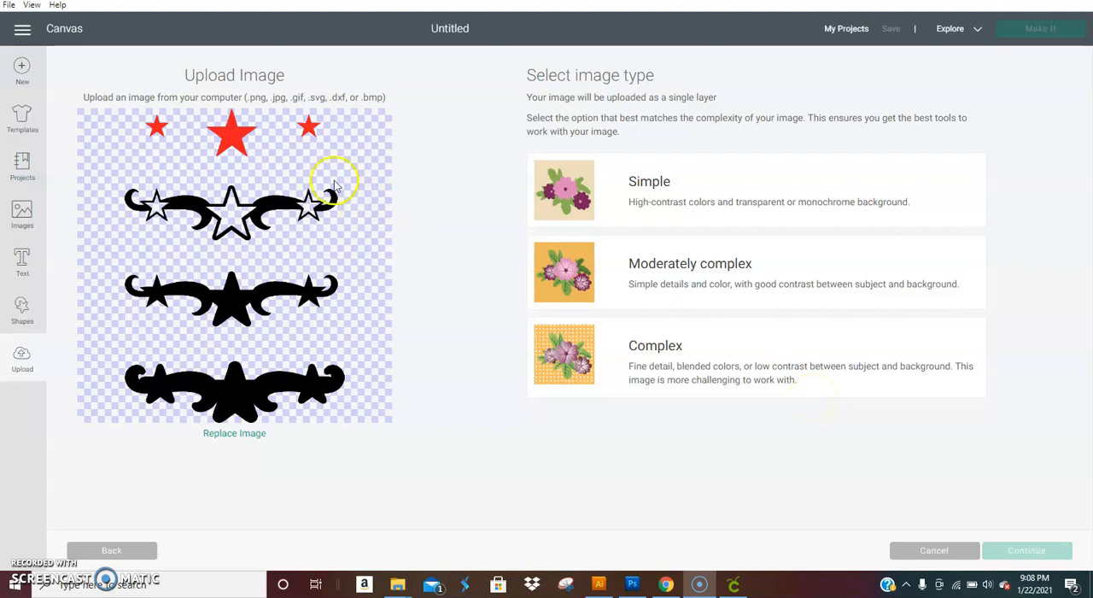
mouse_move(427, 298)
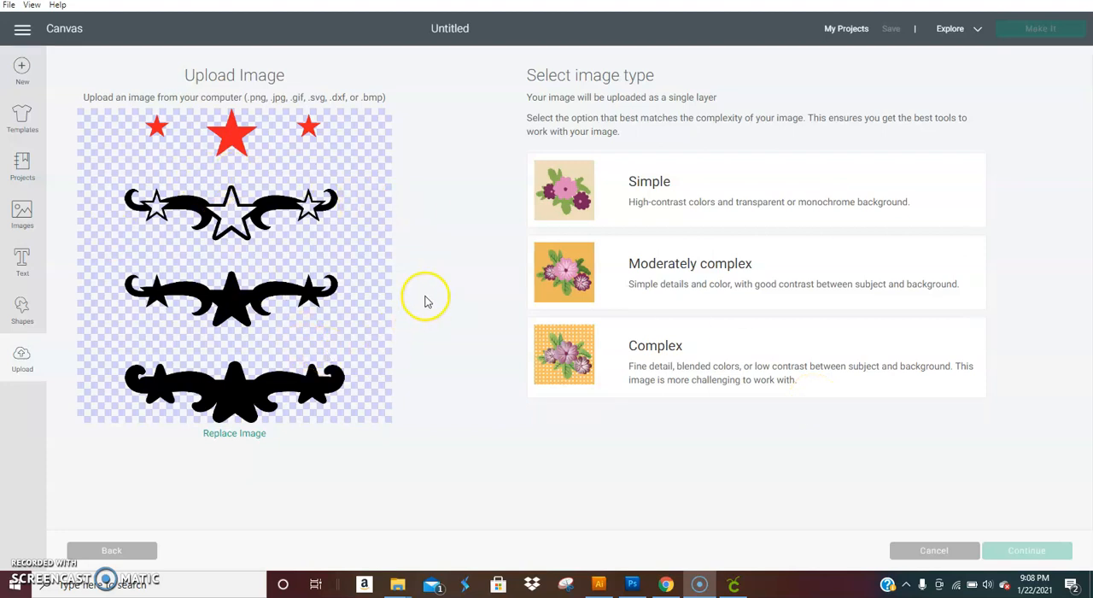
mouse_move(427, 301)
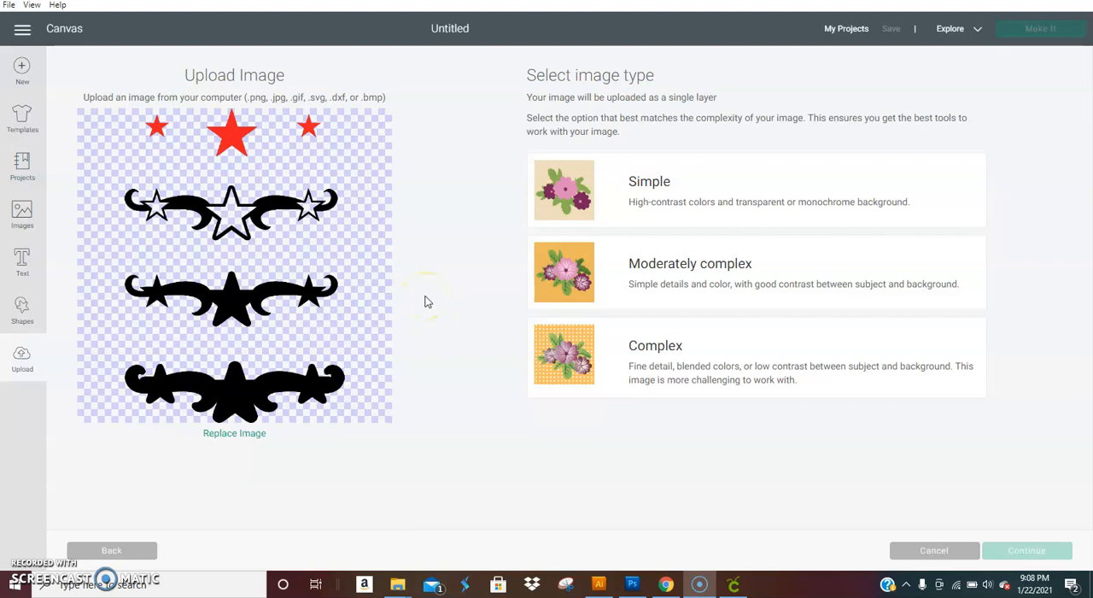
mouse_move(427, 301)
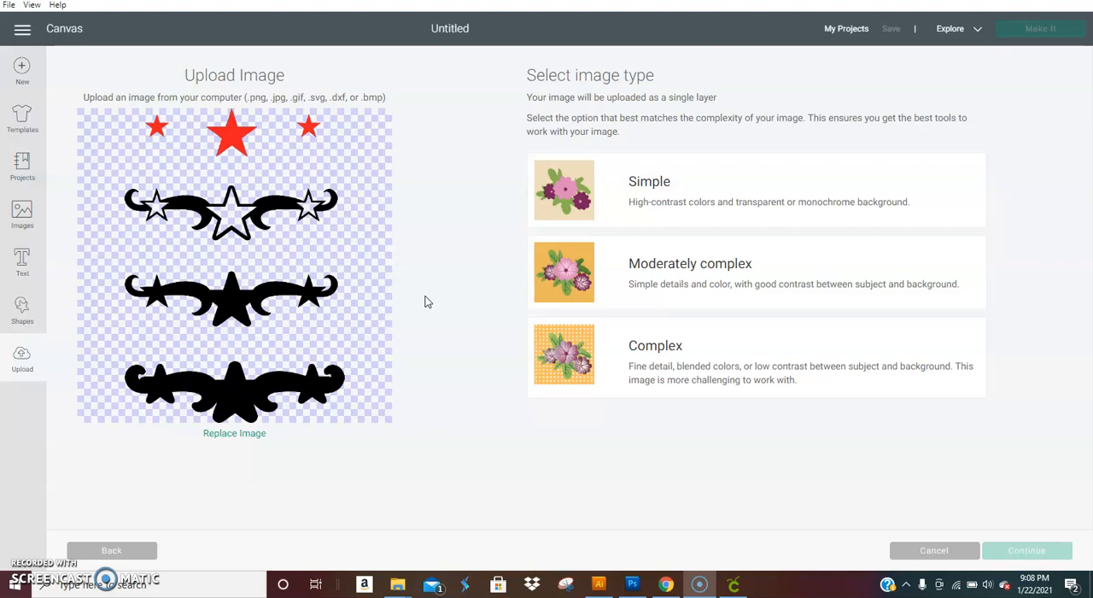
mouse_move(759, 185)
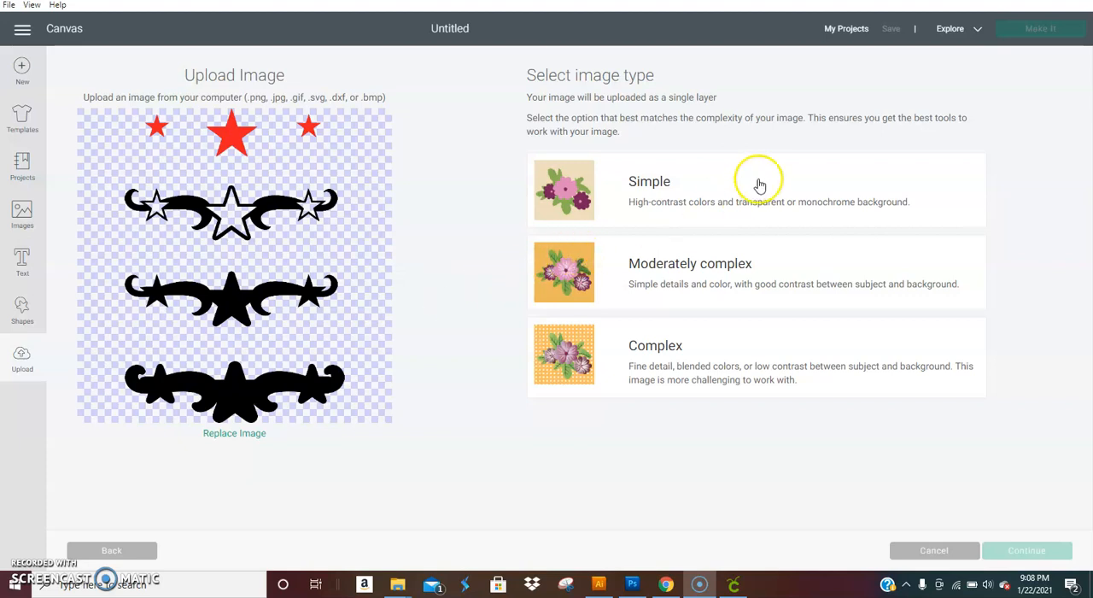
- Mark the upload as a Simple image and skip background erasing to reach naming
click(756, 190)
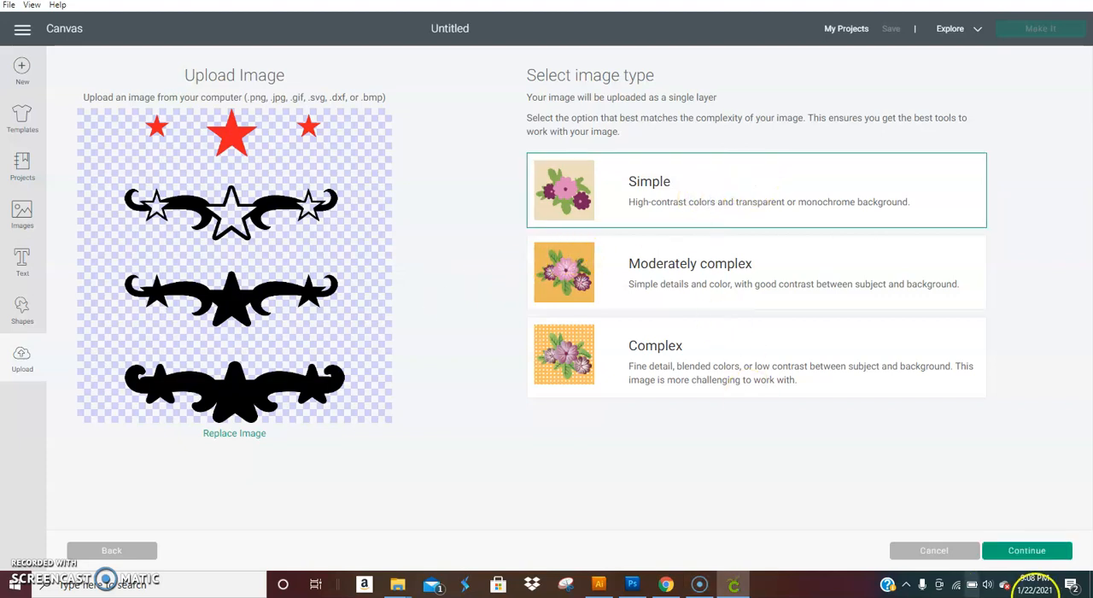
click(1025, 550)
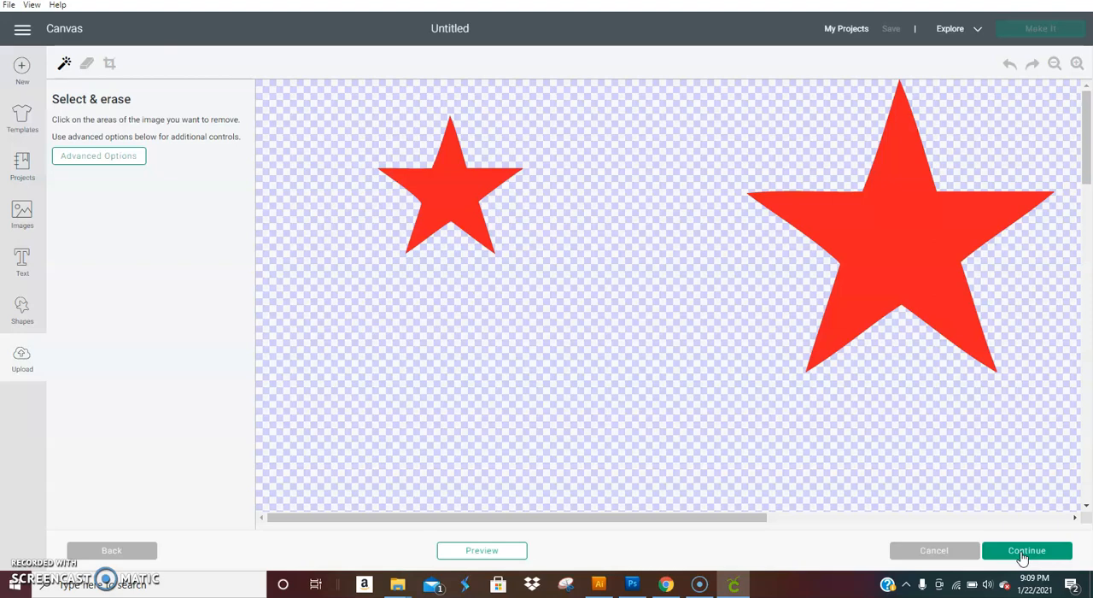
mouse_move(271, 453)
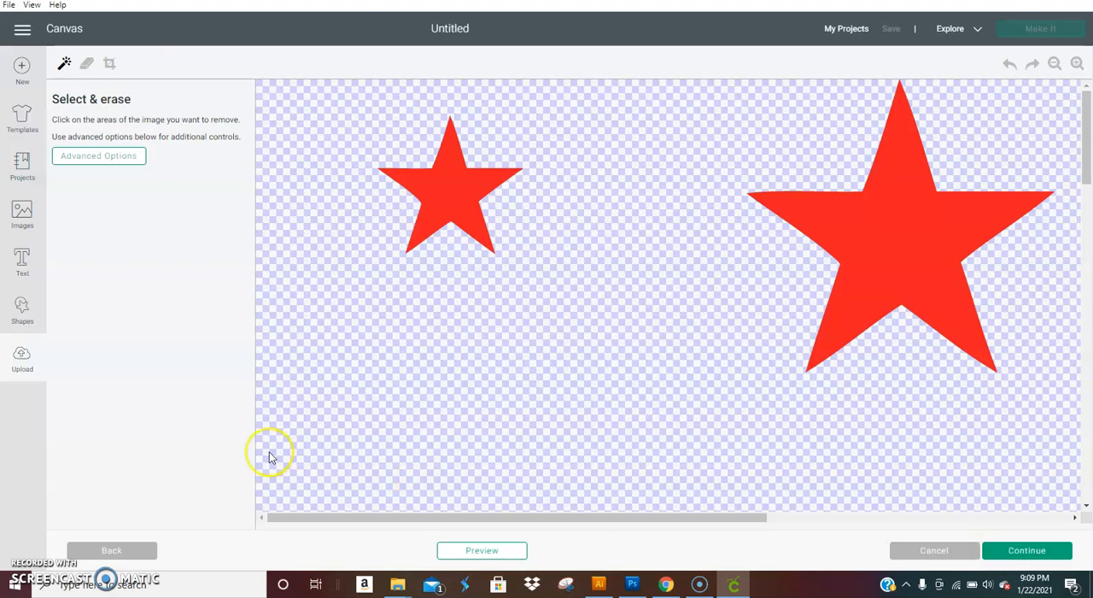
click(1026, 549)
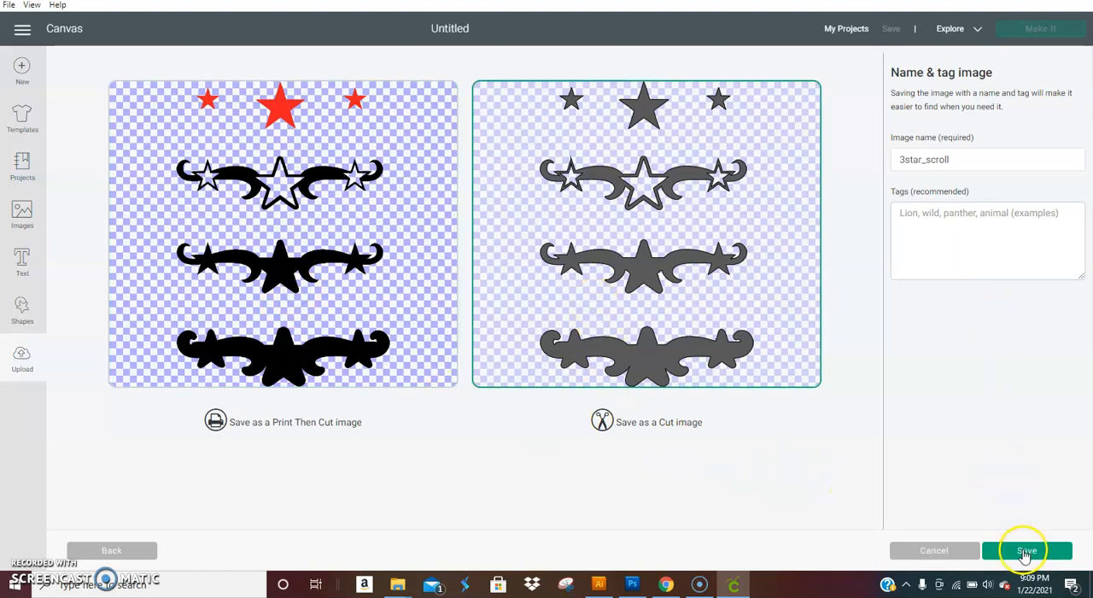
- Save the 3star_scroll upload as a cut image
click(1026, 550)
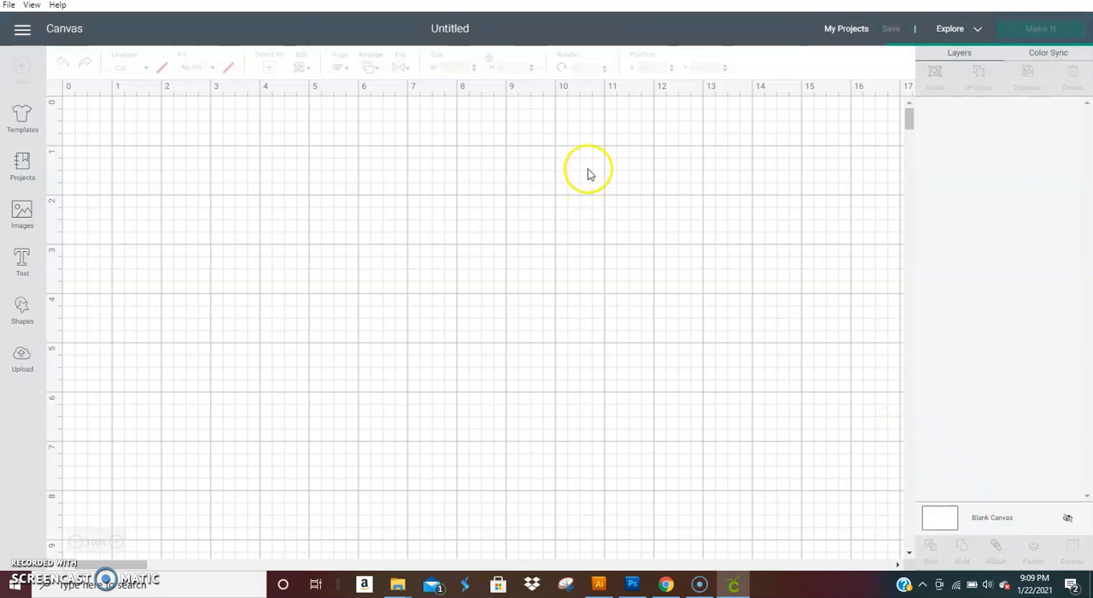
mouse_move(531, 114)
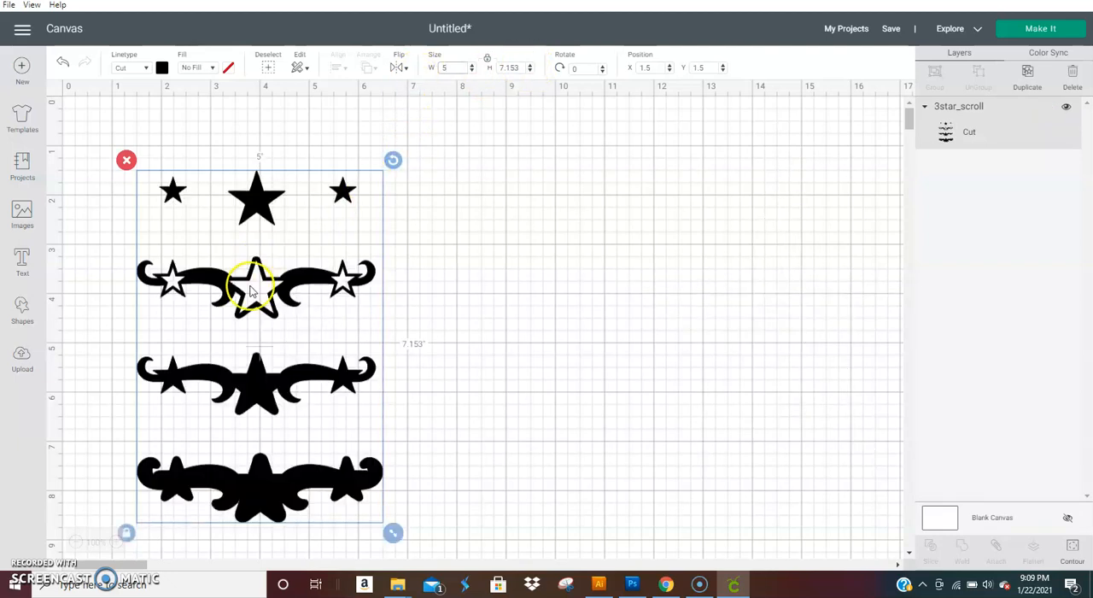
- Centre the emblem, add a square over its top stars, and select both
drag(256, 286, 584, 262)
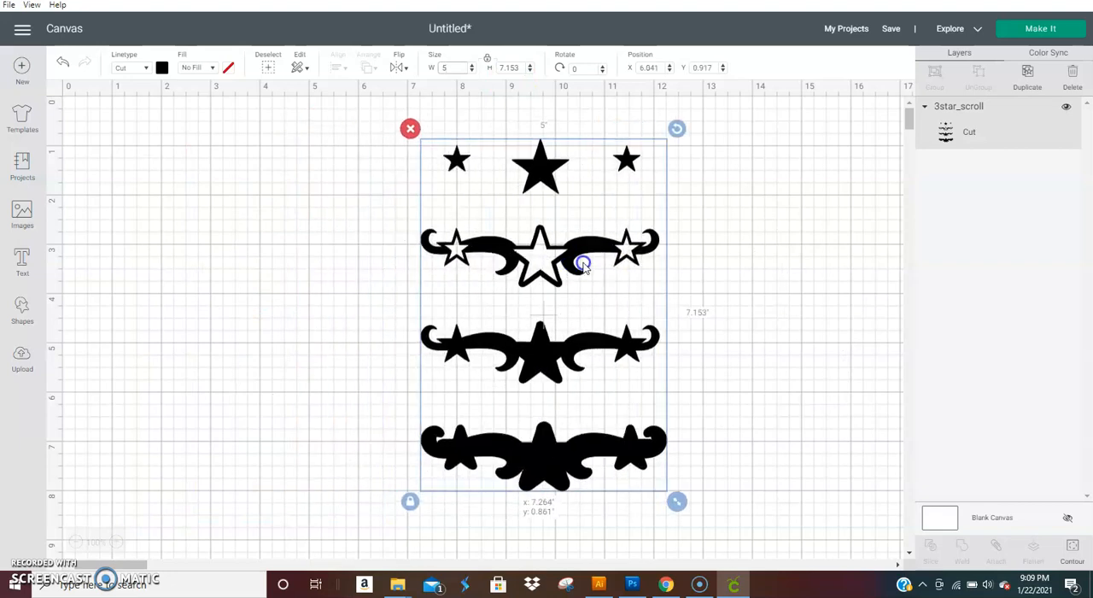
drag(583, 263, 542, 269)
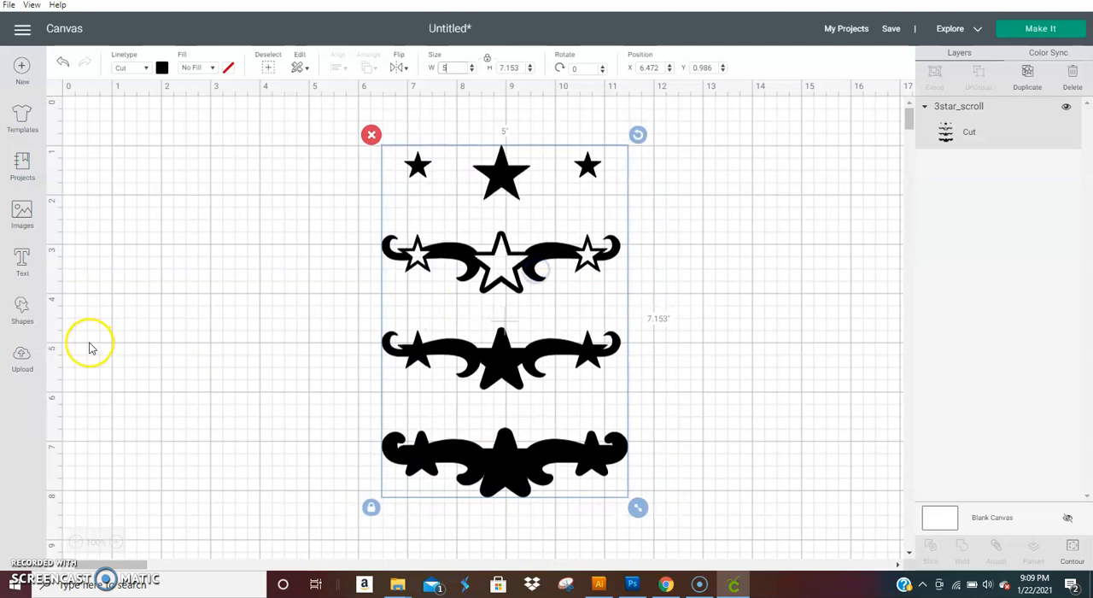
click(21, 309)
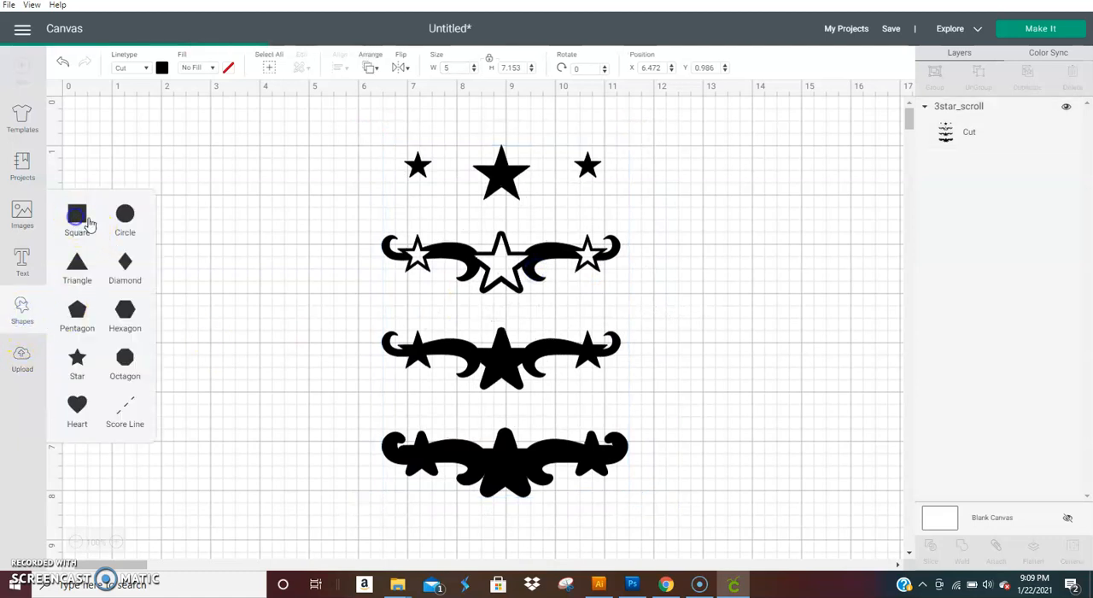
mouse_move(364, 132)
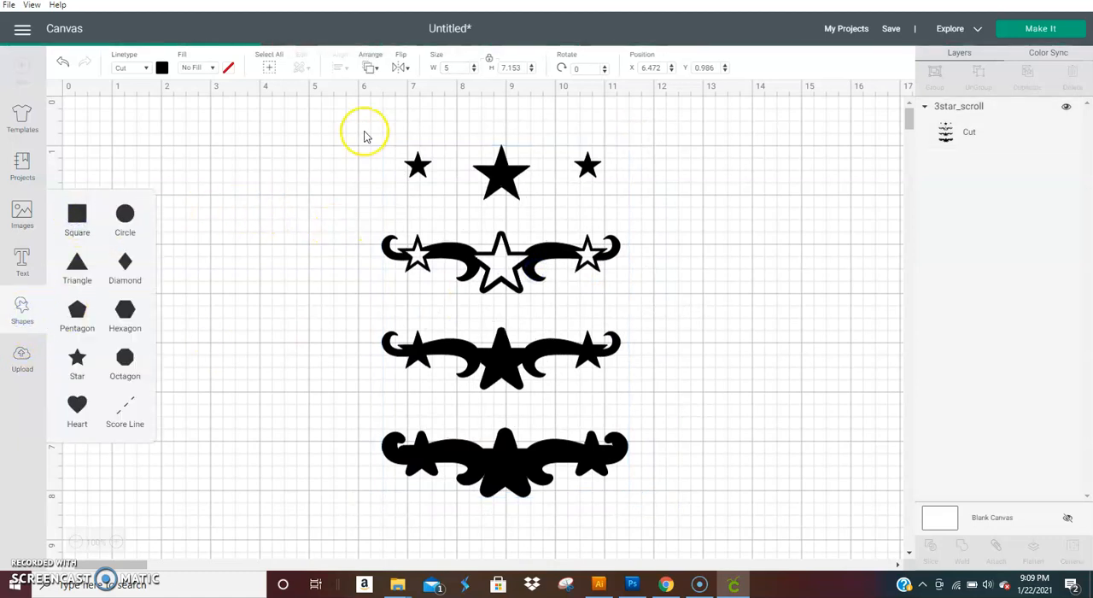
click(77, 219)
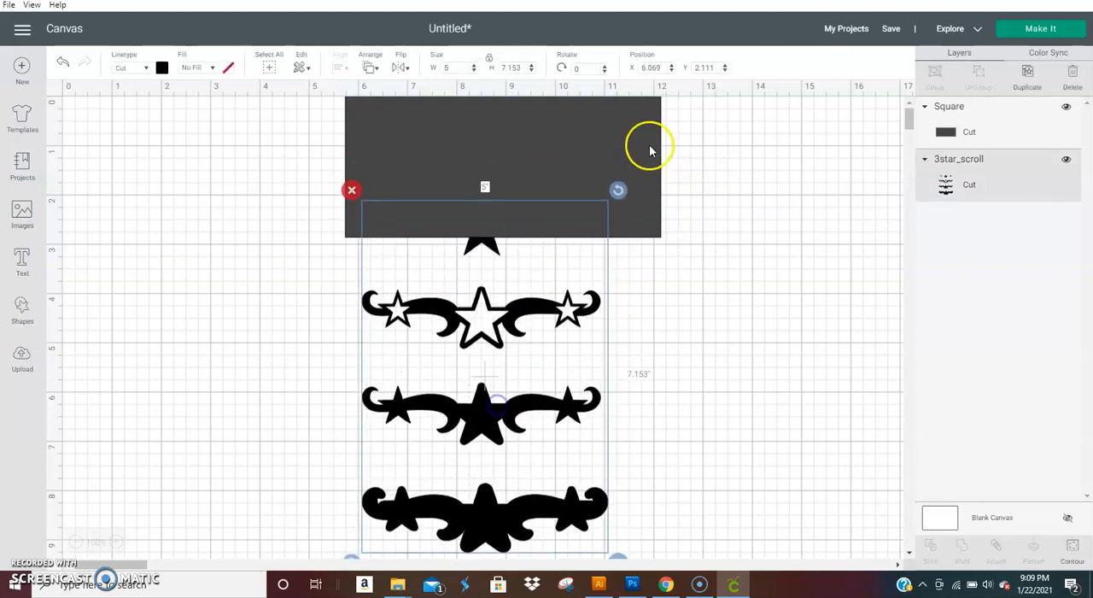
click(758, 194)
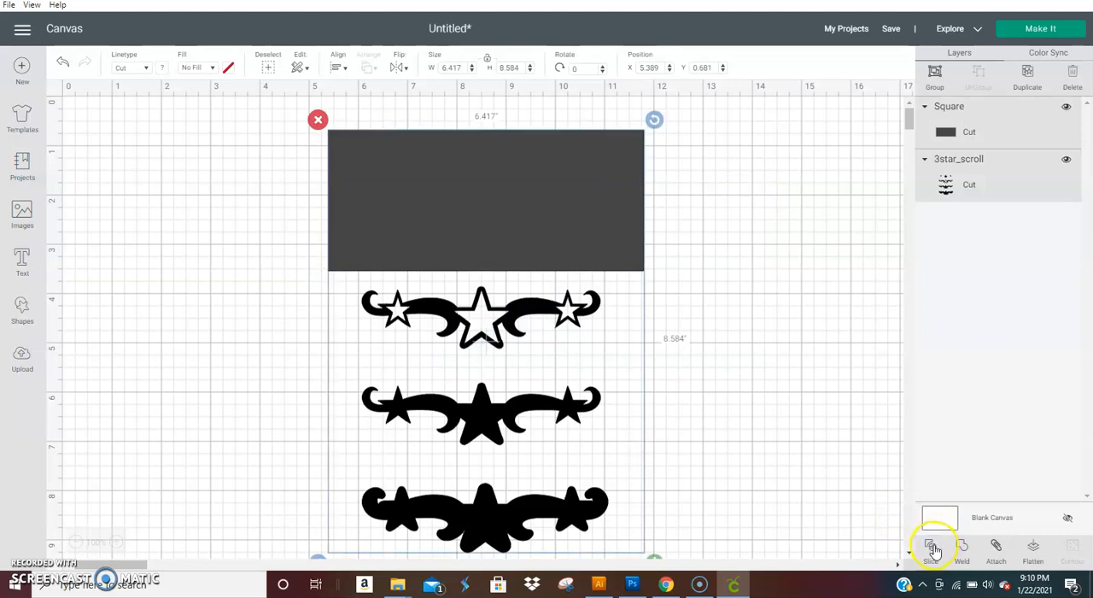
- Slice the stars out, move them top-left, and enlarge the rectangle over the outlined scroll
click(930, 546)
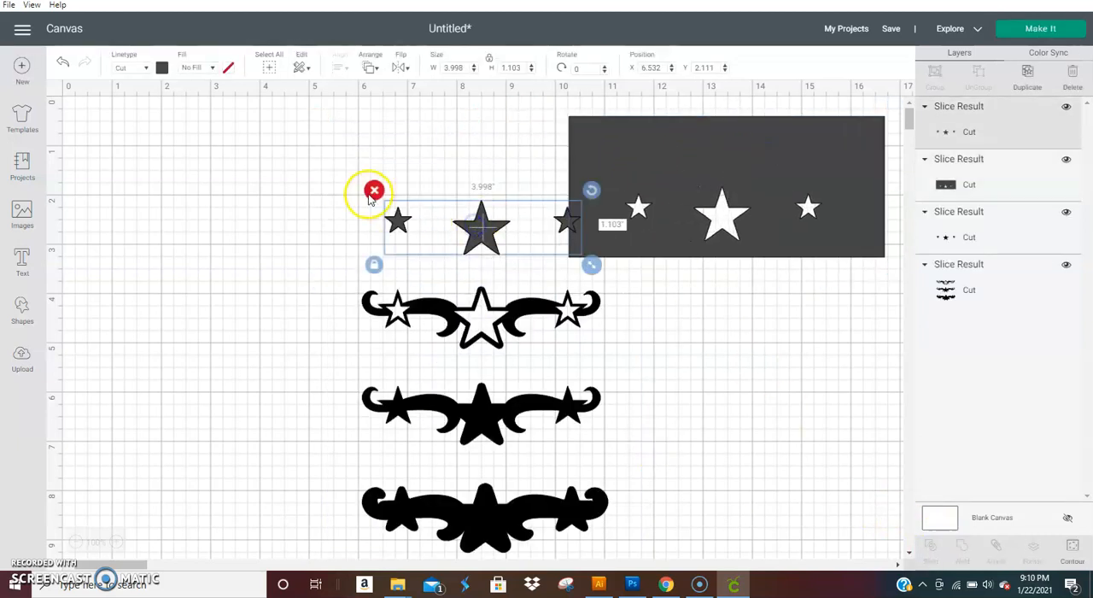
drag(482, 226, 205, 158)
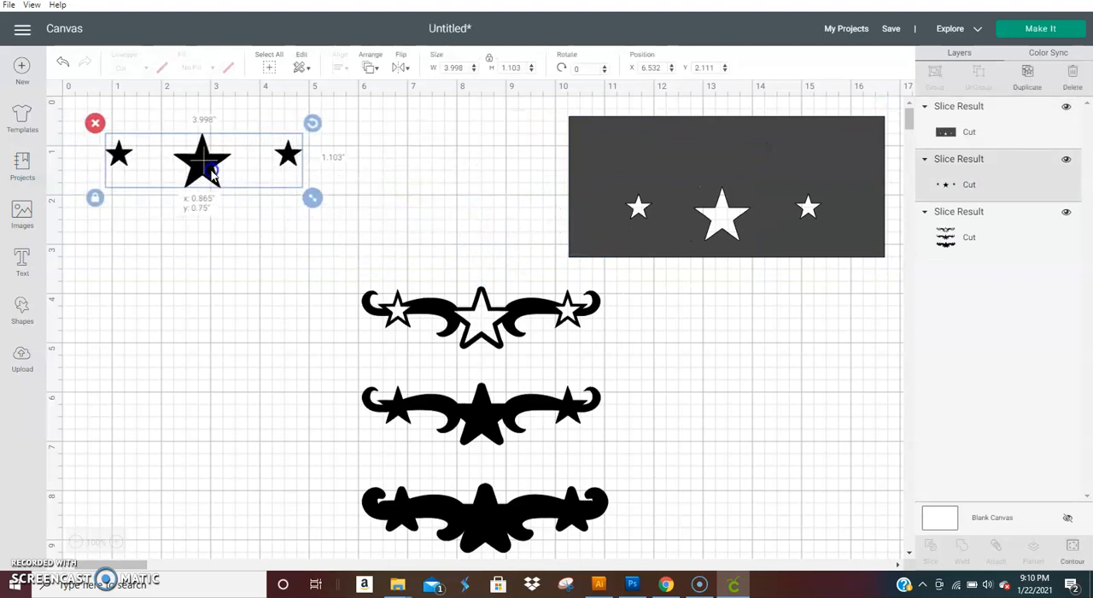
click(726, 185)
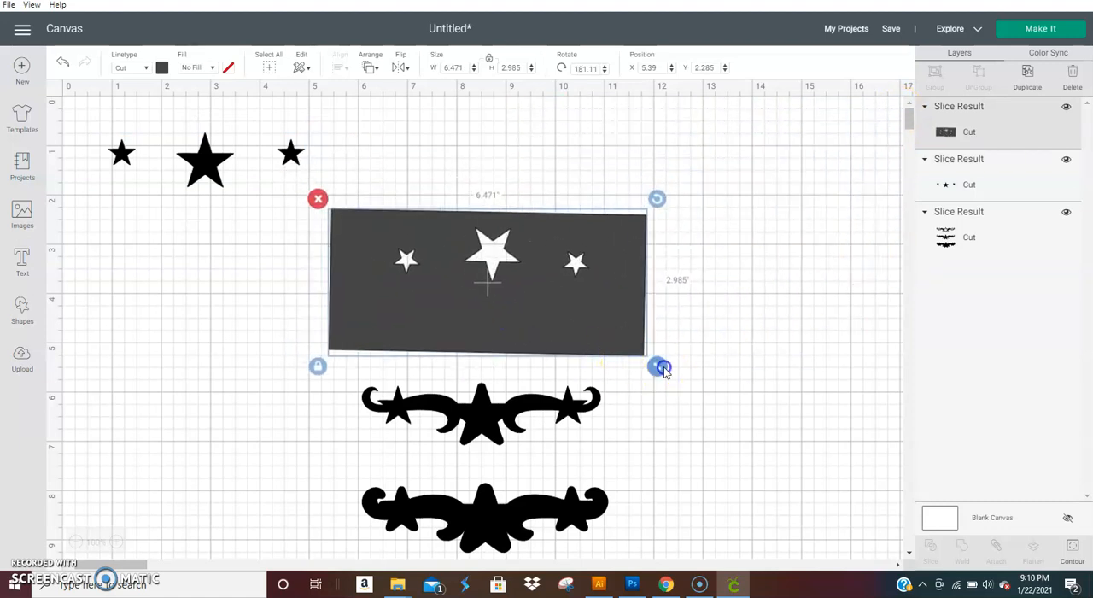
drag(664, 367, 600, 333)
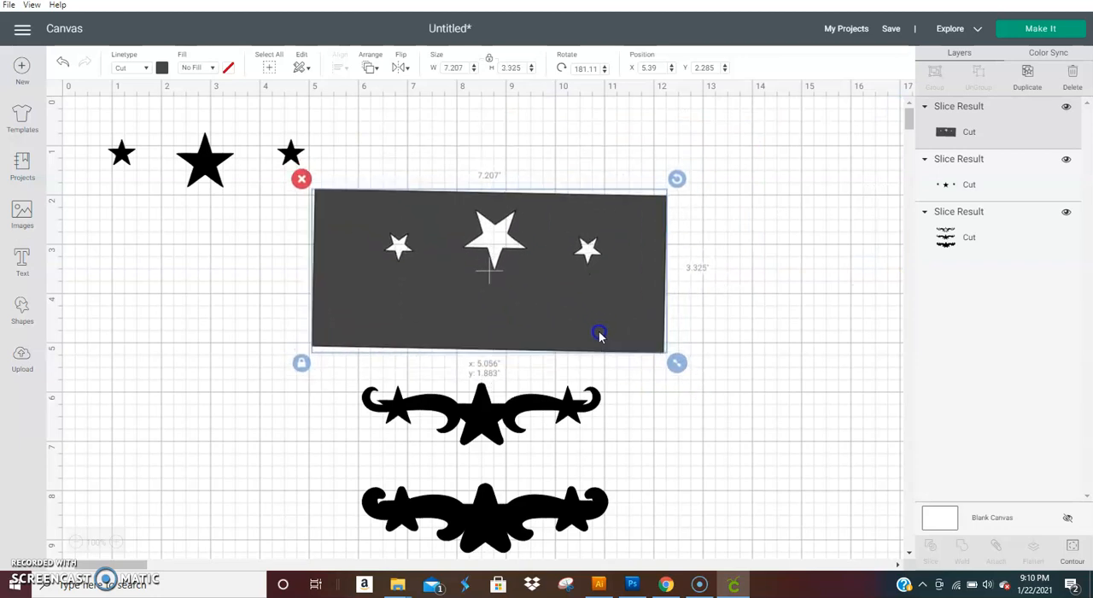
- Slice the scrolls with the rectangle and move the outlined star scroll upper right
click(800, 241)
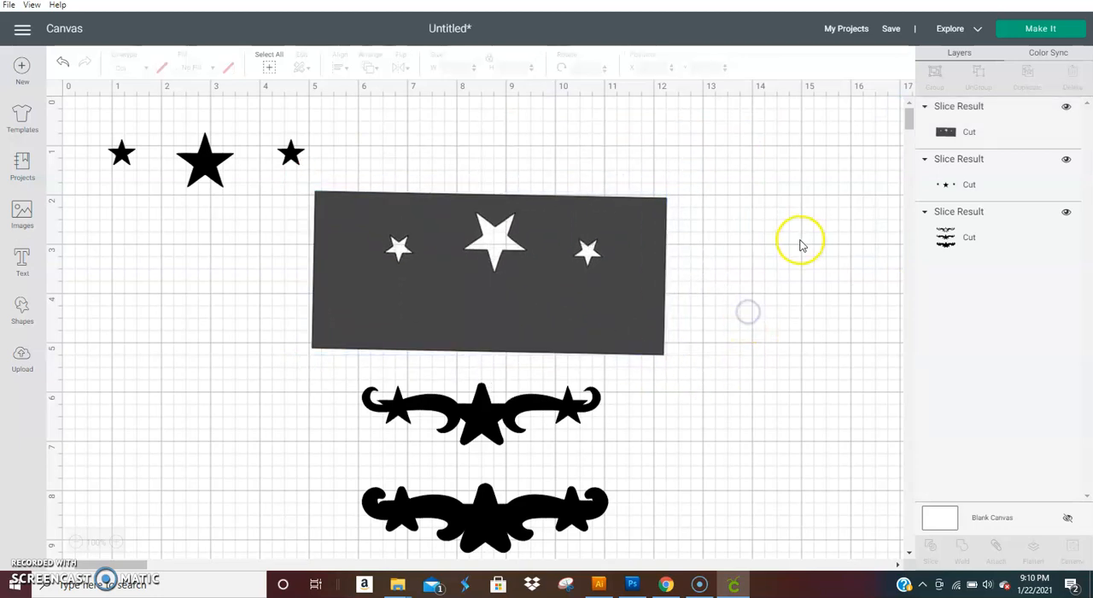
click(489, 273)
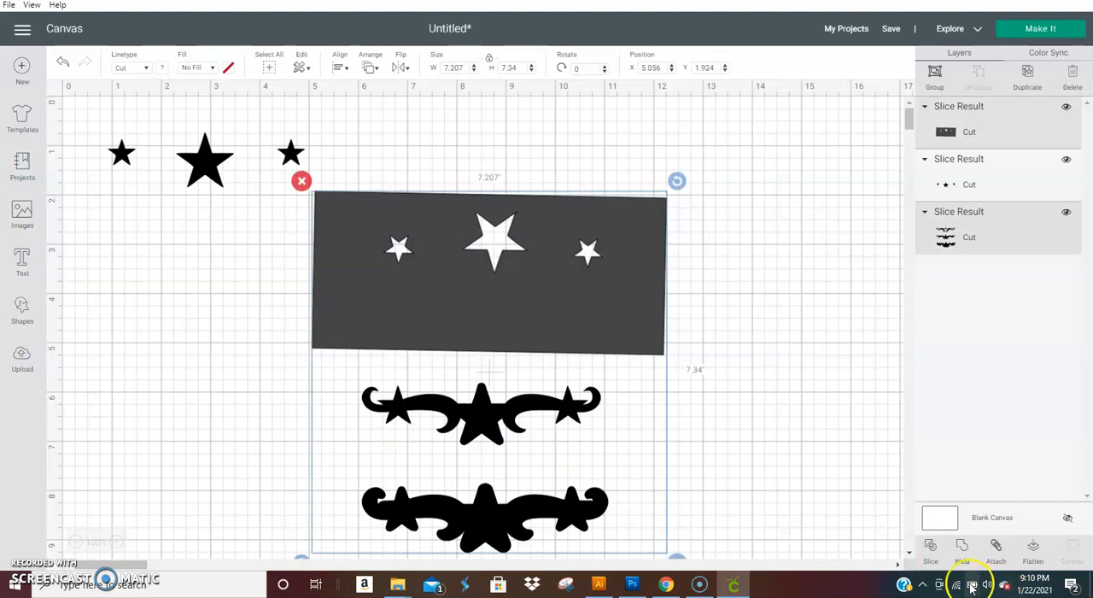
click(929, 550)
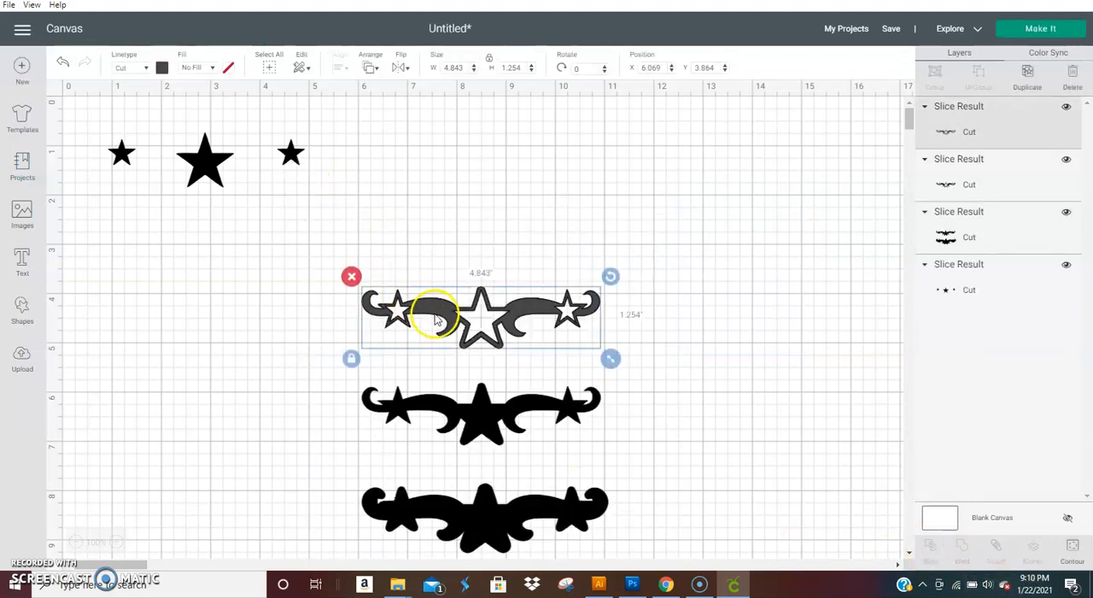
drag(481, 315, 666, 194)
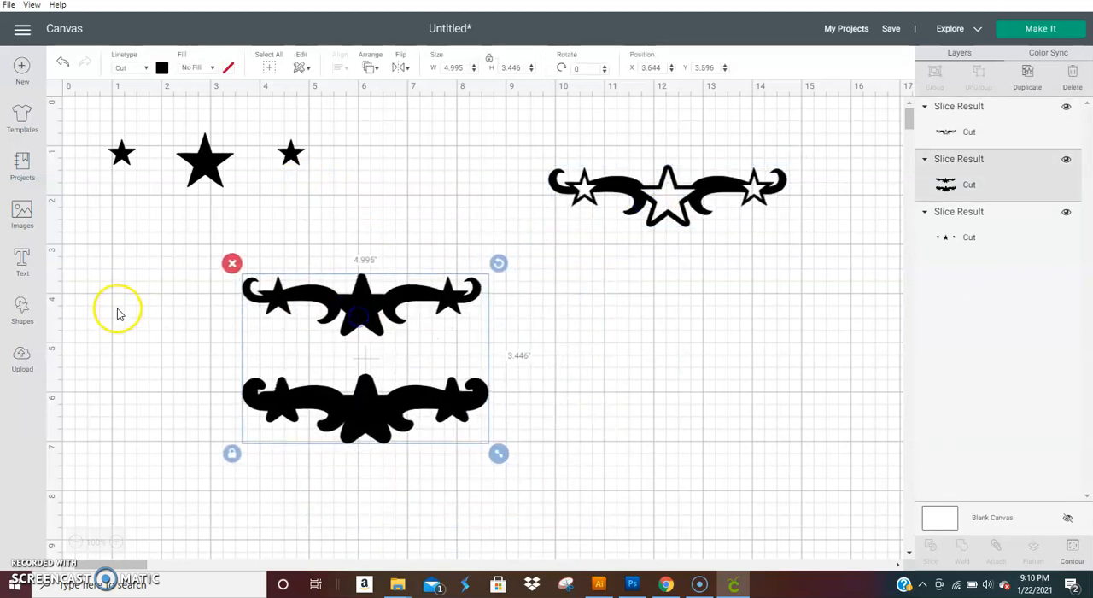
- Add a second square beside the solid scrolls and slice it against the black scroll
click(21, 309)
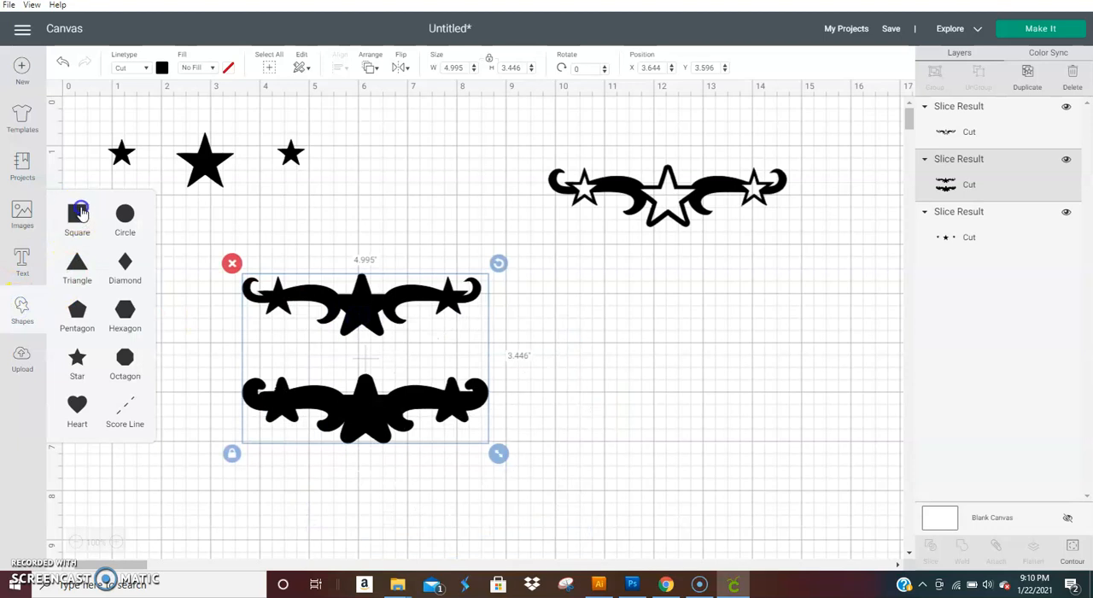
click(77, 218)
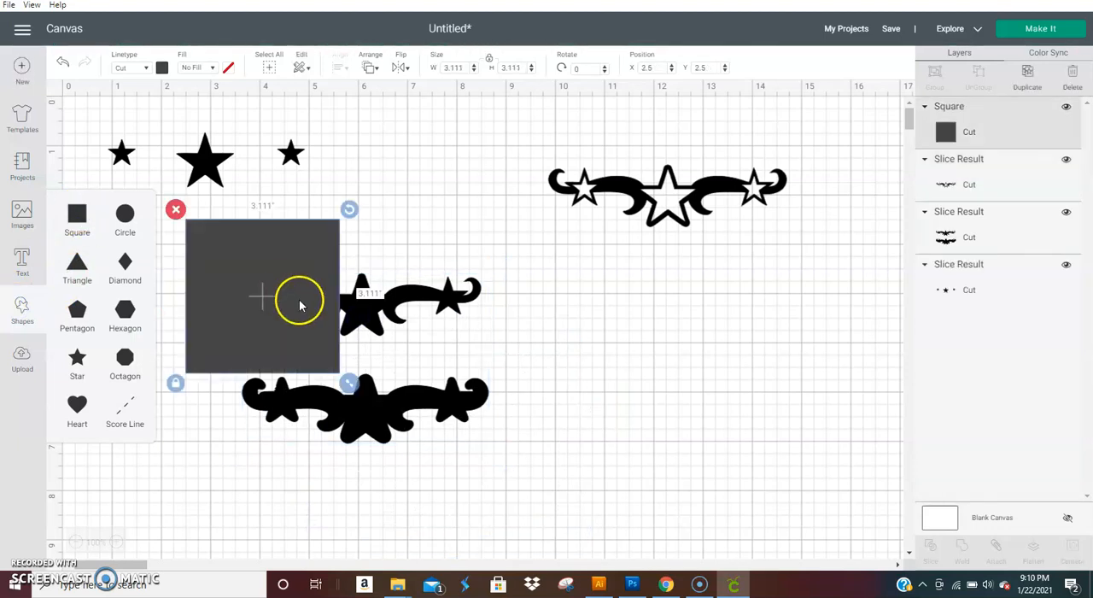
drag(262, 296, 501, 343)
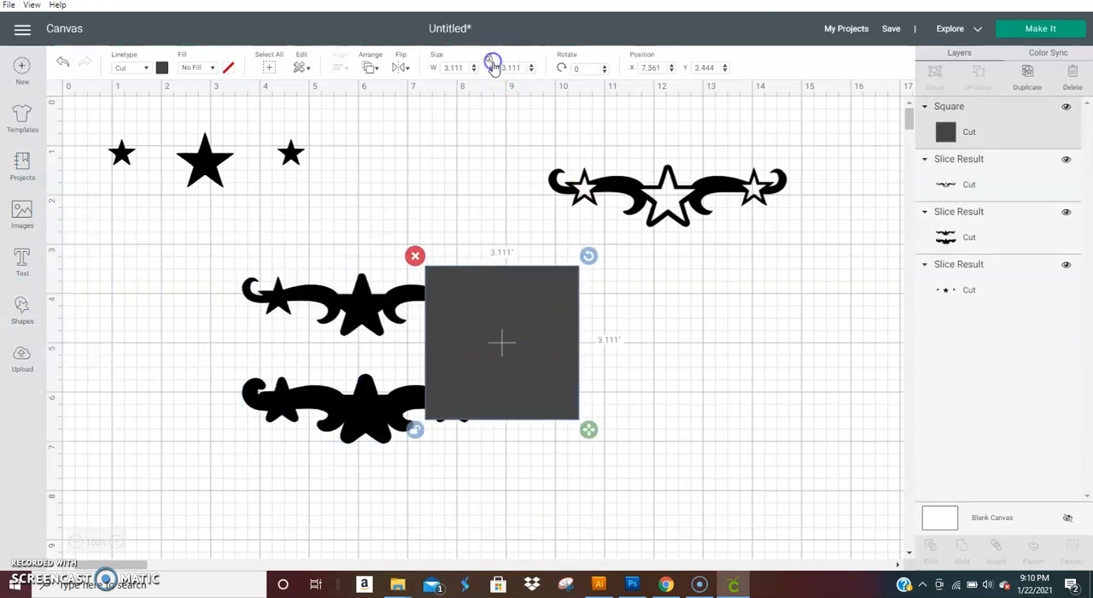
drag(588, 429, 788, 431)
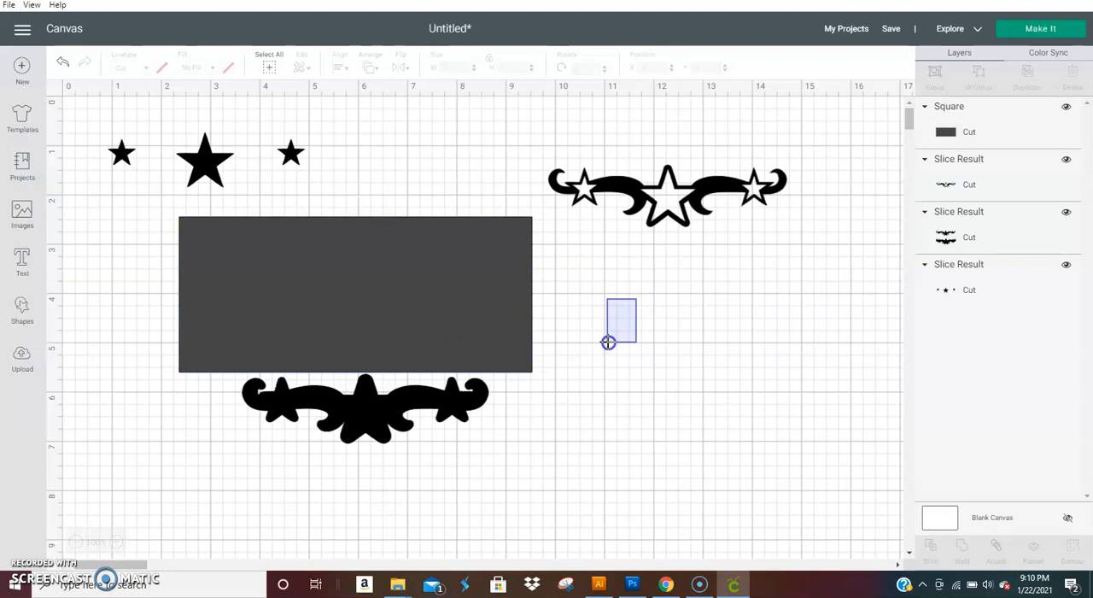
click(356, 293)
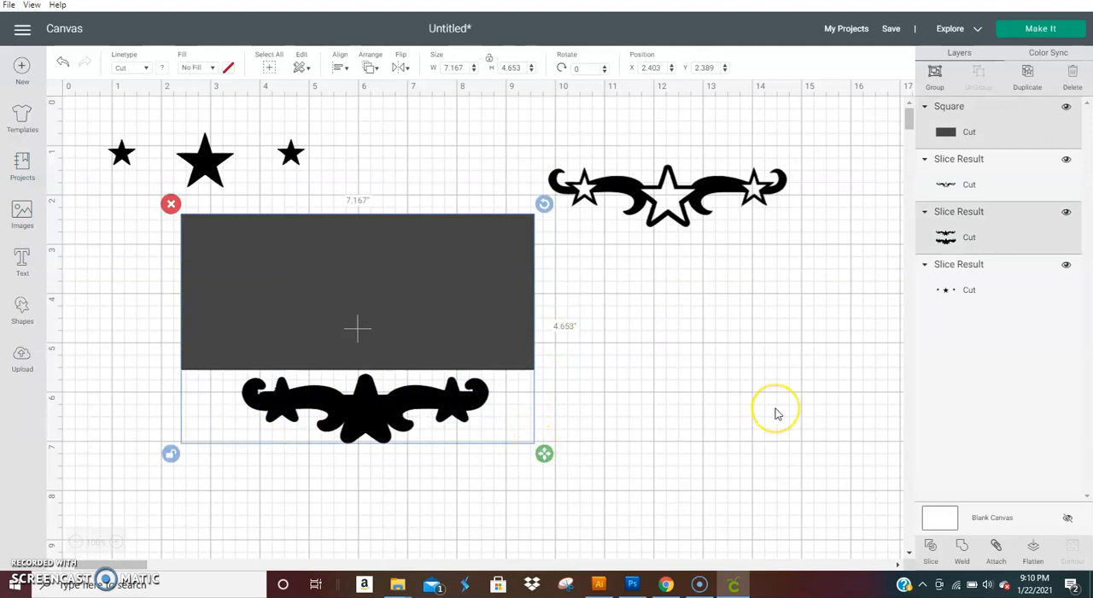
mouse_move(958, 550)
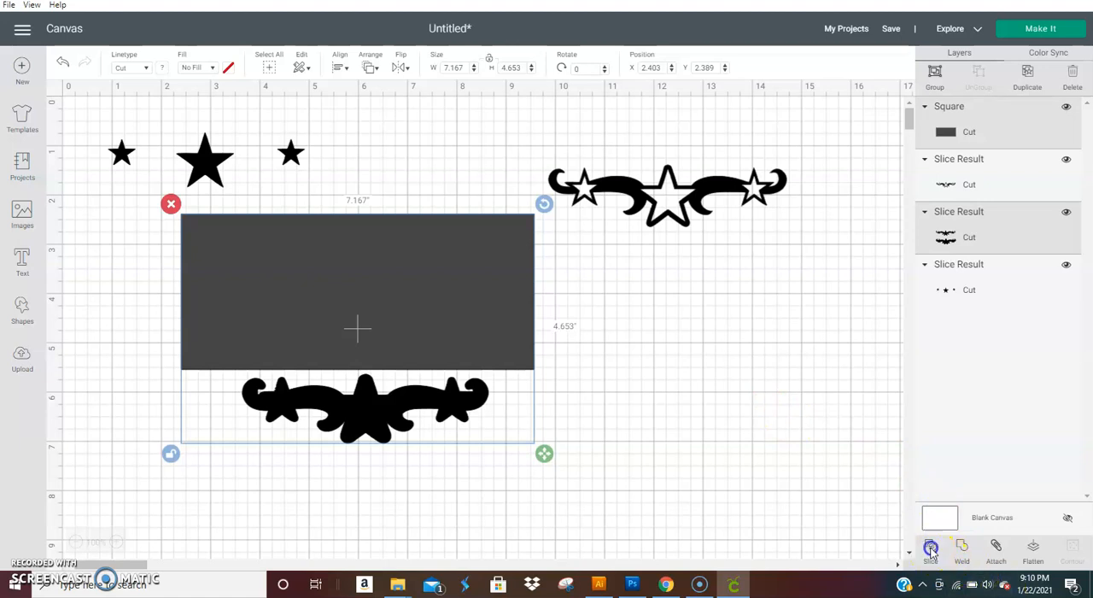
click(931, 551)
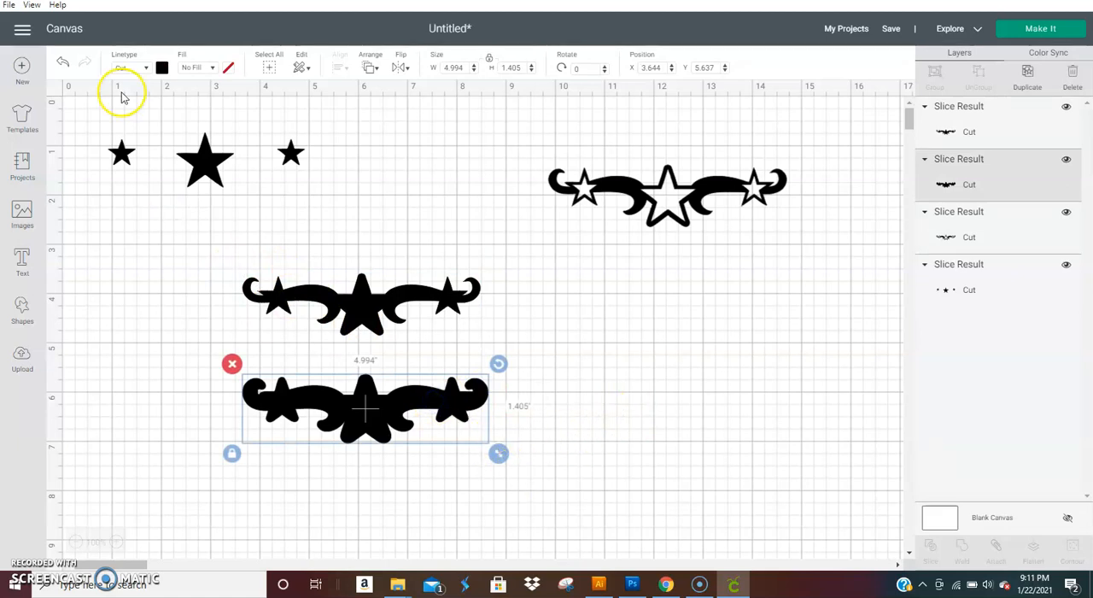
- Keep the wider scroll piece black and recolour the narrower scroll piece red
click(163, 67)
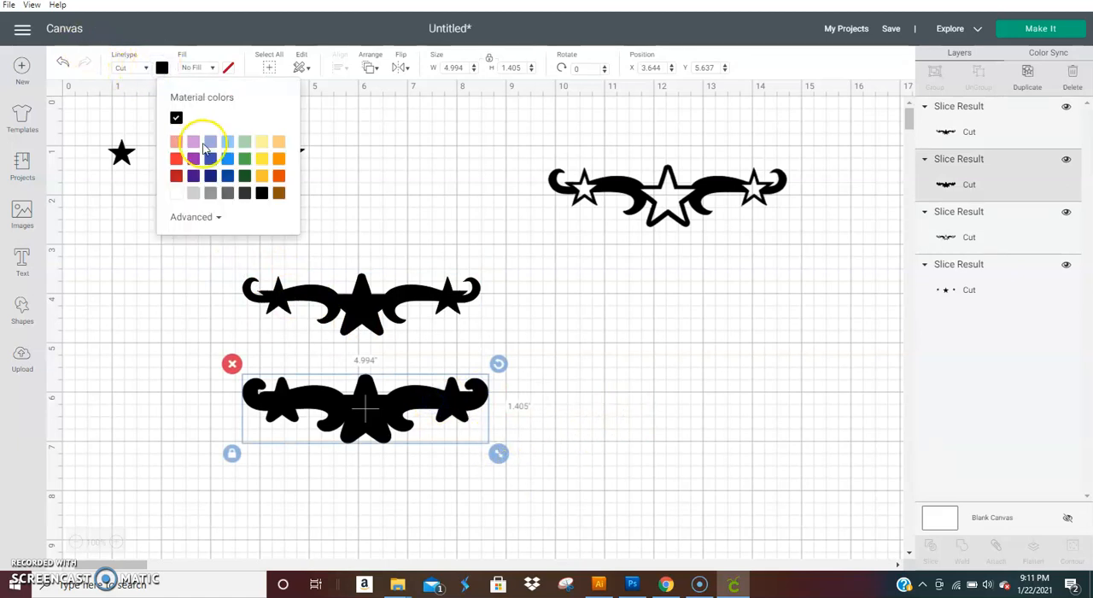
mouse_move(260, 192)
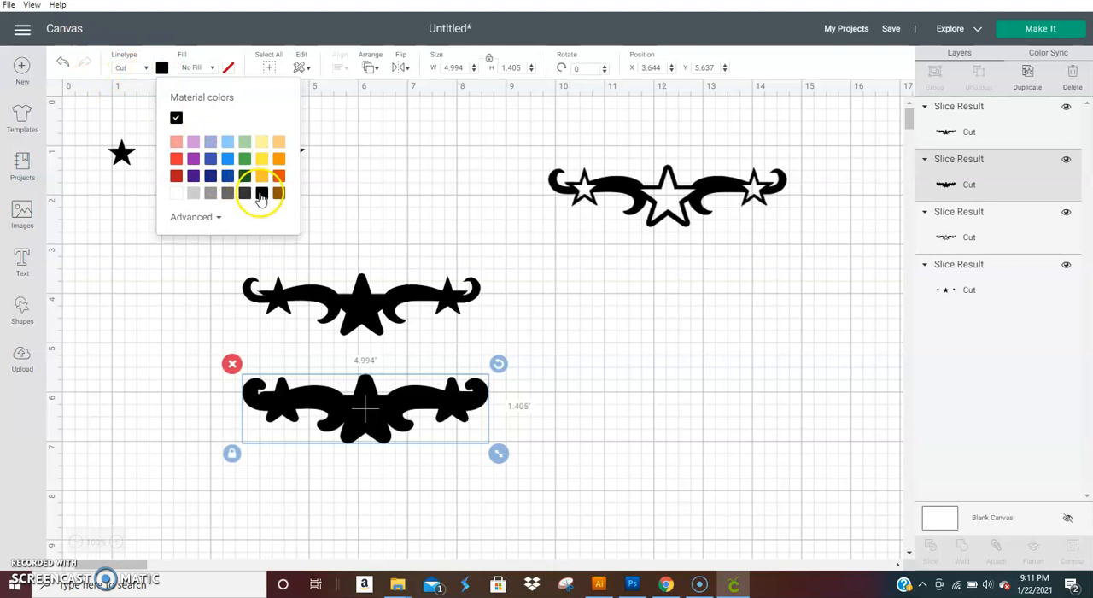
click(464, 367)
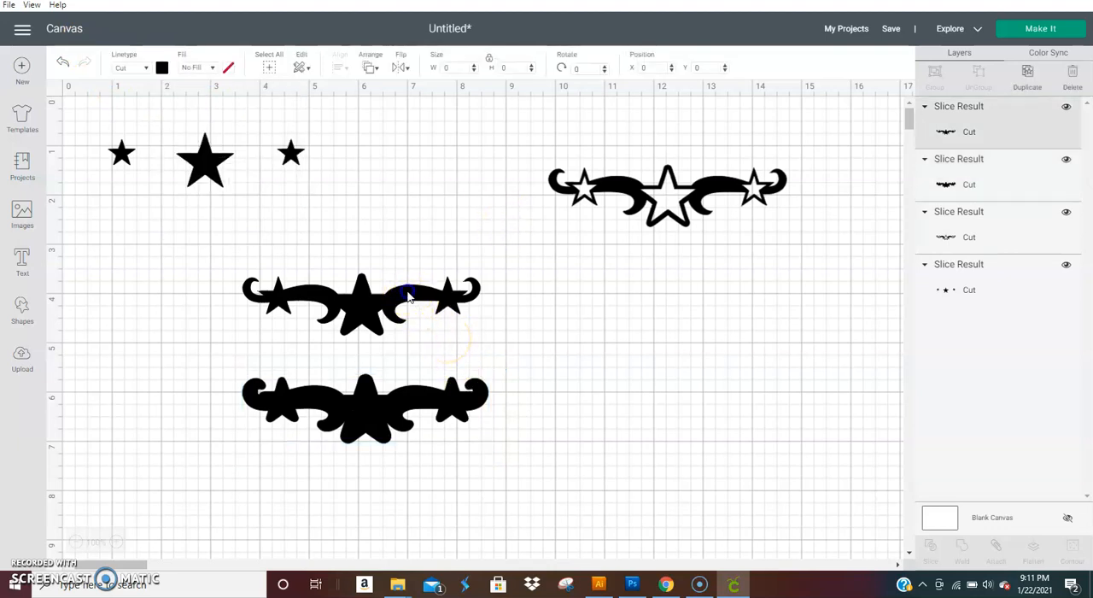
click(161, 68)
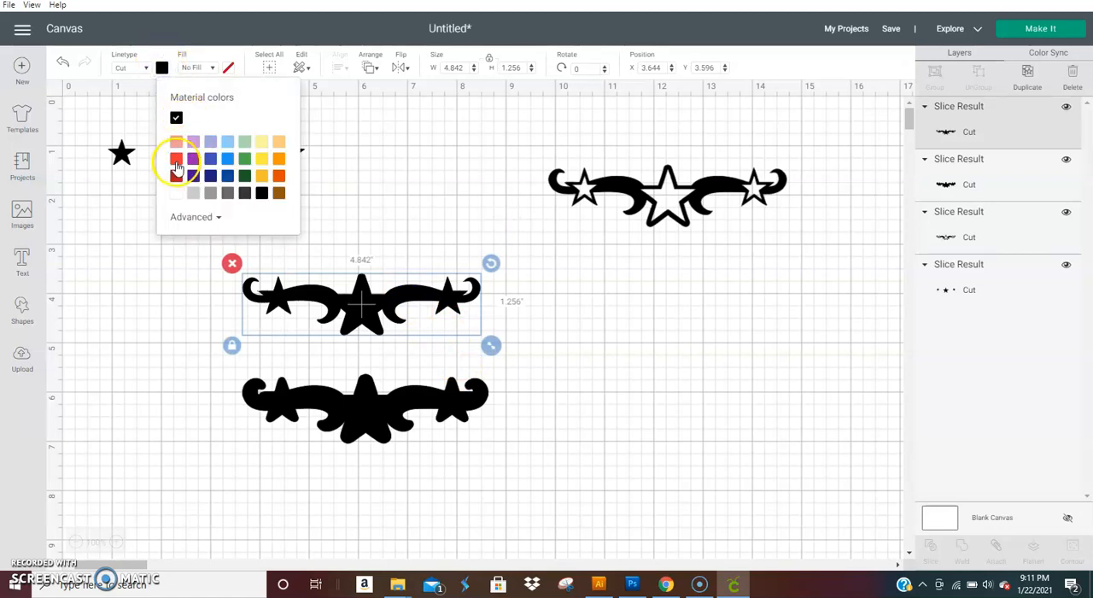
click(175, 159)
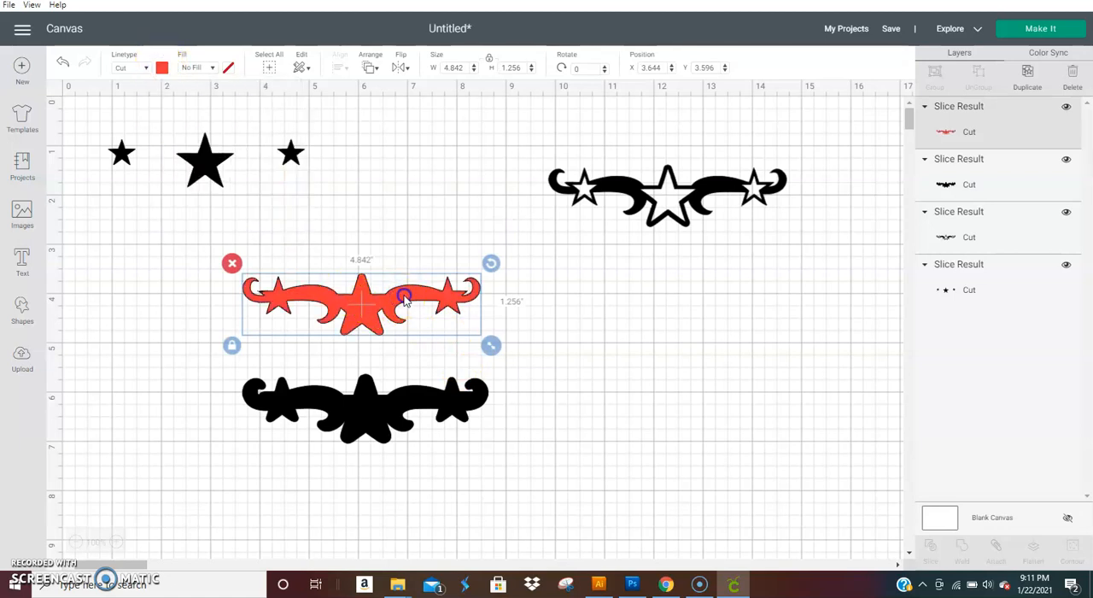
click(380, 68)
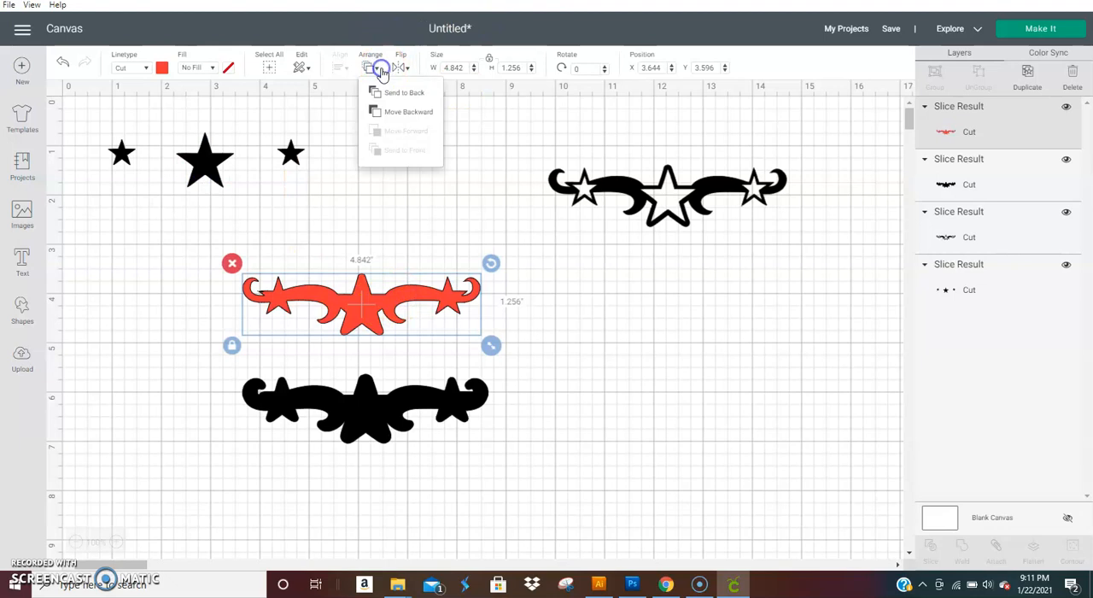
mouse_move(518, 256)
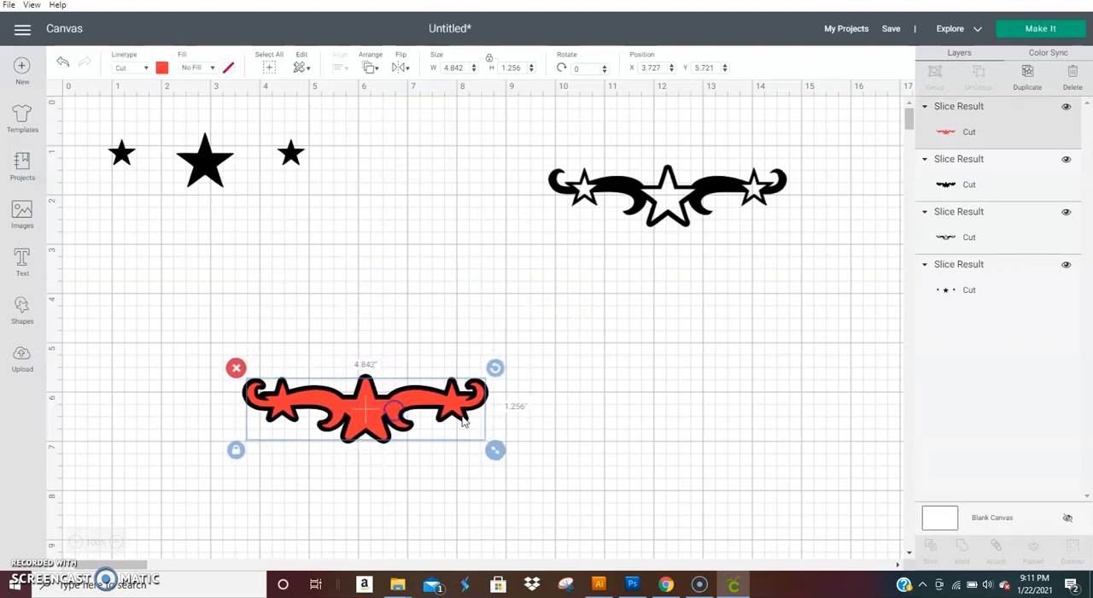
- Colour the outlined star scroll yellow and send it to the front
click(666, 192)
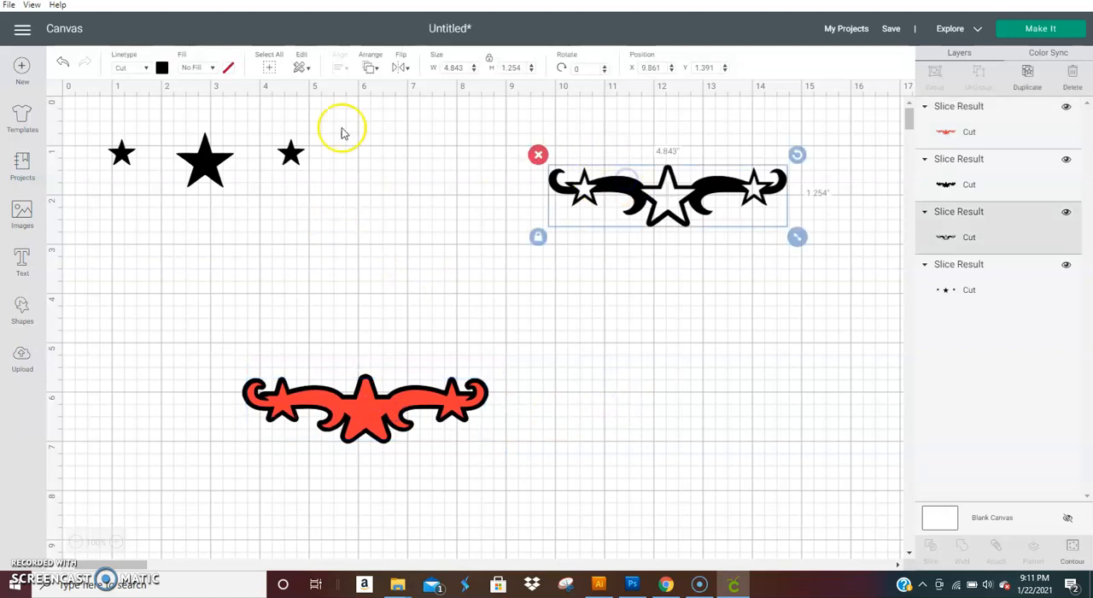
click(163, 67)
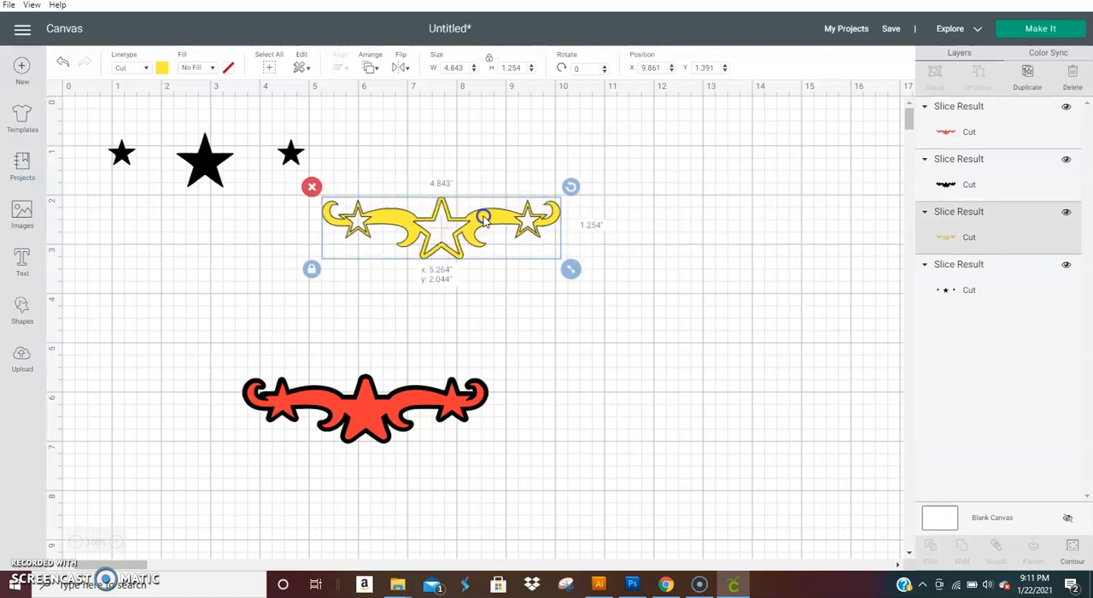
click(370, 54)
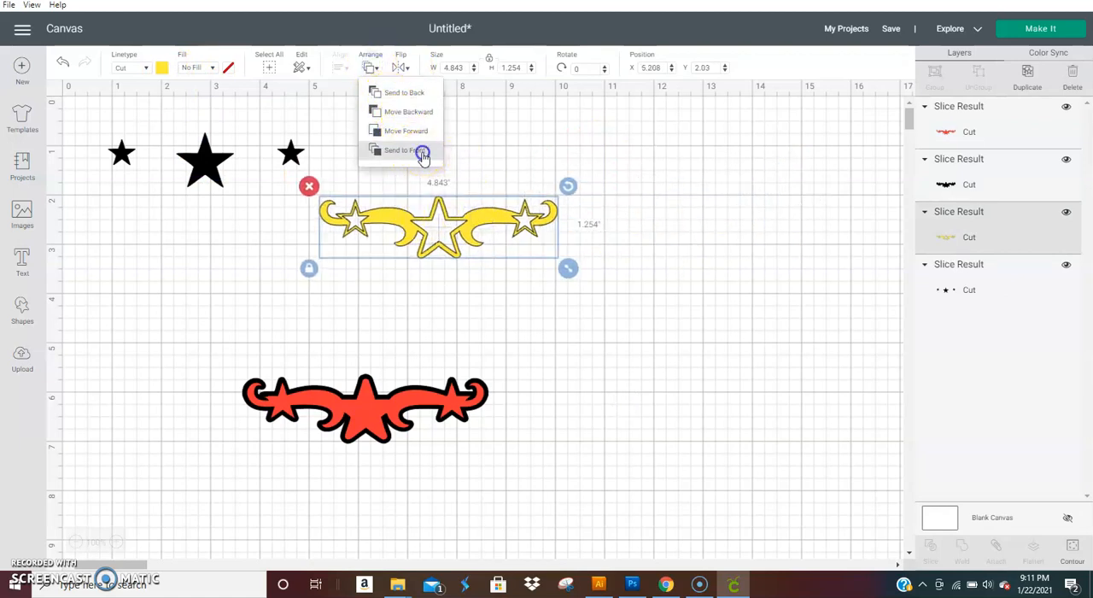
click(421, 150)
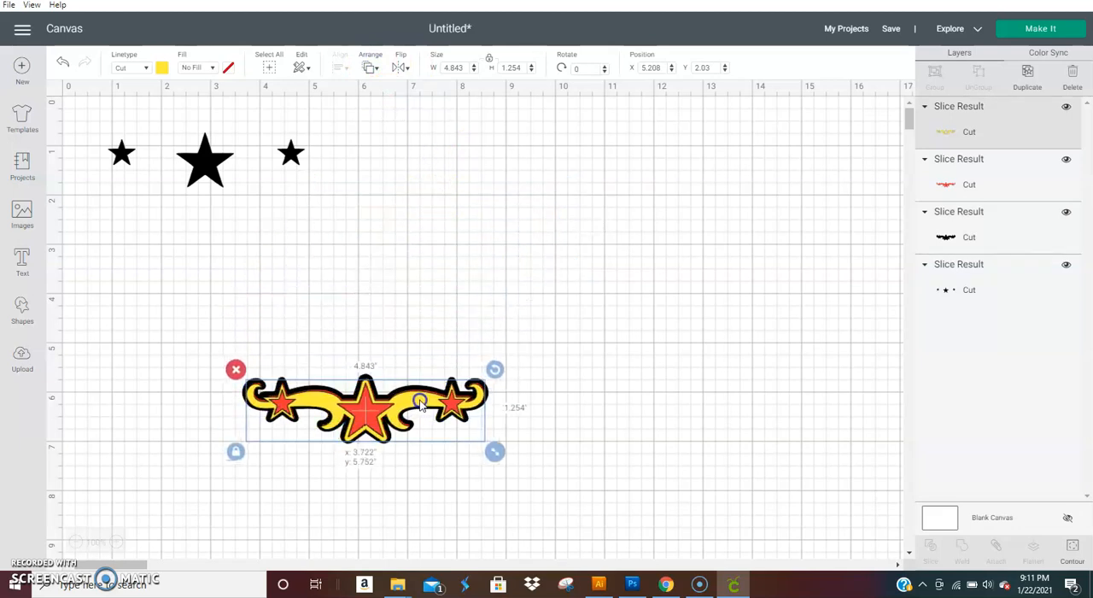
click(418, 229)
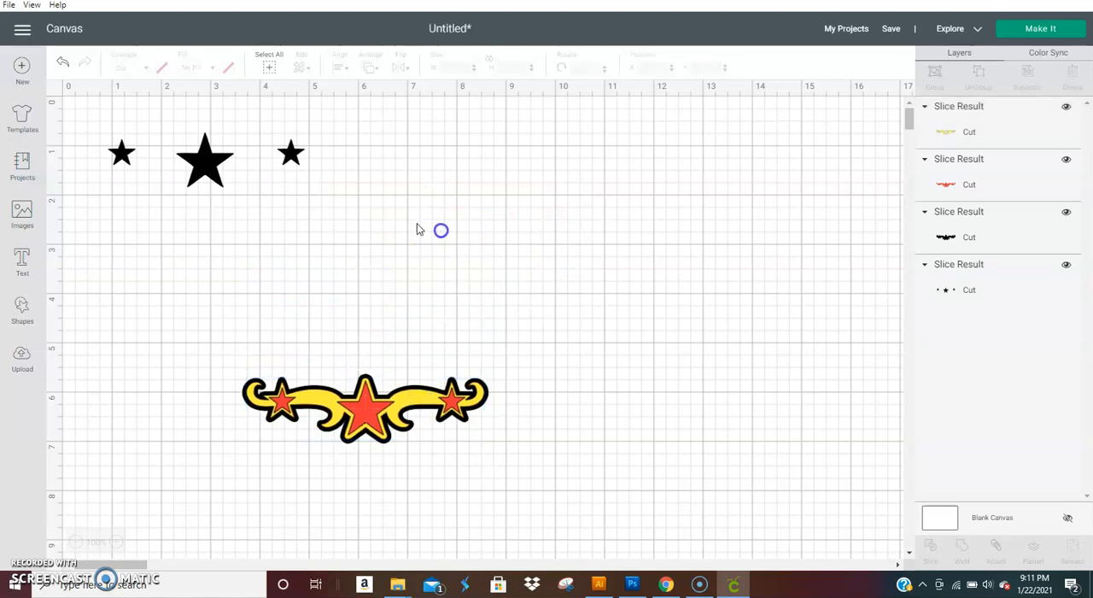
- Colour the three stars blue, send them to front, and drop them onto the yellow scroll
click(341, 192)
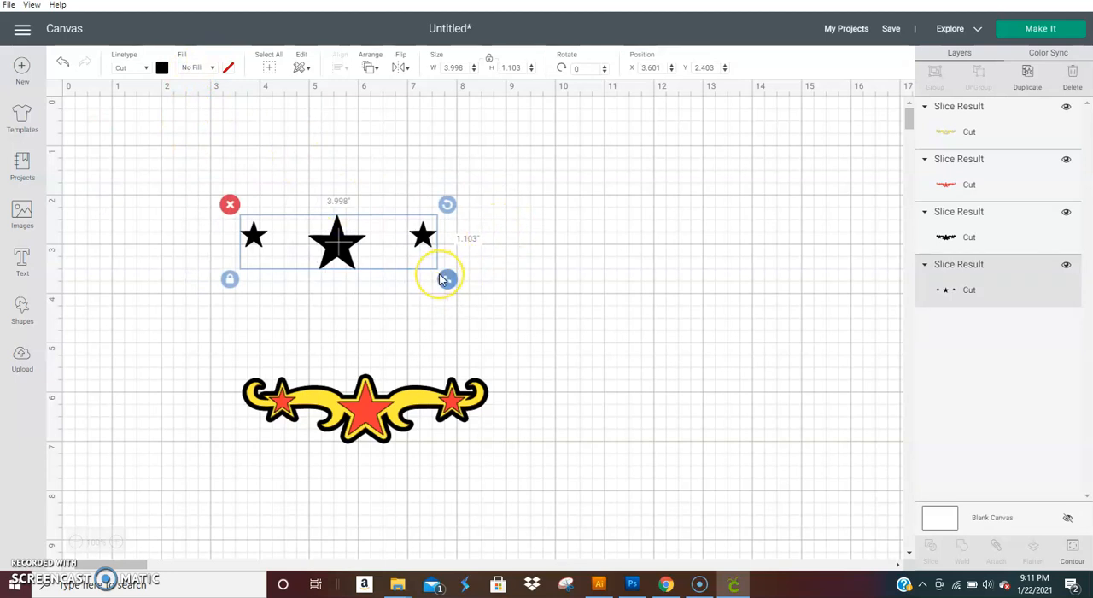
mouse_move(443, 279)
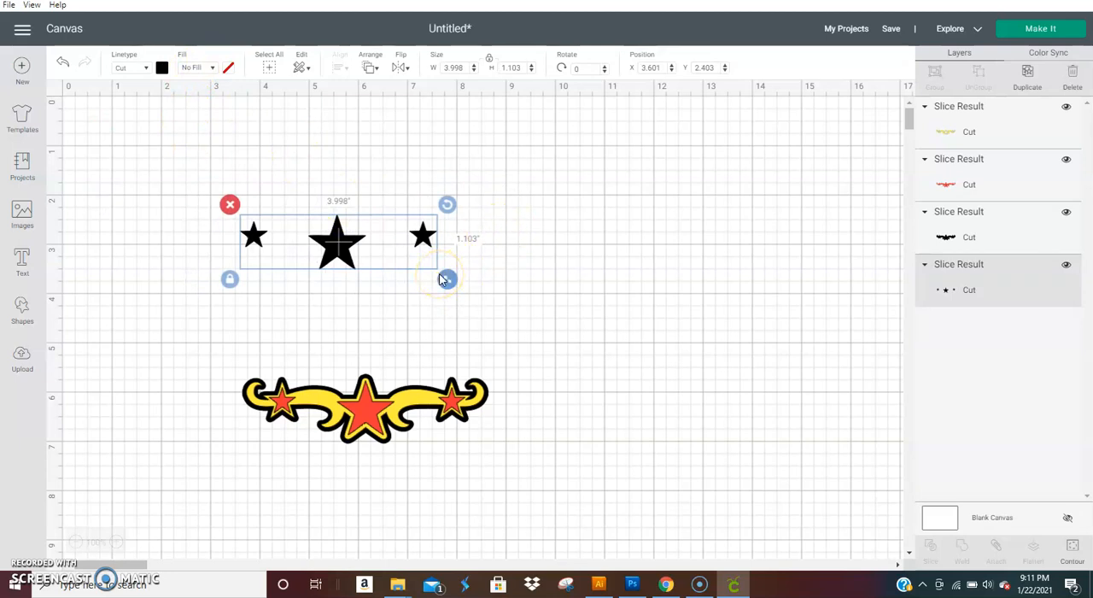
click(161, 67)
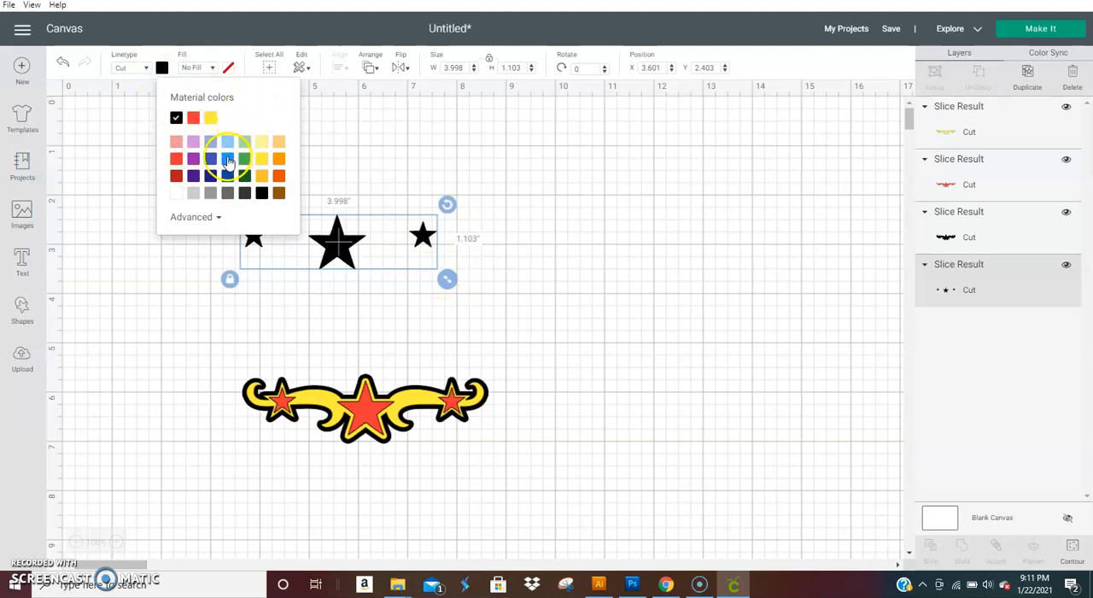
click(227, 158)
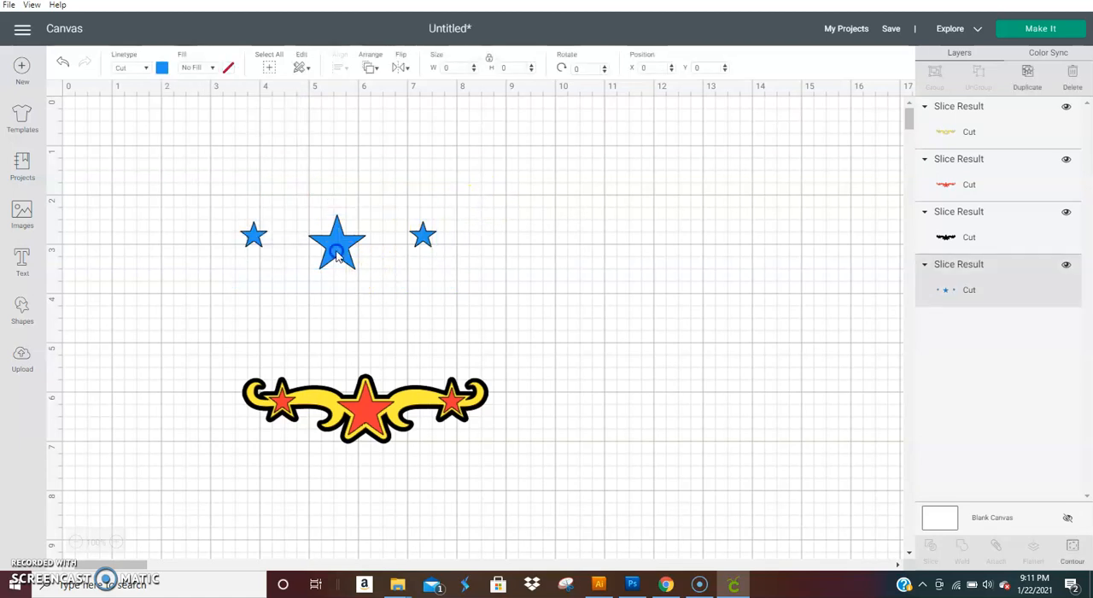
click(371, 68)
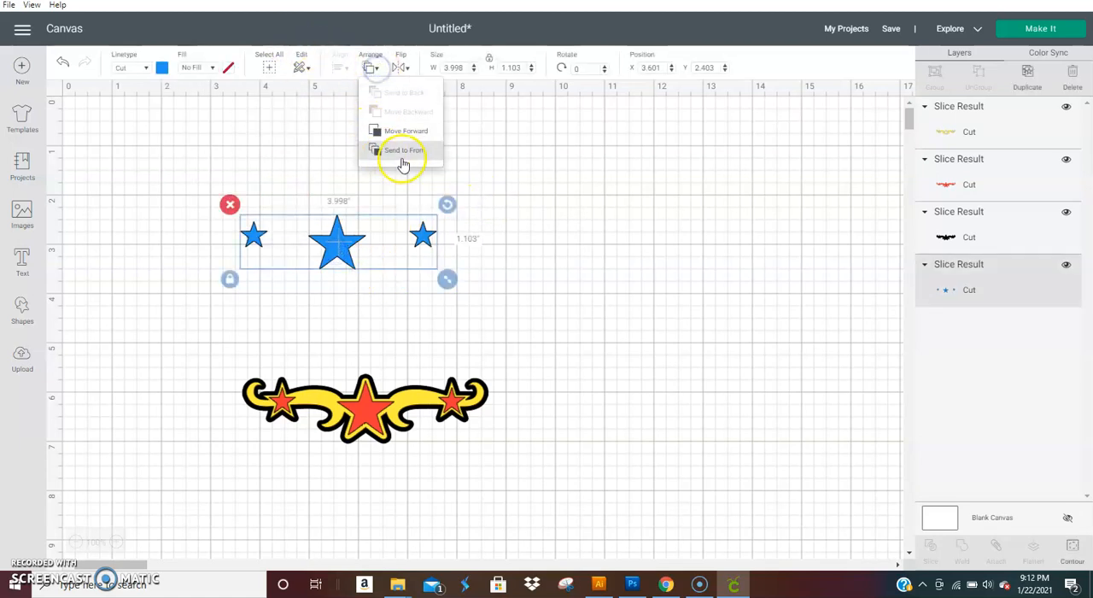
click(403, 150)
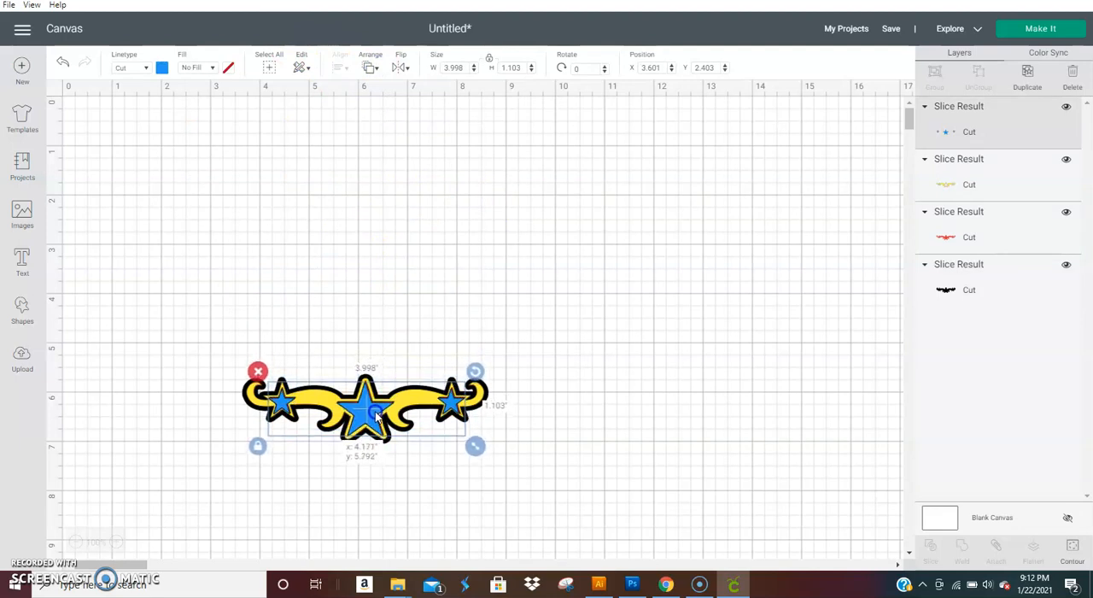
click(565, 373)
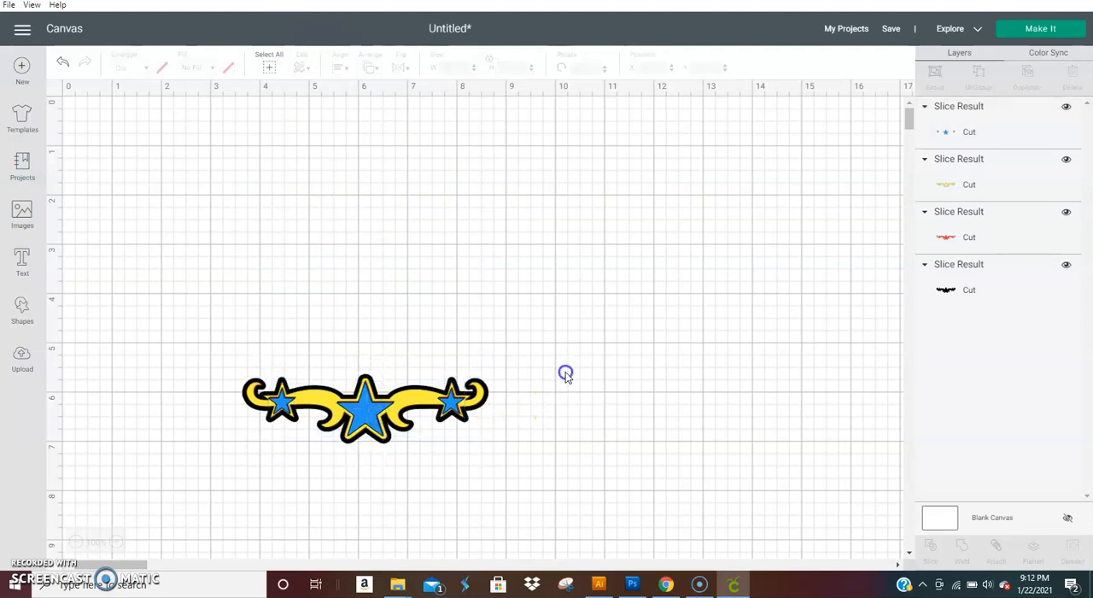
click(364, 408)
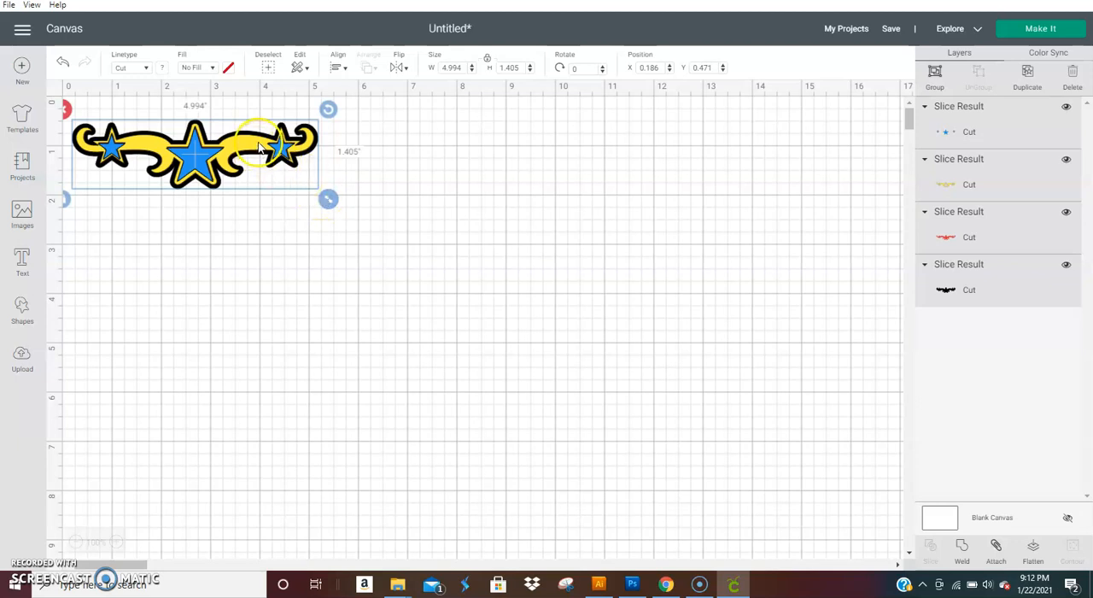
- Drag the emblem layers down, then up and left toward the canvas middle
drag(194, 152, 356, 418)
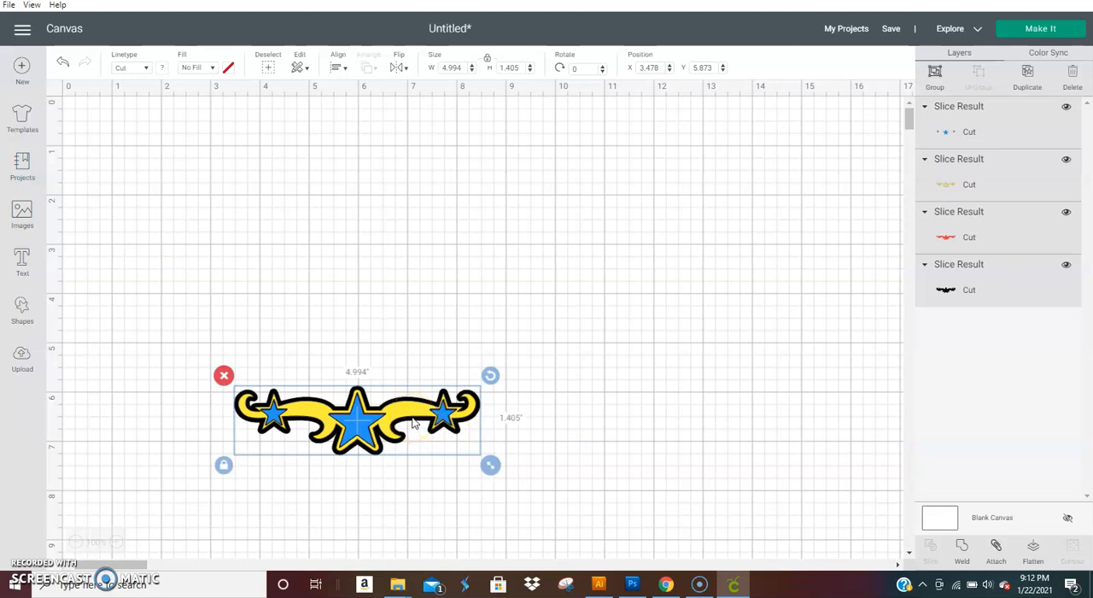
mouse_move(239, 286)
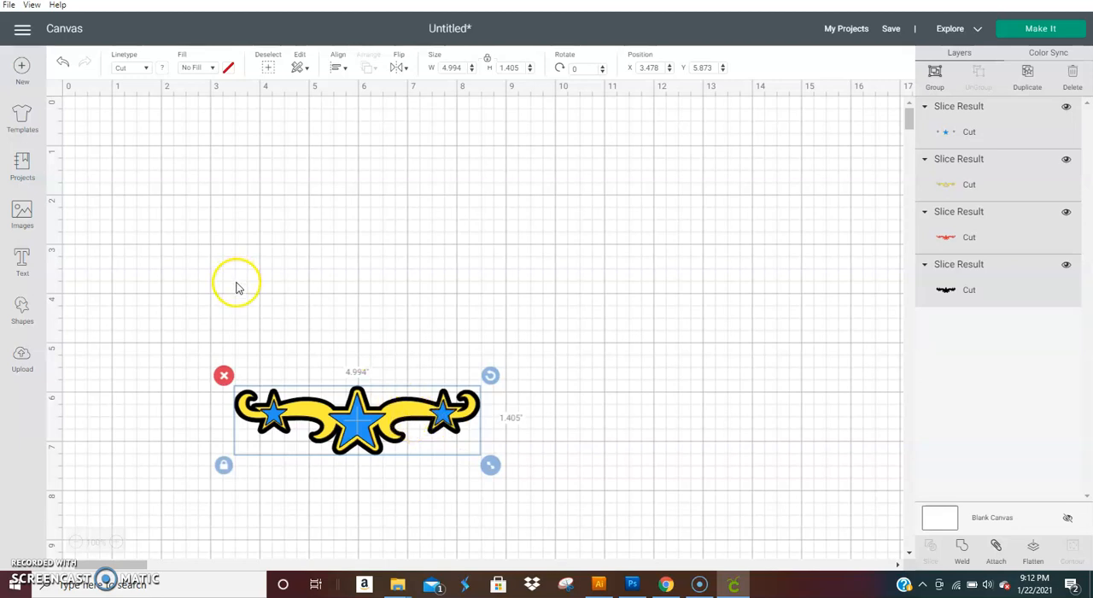
mouse_move(412, 412)
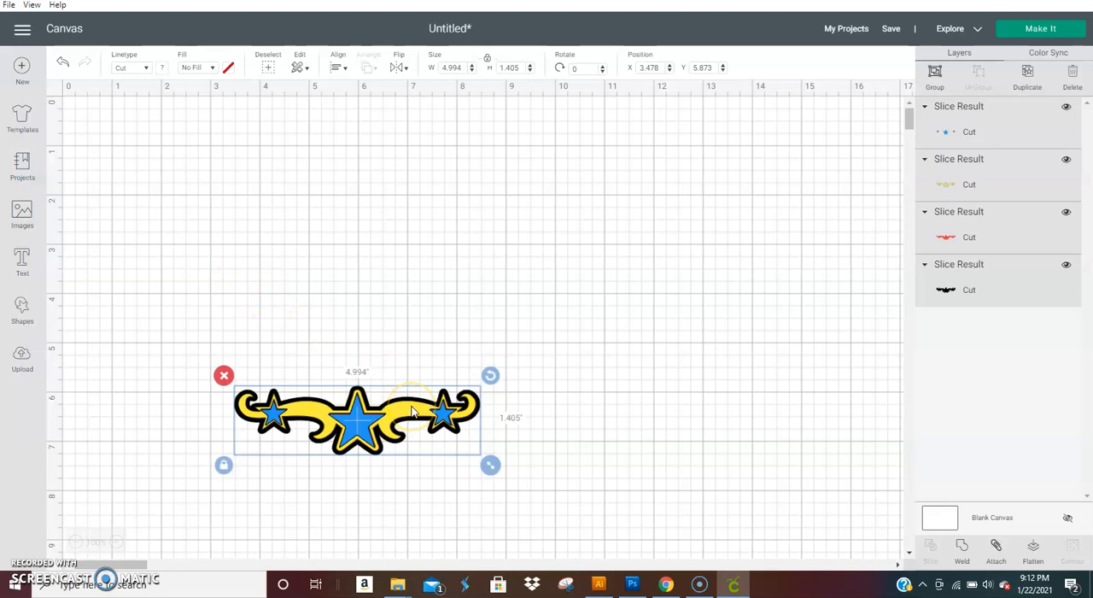
mouse_move(437, 438)
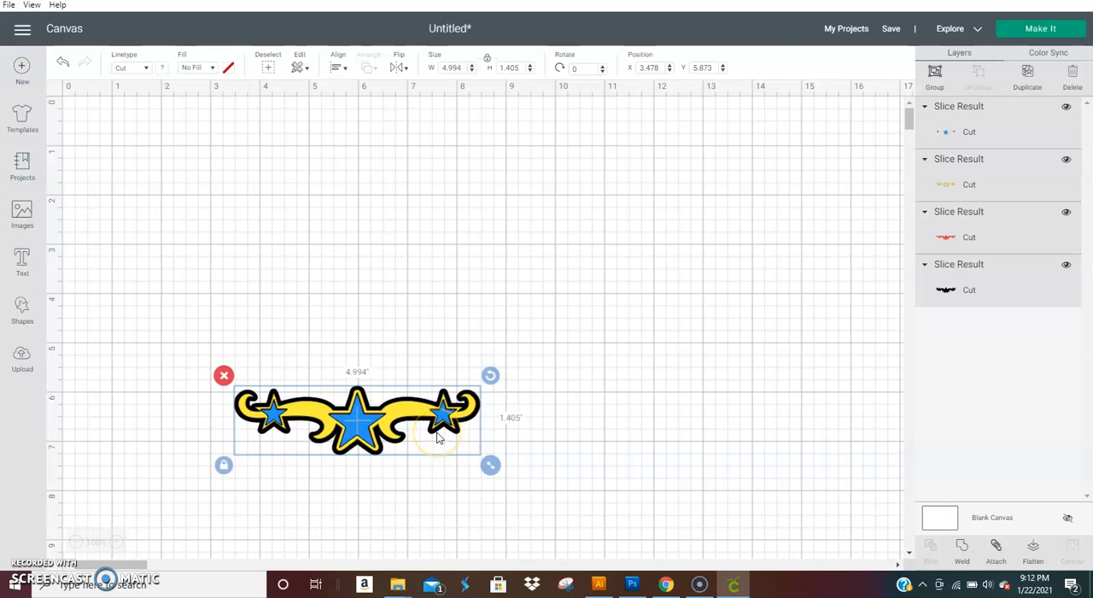
mouse_move(426, 433)
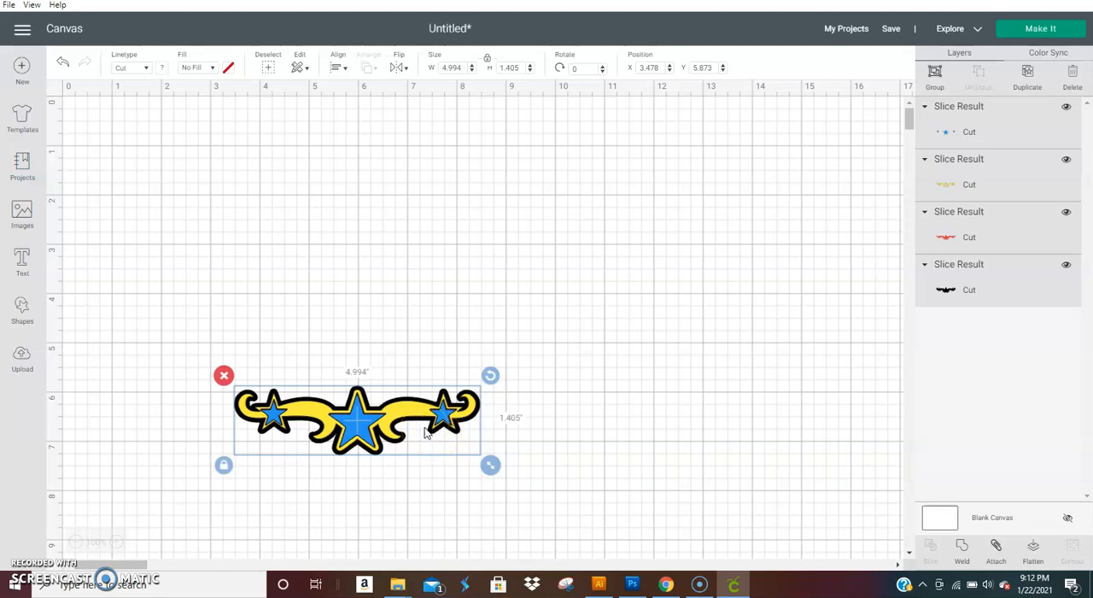
drag(357, 419, 285, 306)
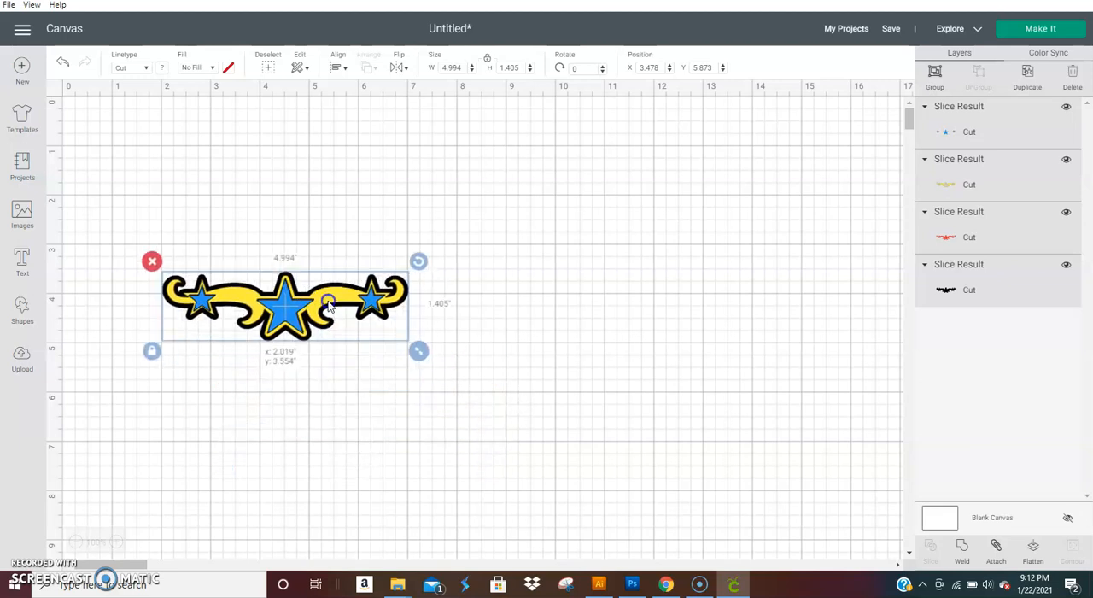
drag(419, 350, 377, 320)
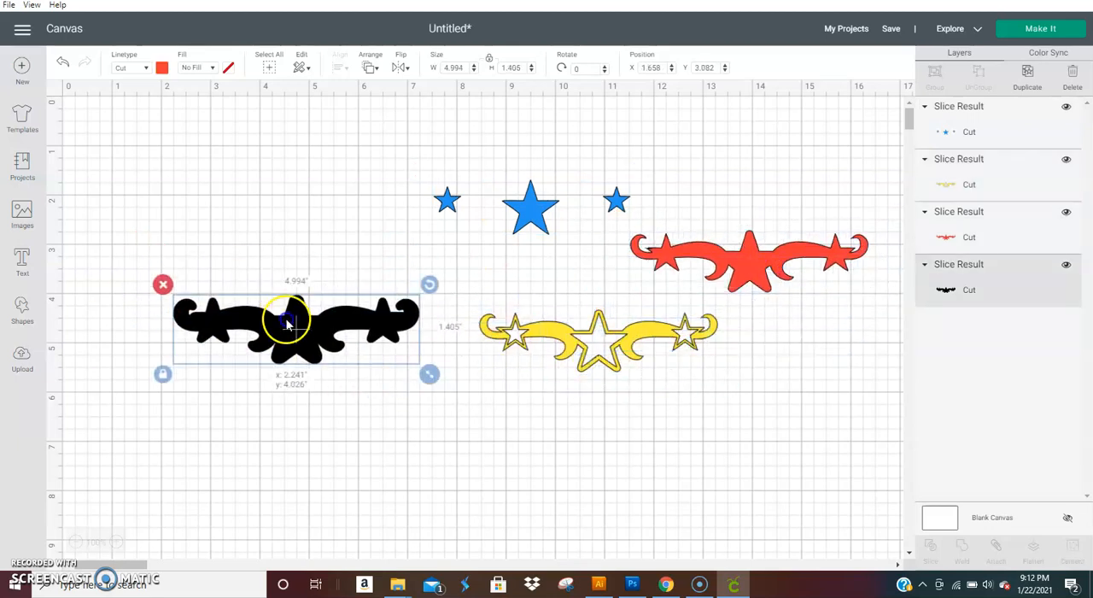
- Move the black scroll base left and recolour it yellow
drag(288, 322, 272, 344)
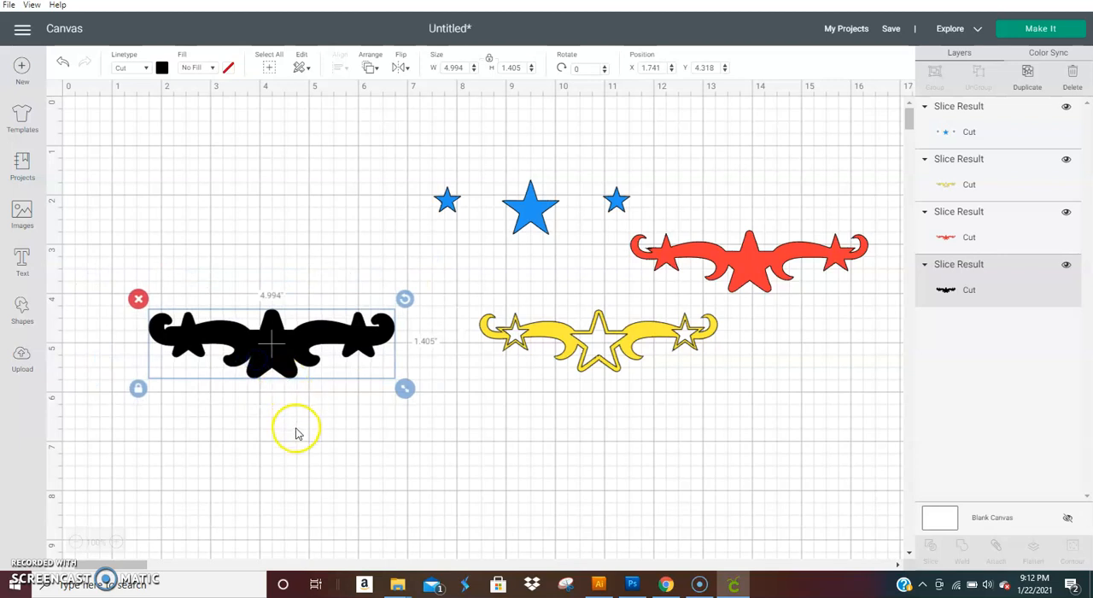
mouse_move(210, 134)
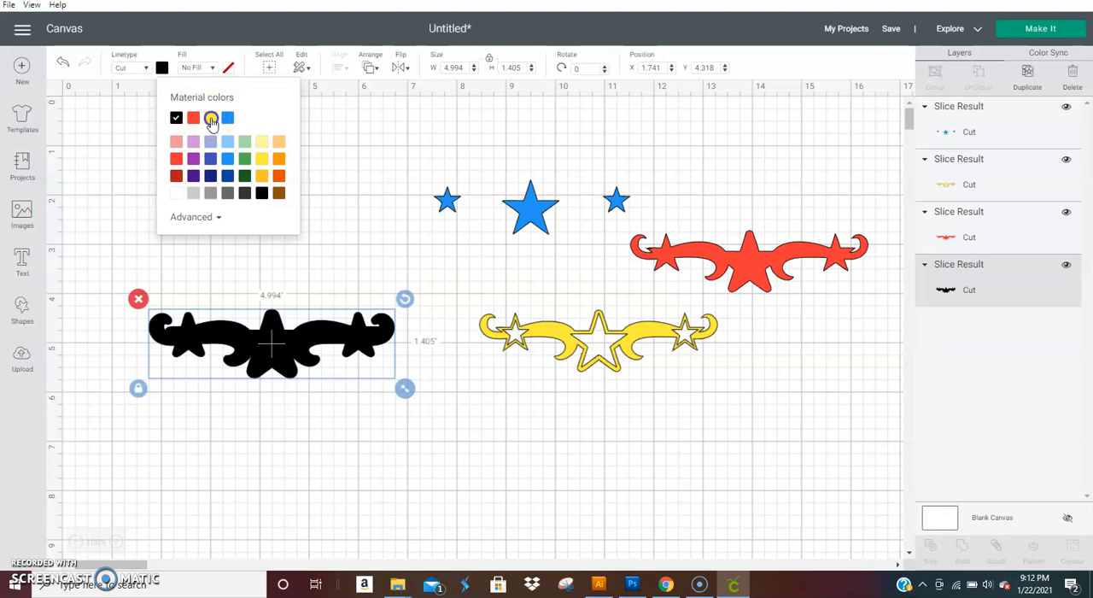
click(210, 118)
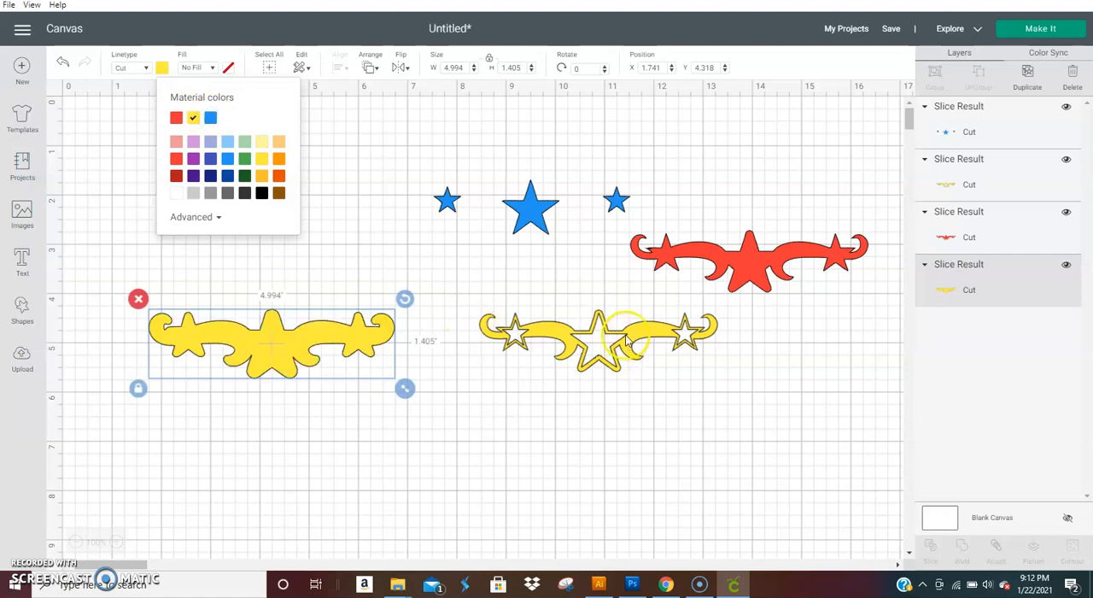
- Colour the star-cutout piece purple and centre it on the yellow base
click(623, 342)
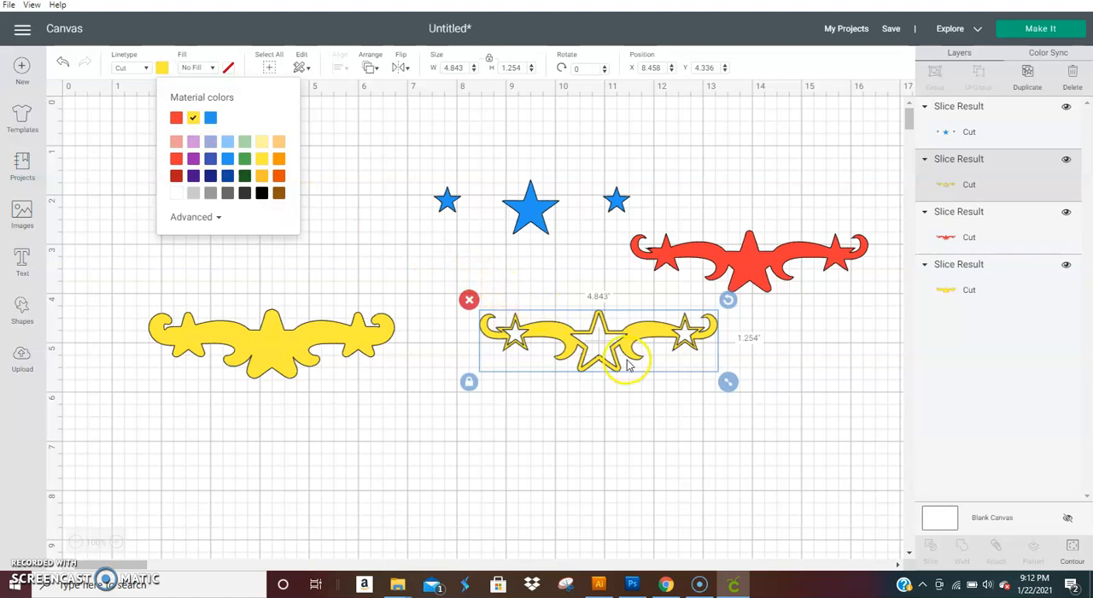
drag(598, 337, 589, 389)
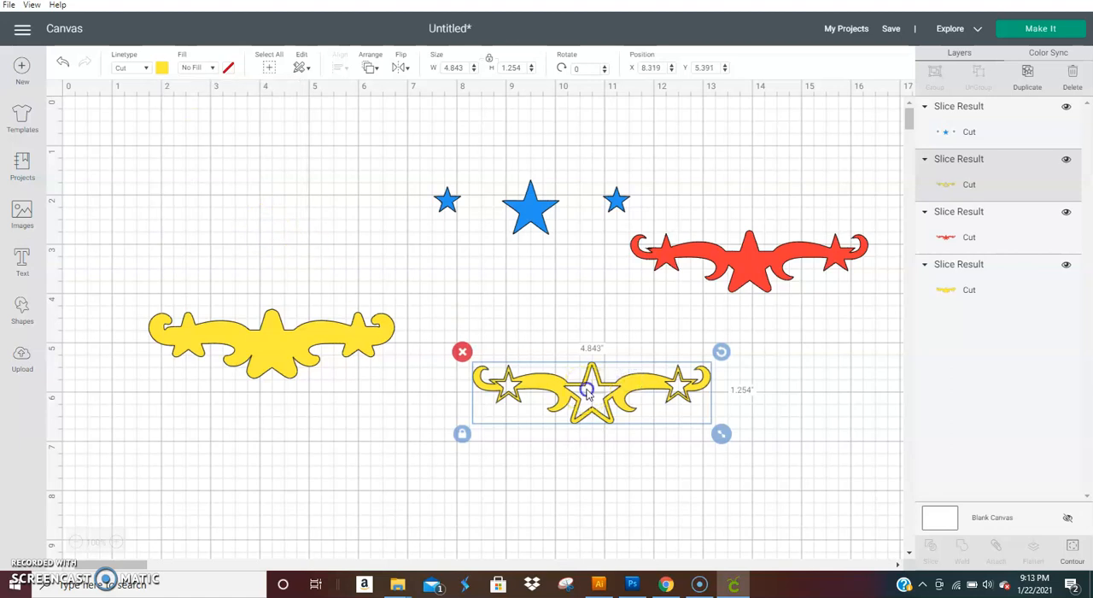
click(162, 68)
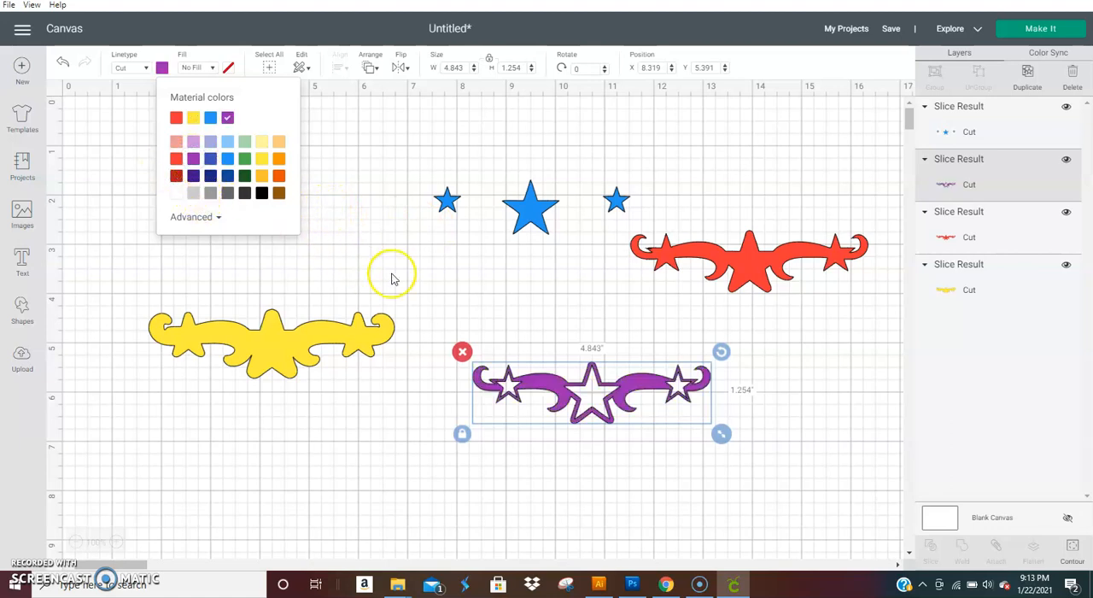
click(272, 341)
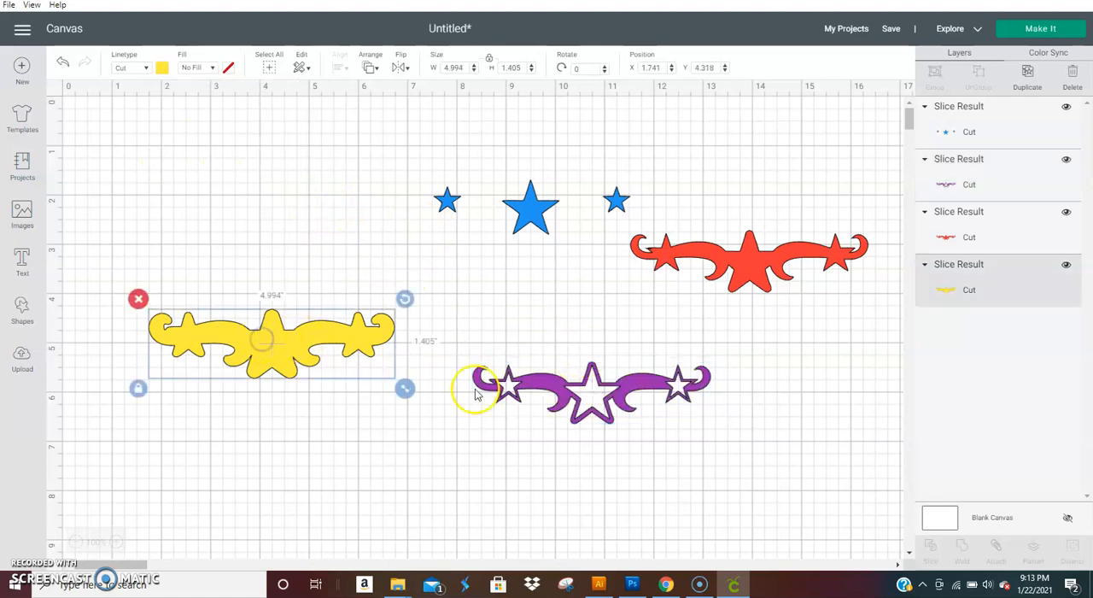
drag(597, 388, 291, 333)
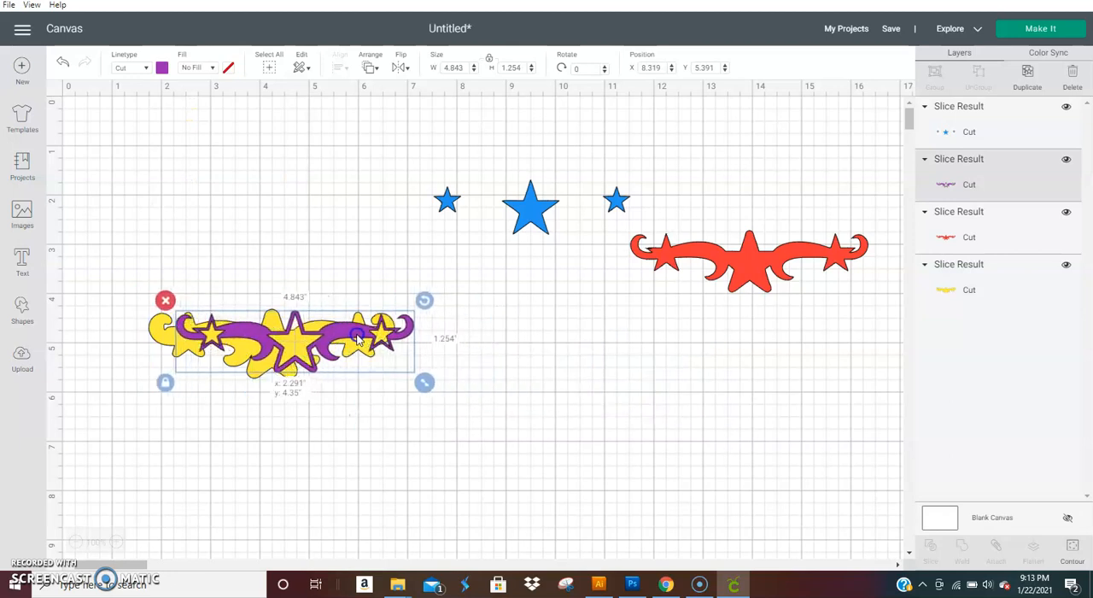
drag(282, 338, 269, 343)
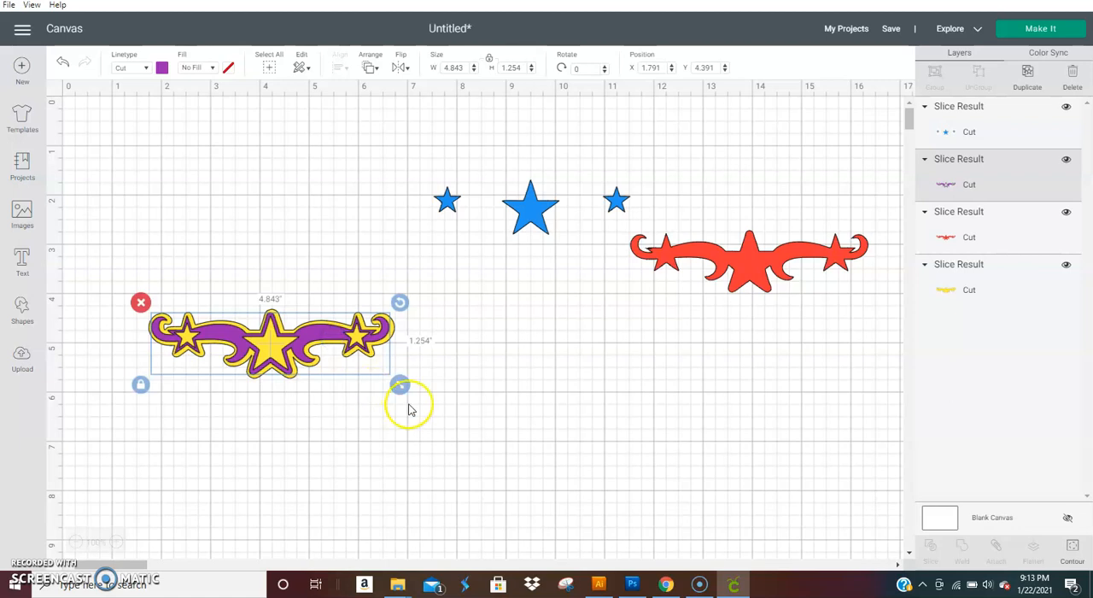
click(597, 538)
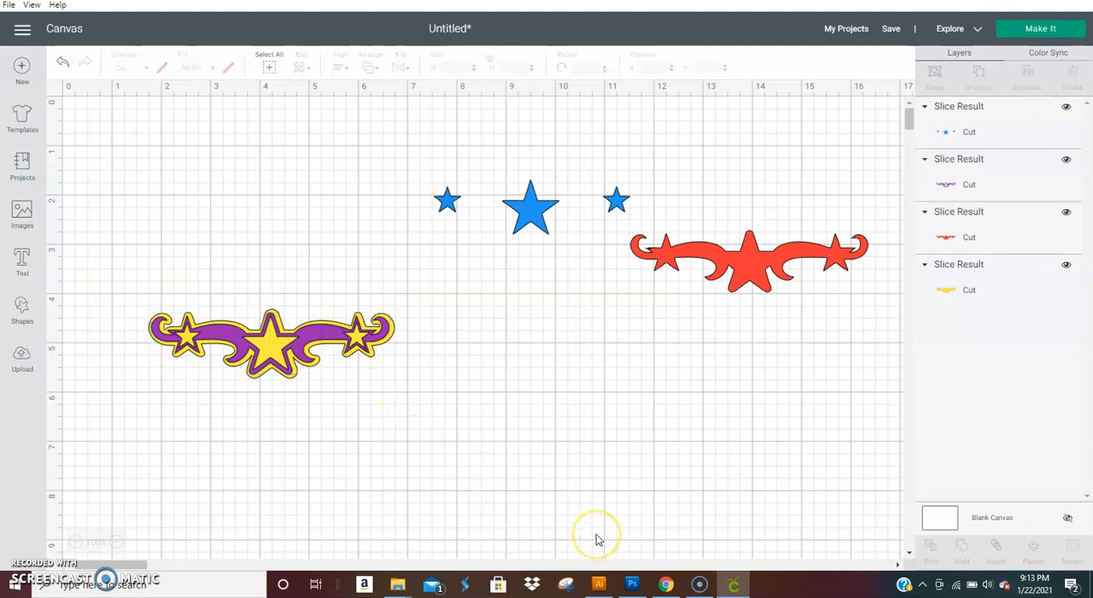
mouse_move(336, 431)
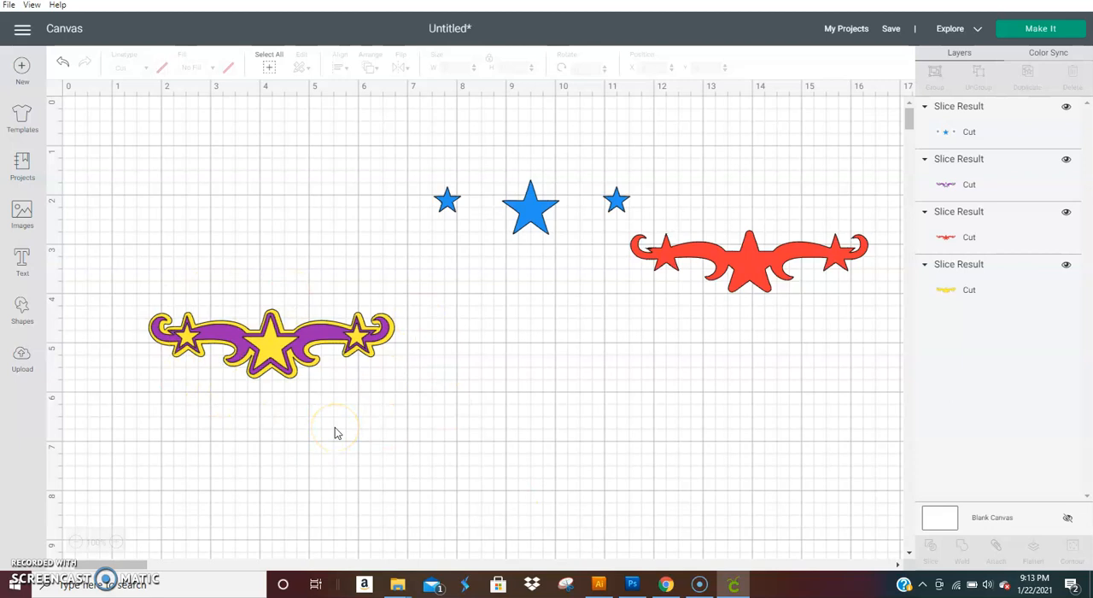
click(273, 350)
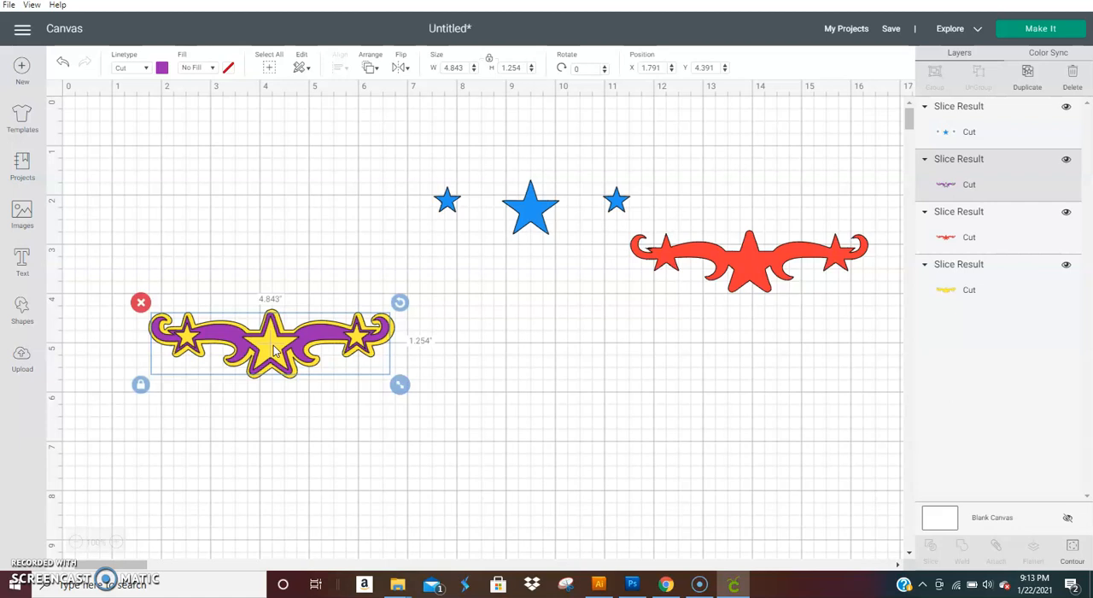
mouse_move(500, 305)
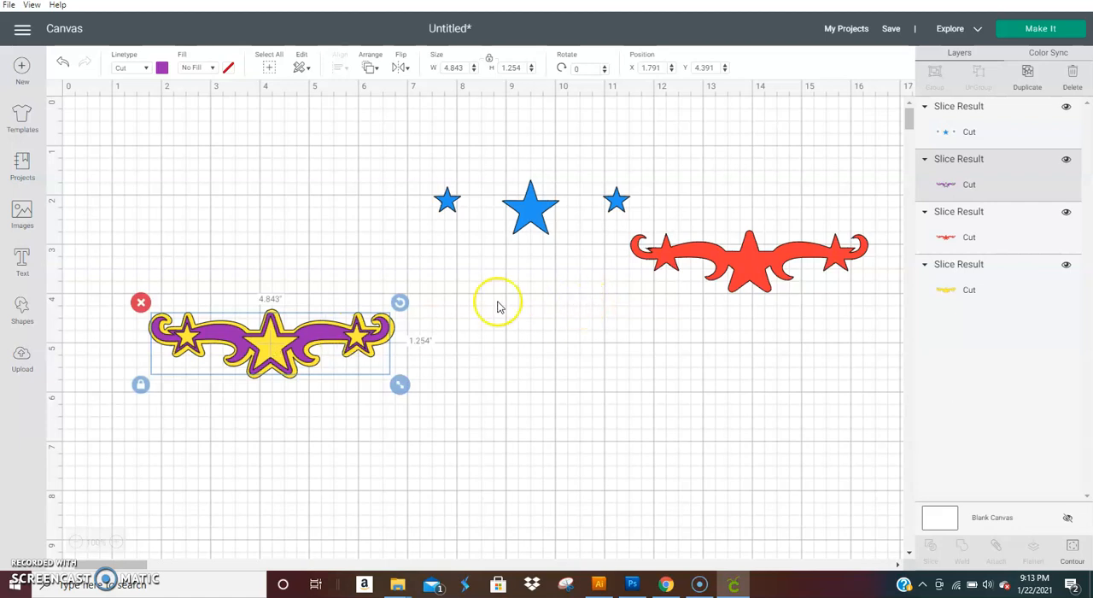
mouse_move(325, 337)
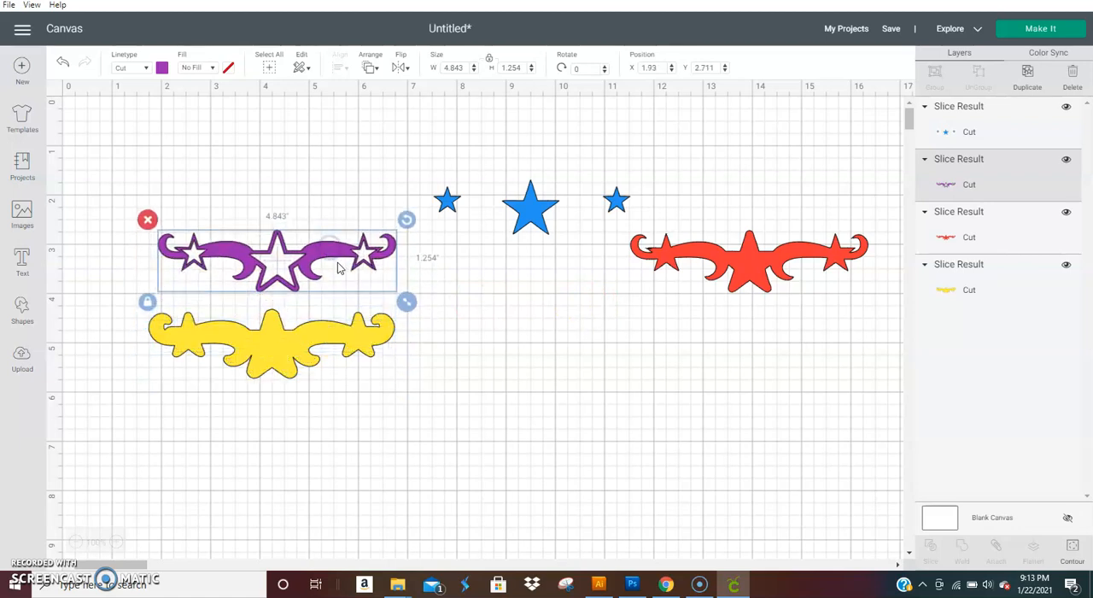
mouse_move(340, 269)
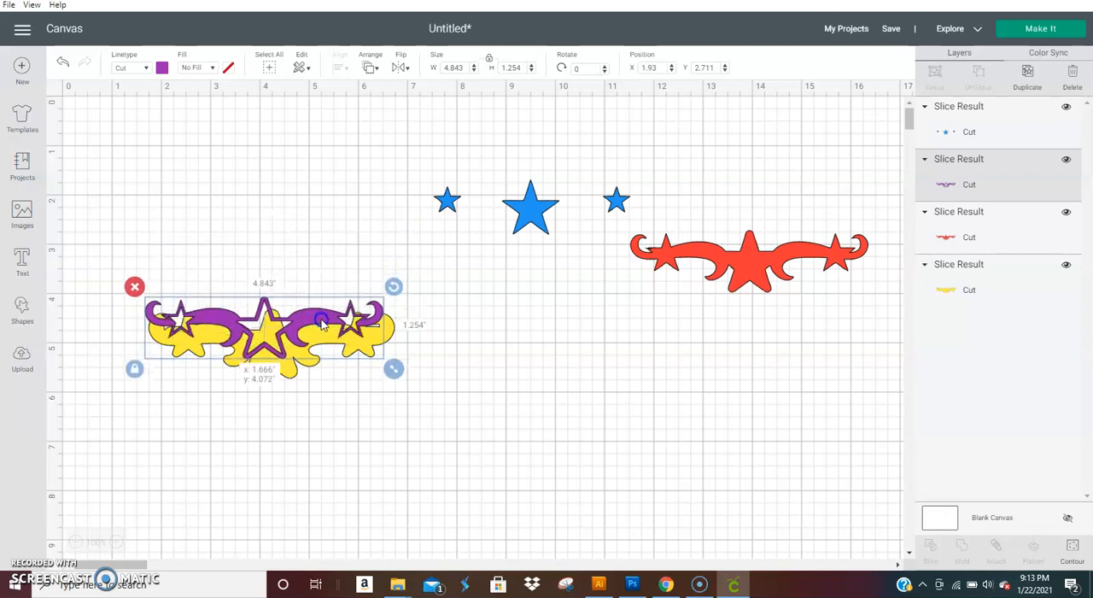
drag(320, 324, 329, 337)
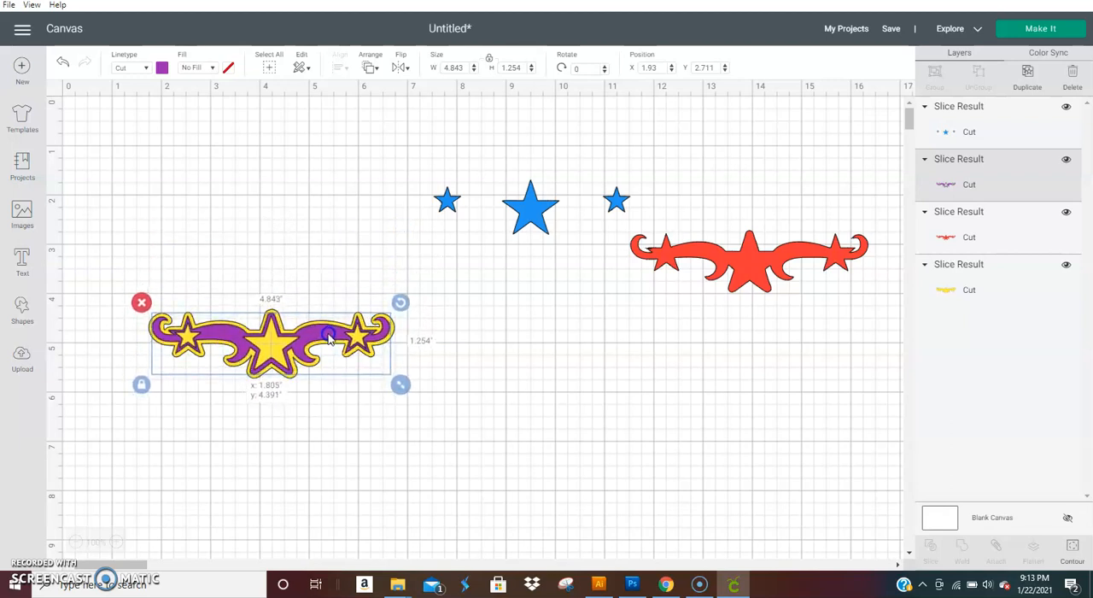
- Fit the blue stars into the star cutouts and recolour them grey
click(504, 365)
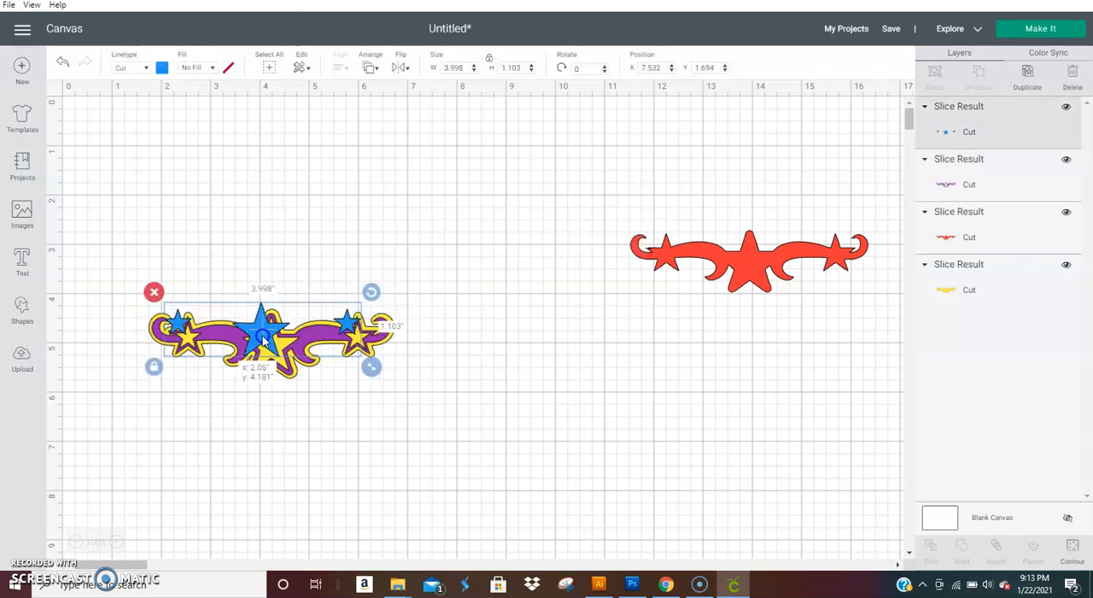
drag(261, 337, 268, 345)
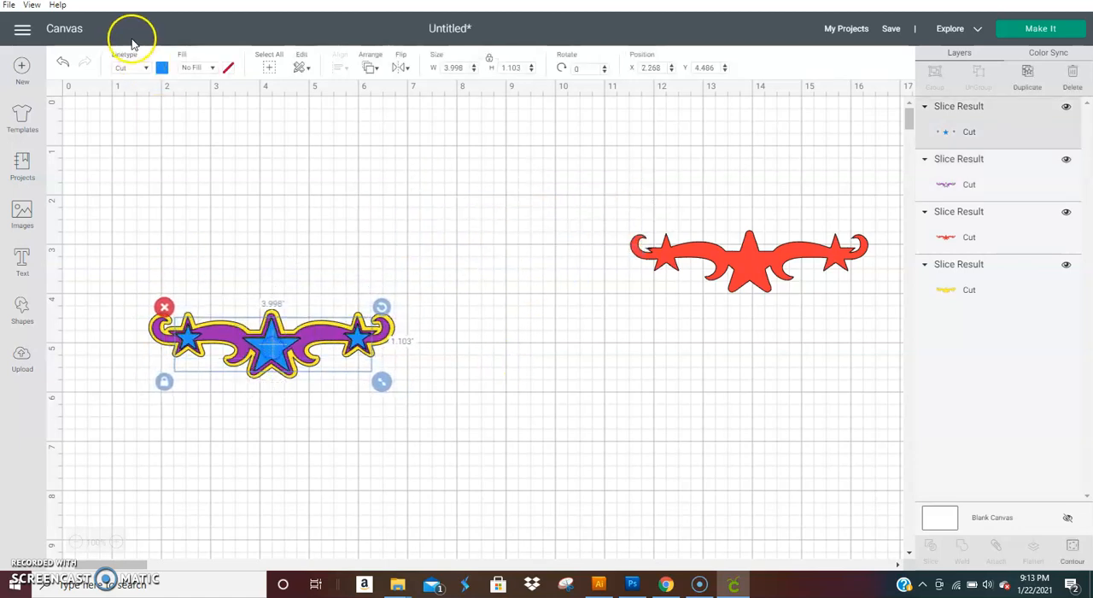
click(163, 68)
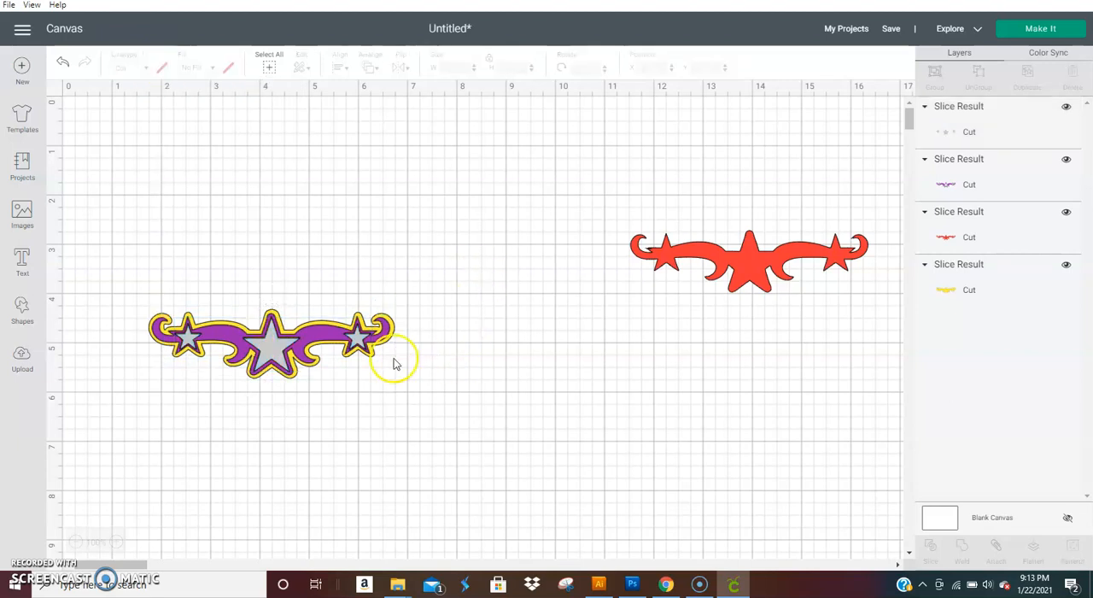
- Separate the purple piece and stars from the base, then make black copies of the base
drag(273, 342, 580, 213)
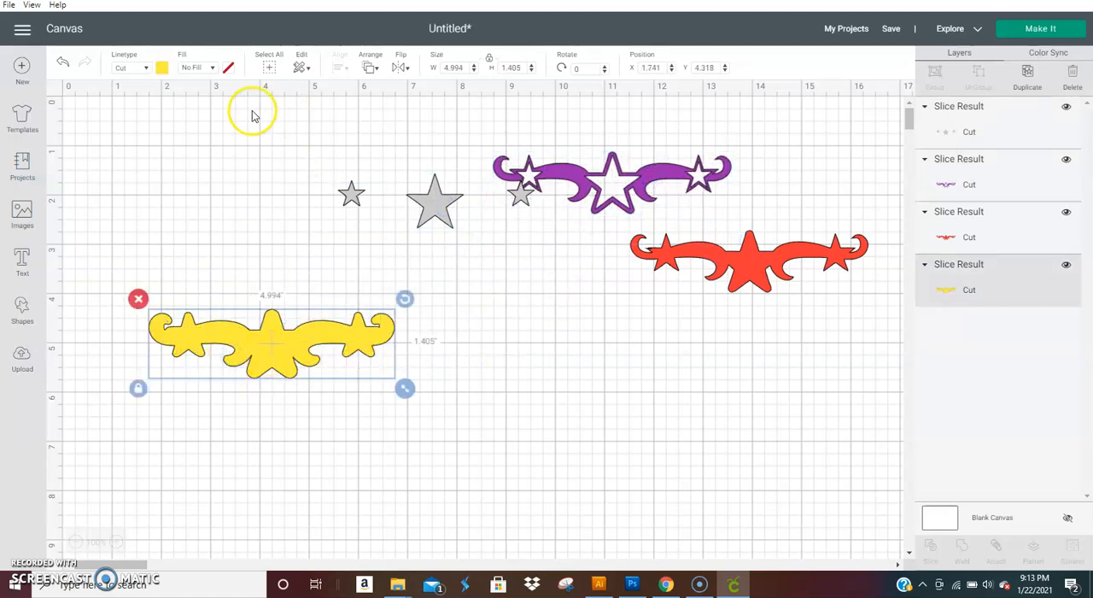
drag(271, 342, 296, 365)
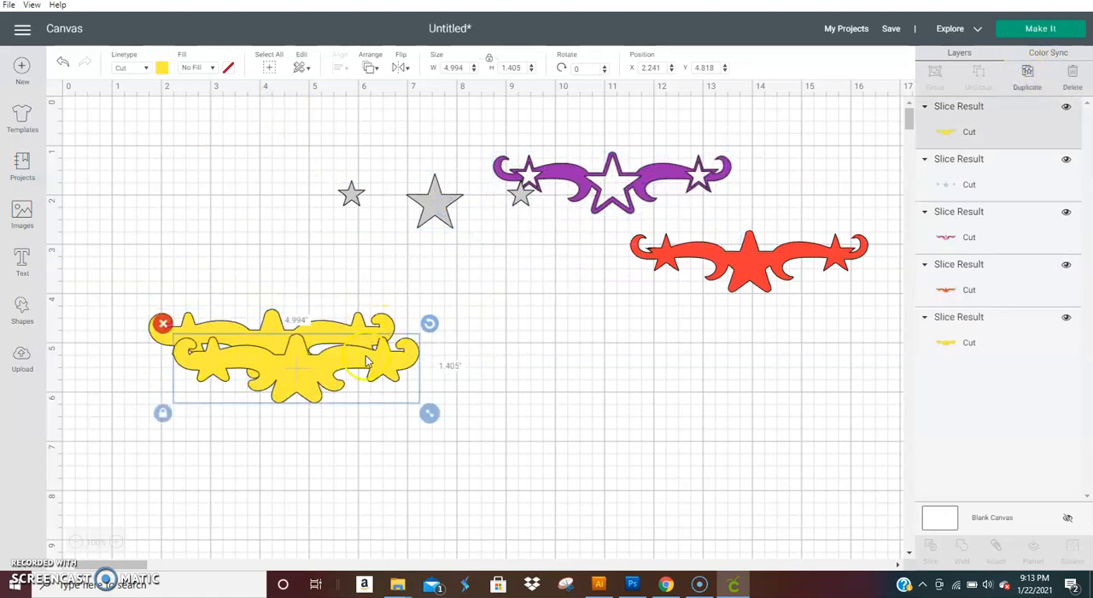
click(162, 67)
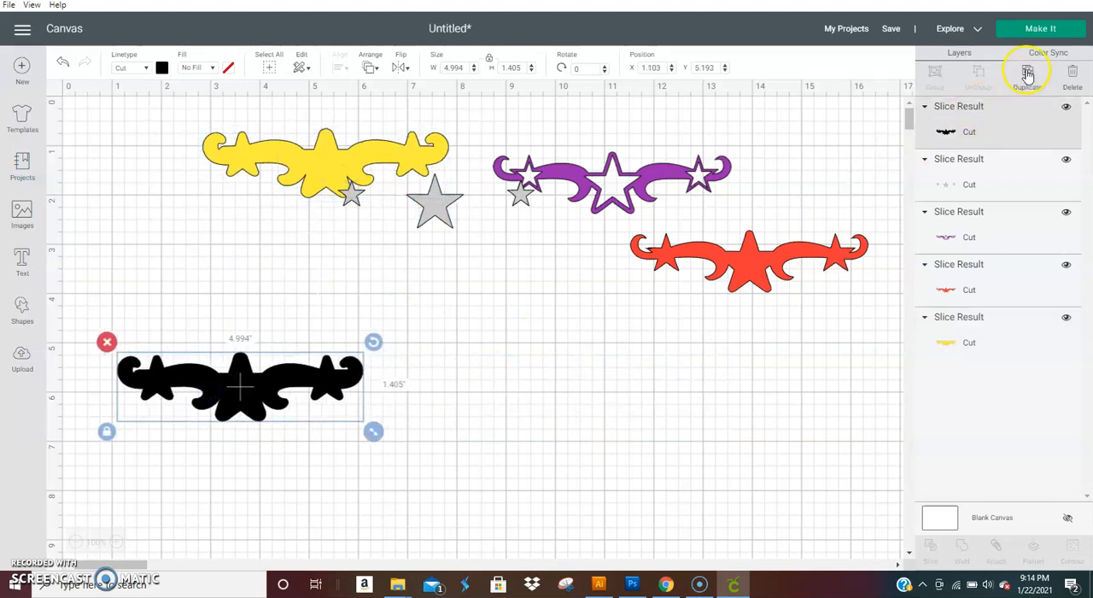
click(1027, 72)
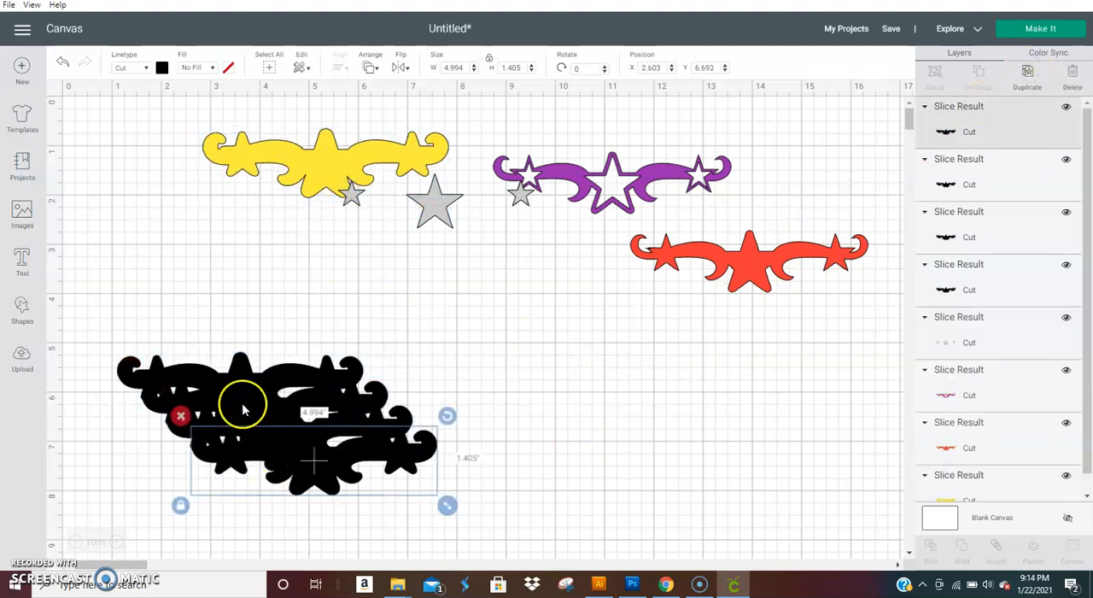
click(324, 158)
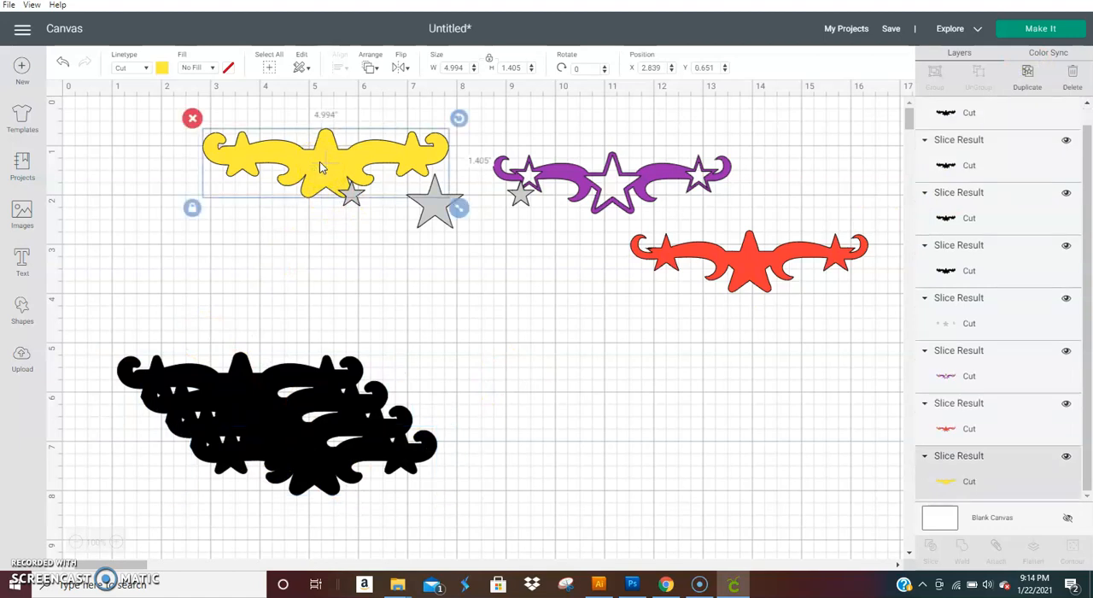
- Move the yellow scroll base to the top left and place its copy just beneath it
drag(323, 166, 234, 183)
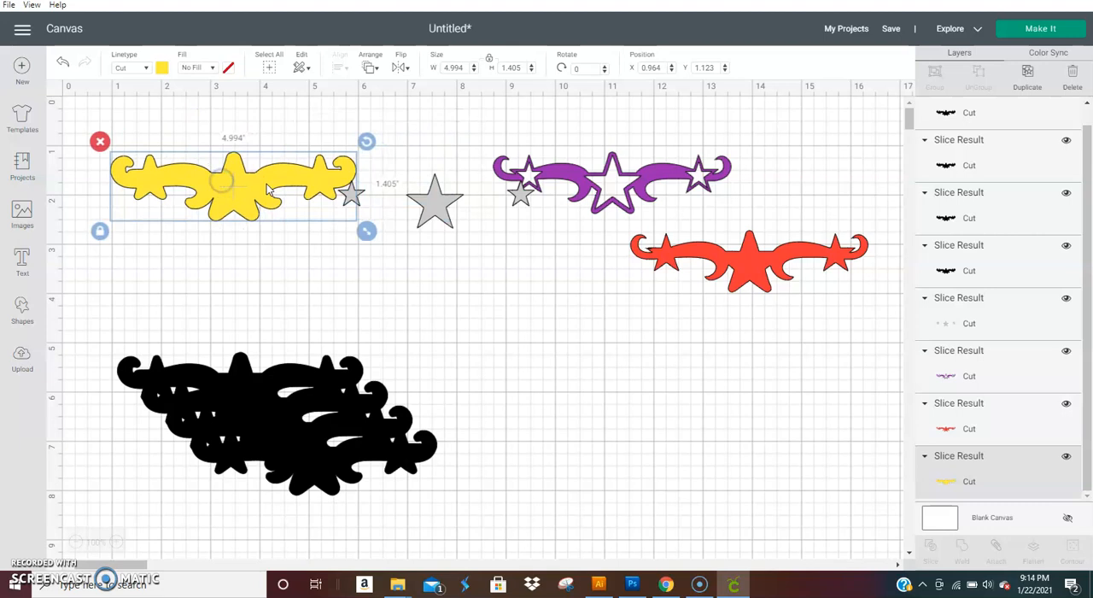
drag(234, 188, 466, 311)
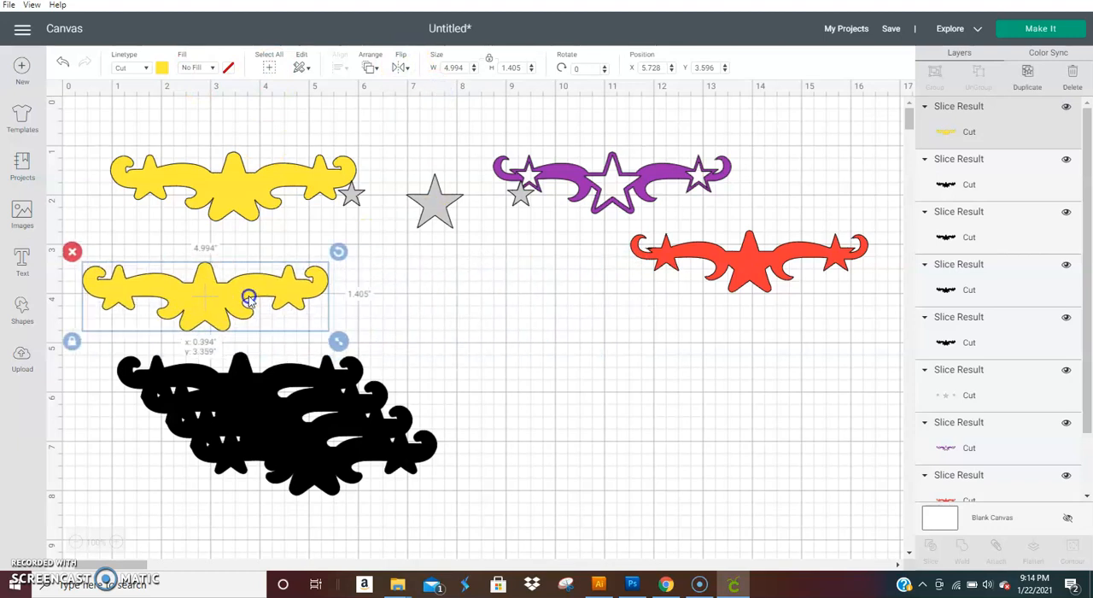
drag(247, 299, 235, 267)
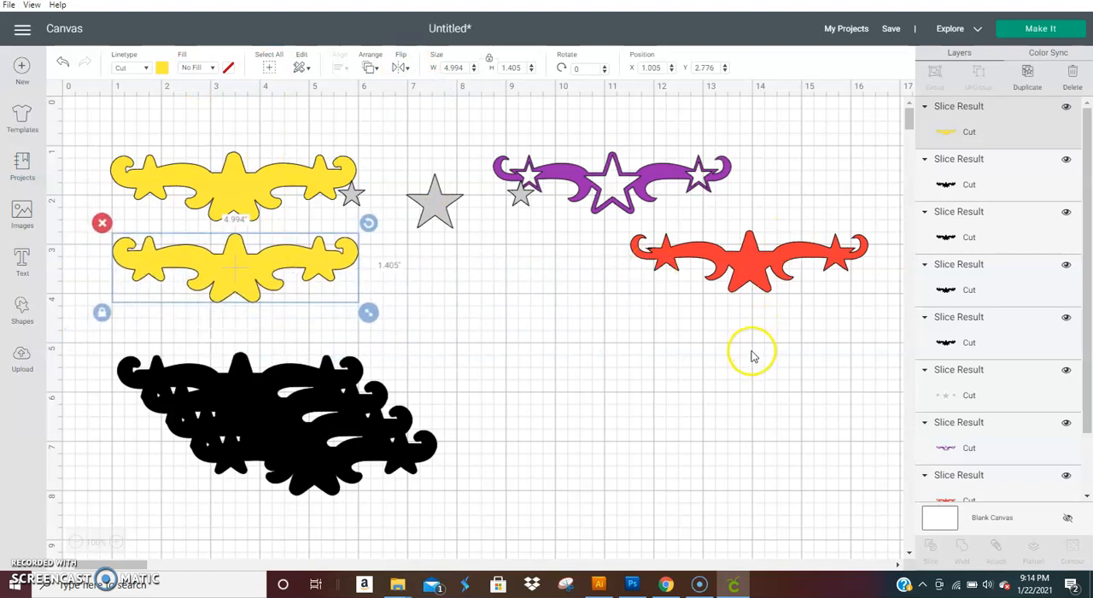
mouse_move(264, 380)
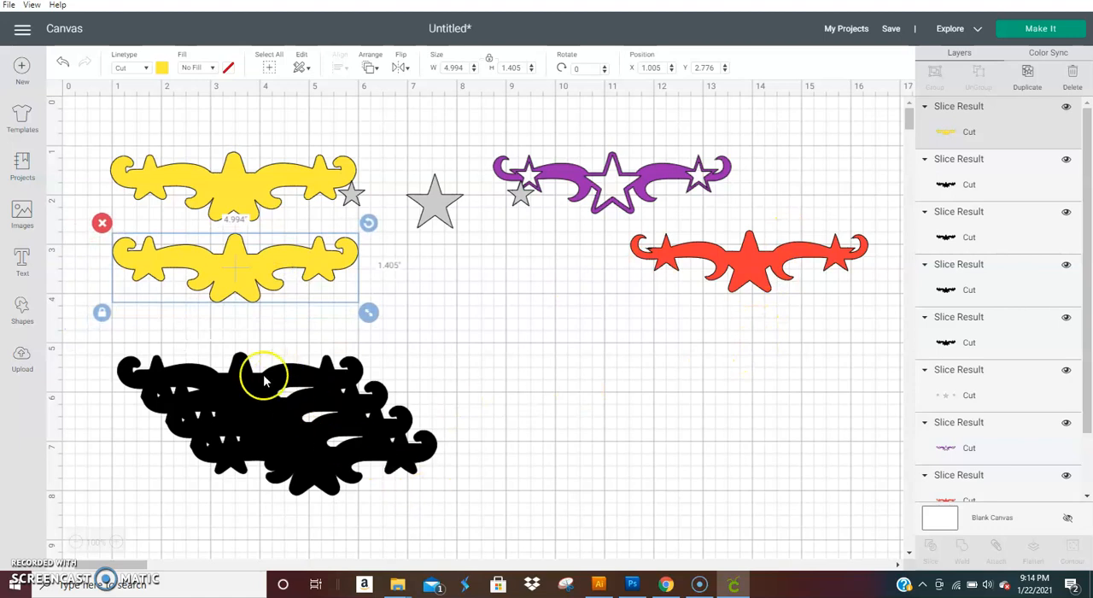
mouse_move(293, 311)
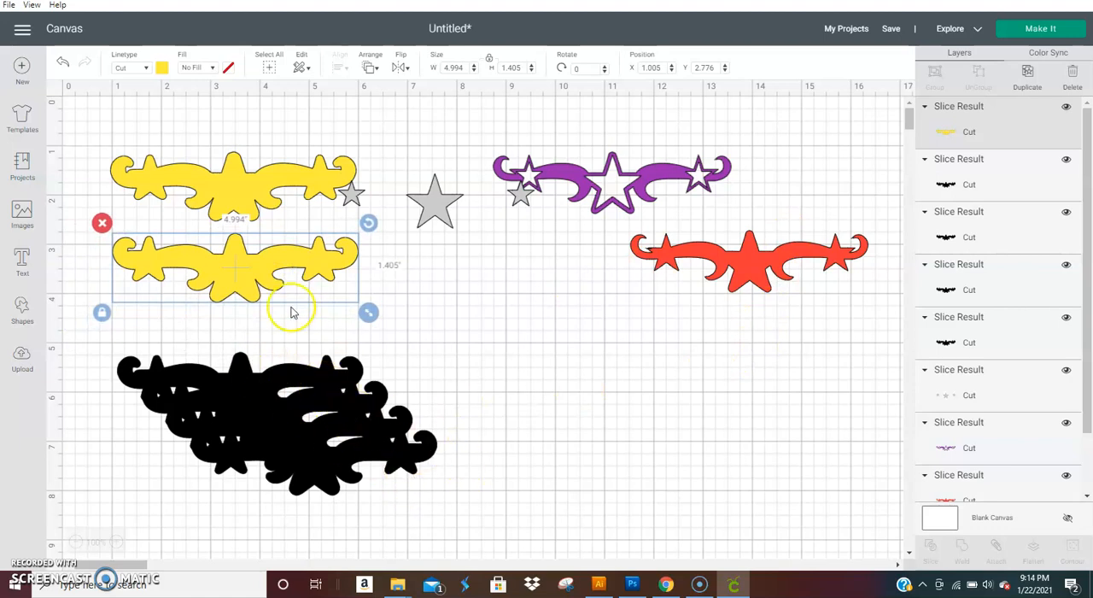
mouse_move(286, 281)
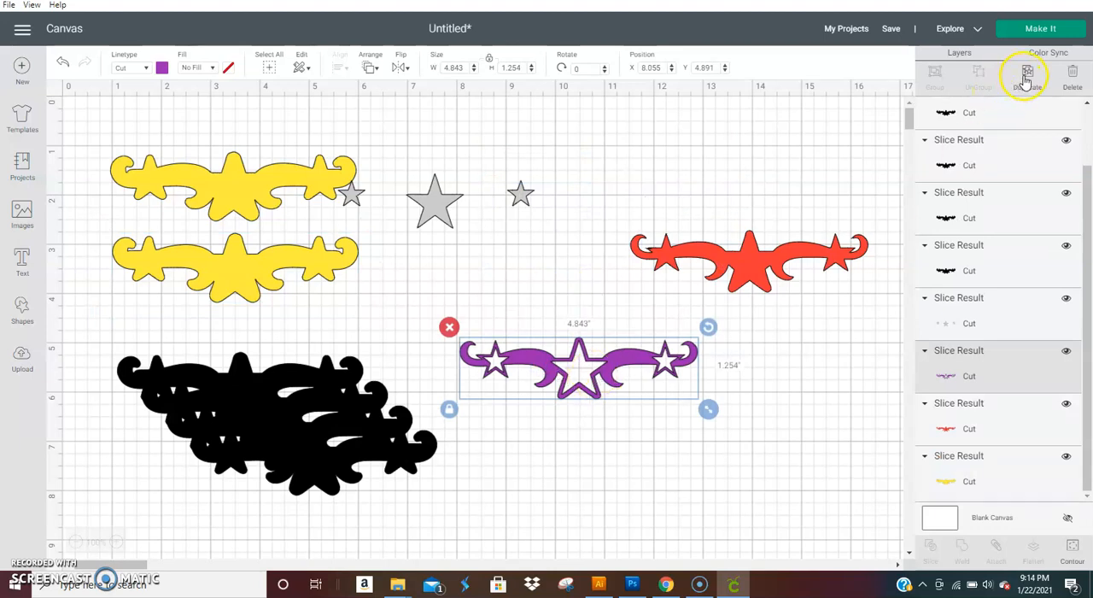
- Duplicate the star-cutout piece, colour it black, and pile the black copies lower right
click(1027, 72)
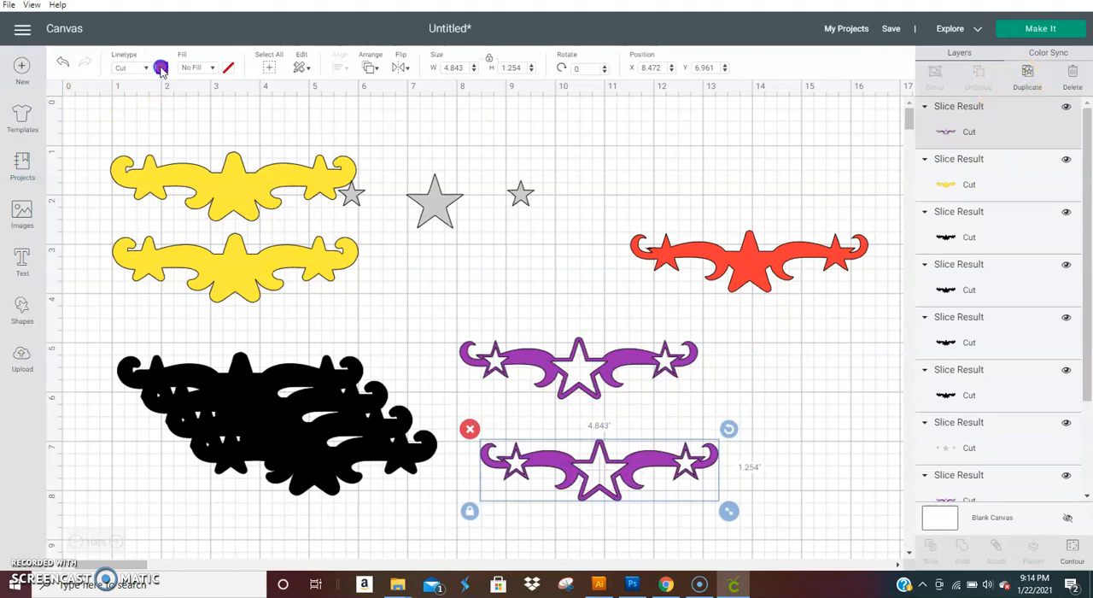
click(162, 67)
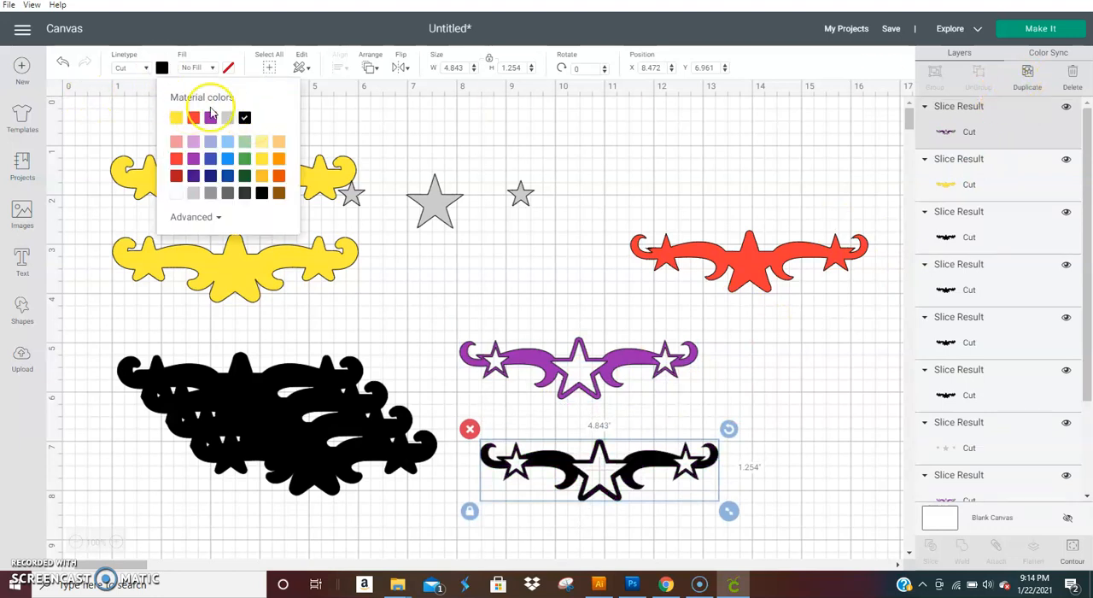
click(1027, 73)
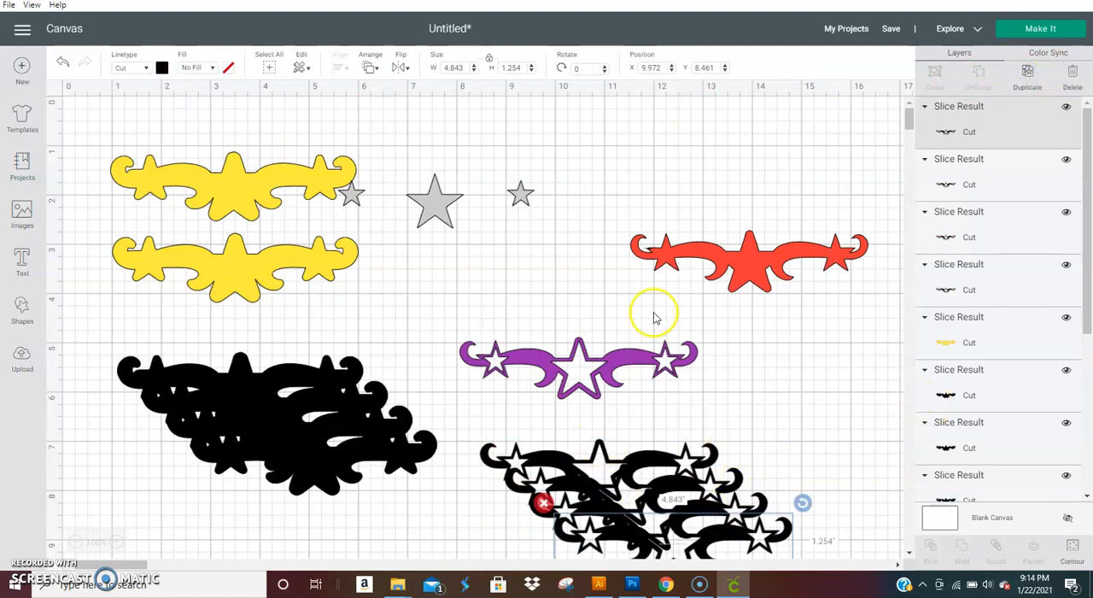
click(434, 200)
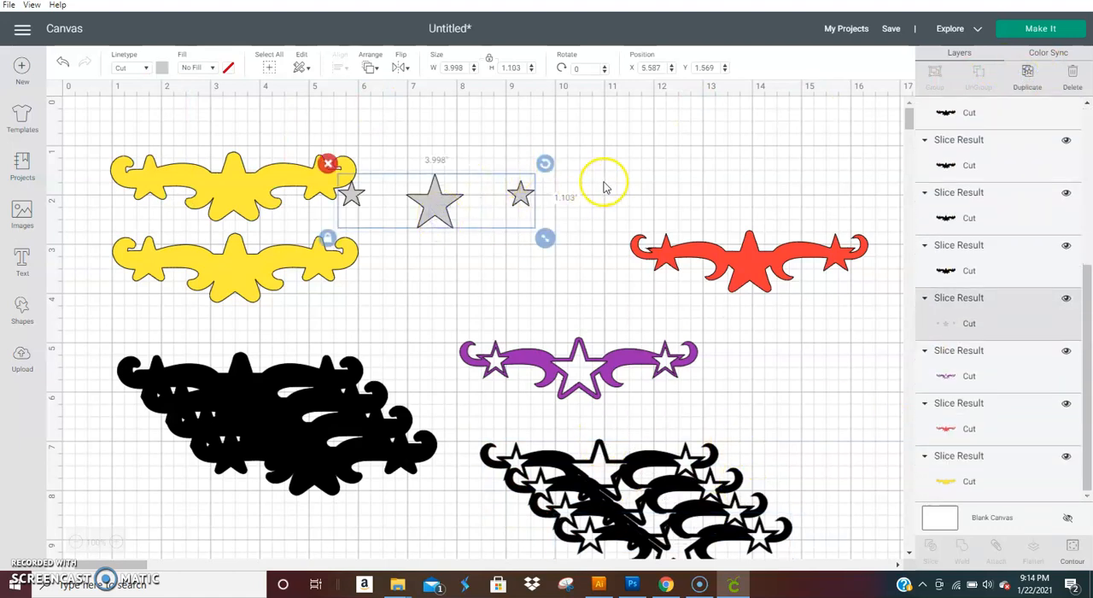
mouse_move(570, 211)
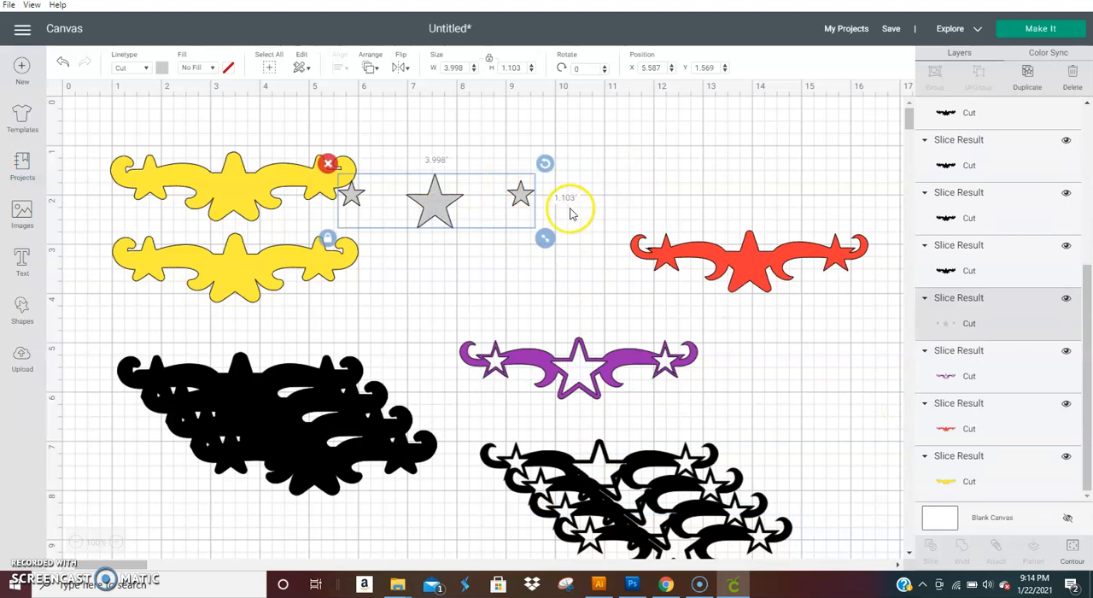
mouse_move(747, 345)
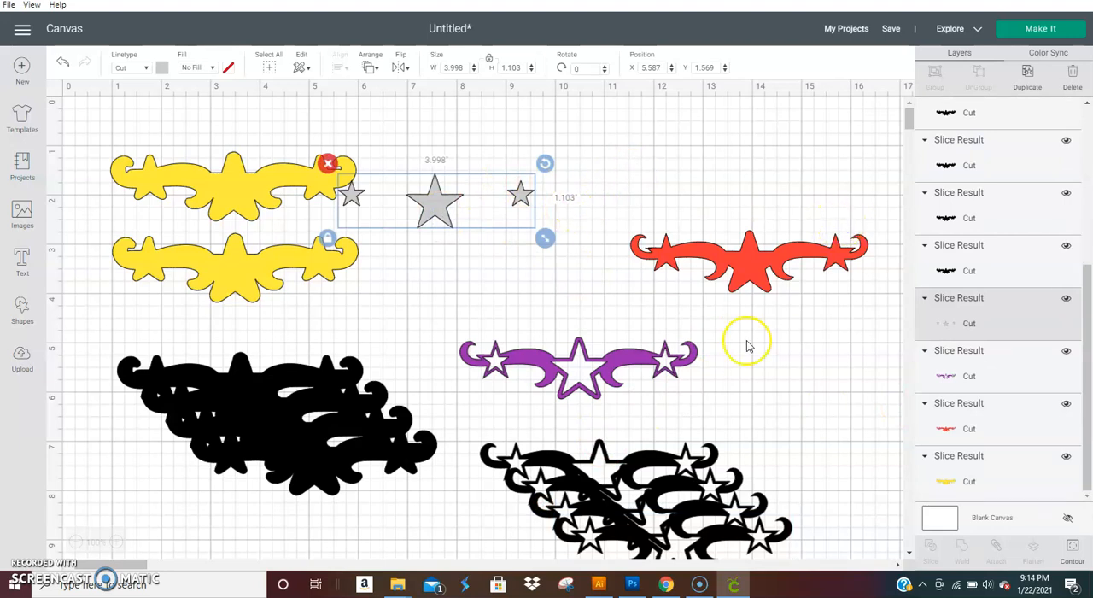
- Recolour the red scroll purple, layer it with the grey stars, then move it aside
click(578, 366)
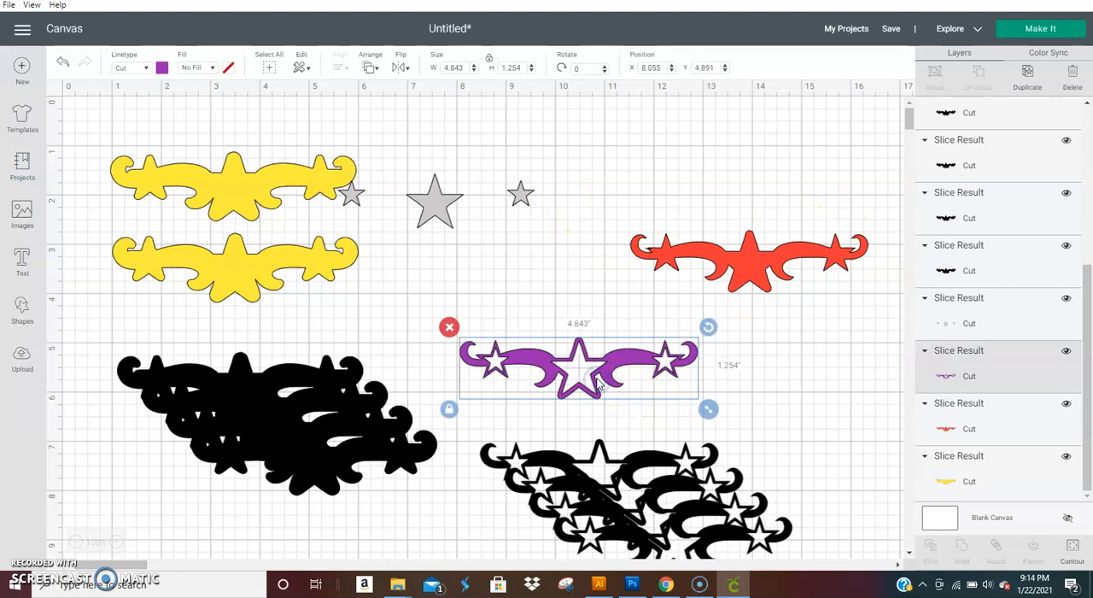
drag(749, 257, 384, 233)
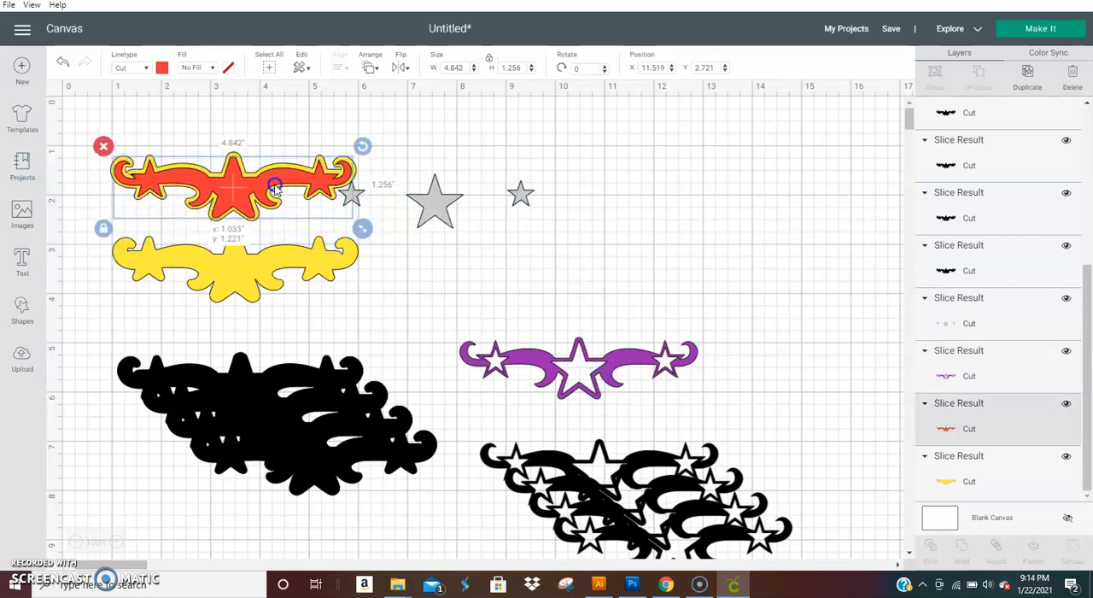
click(235, 184)
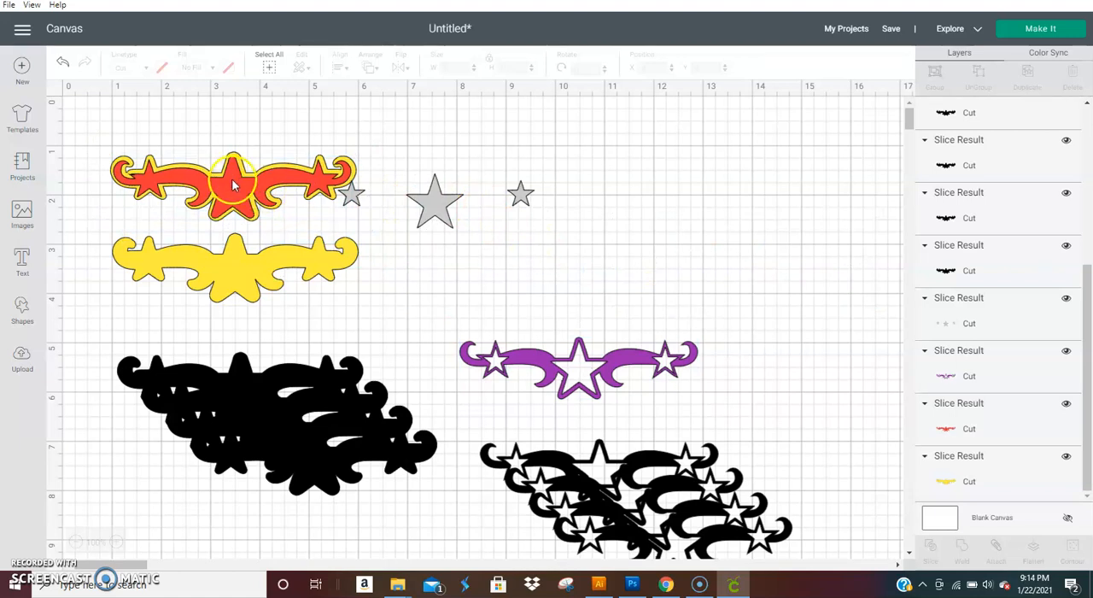
click(162, 67)
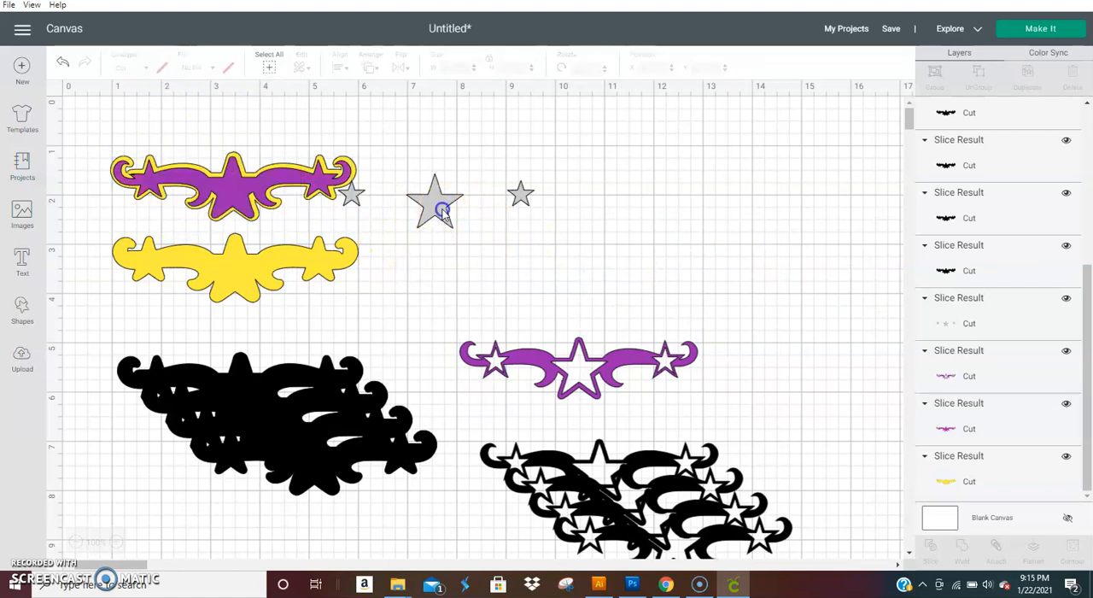
click(230, 184)
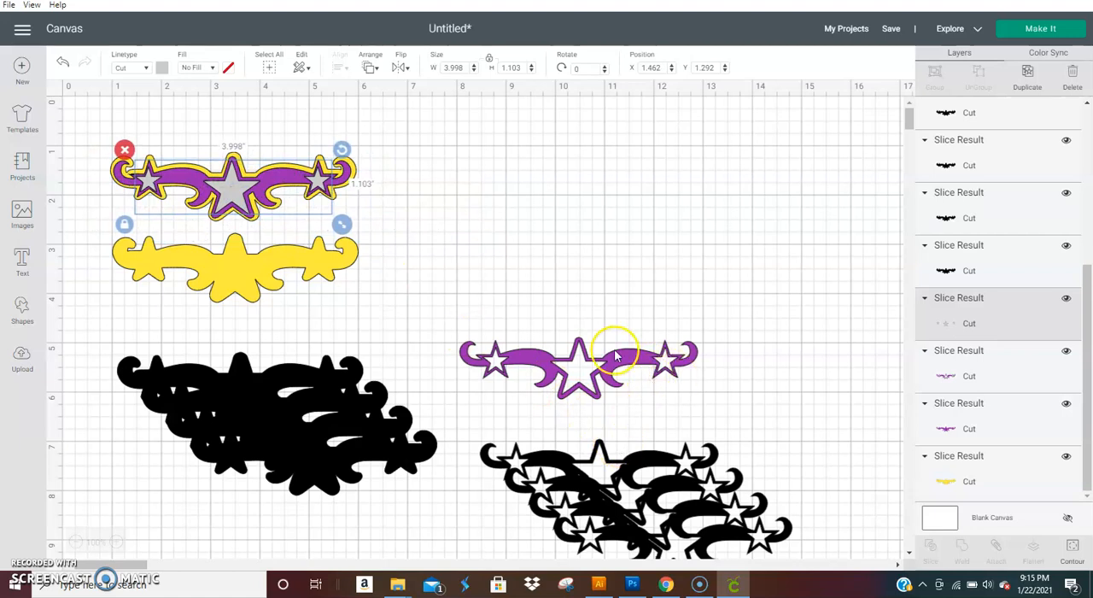
drag(231, 179, 551, 162)
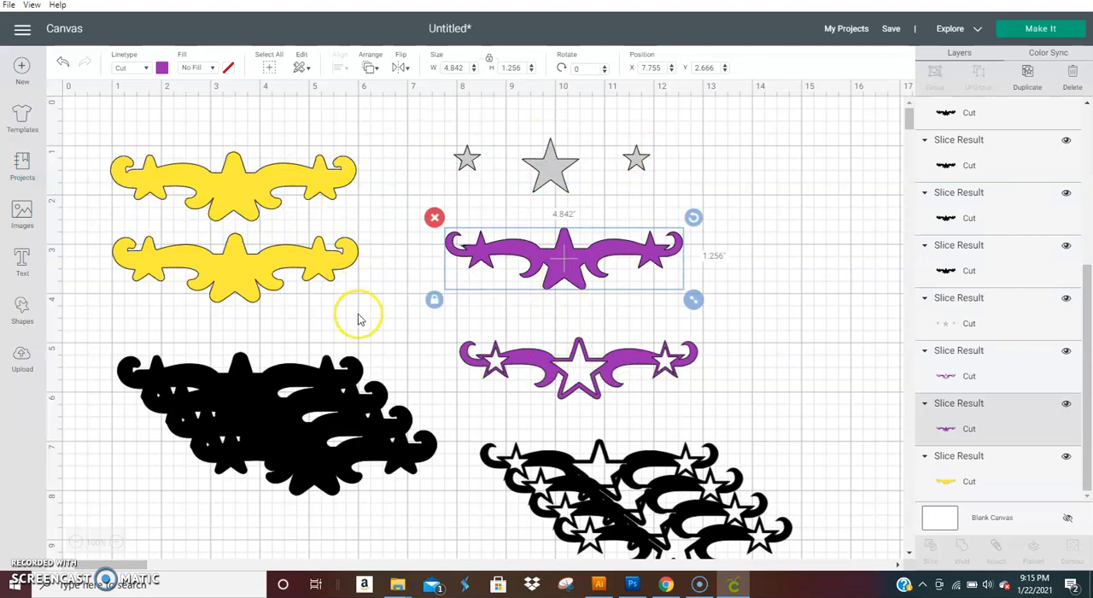
mouse_move(468, 325)
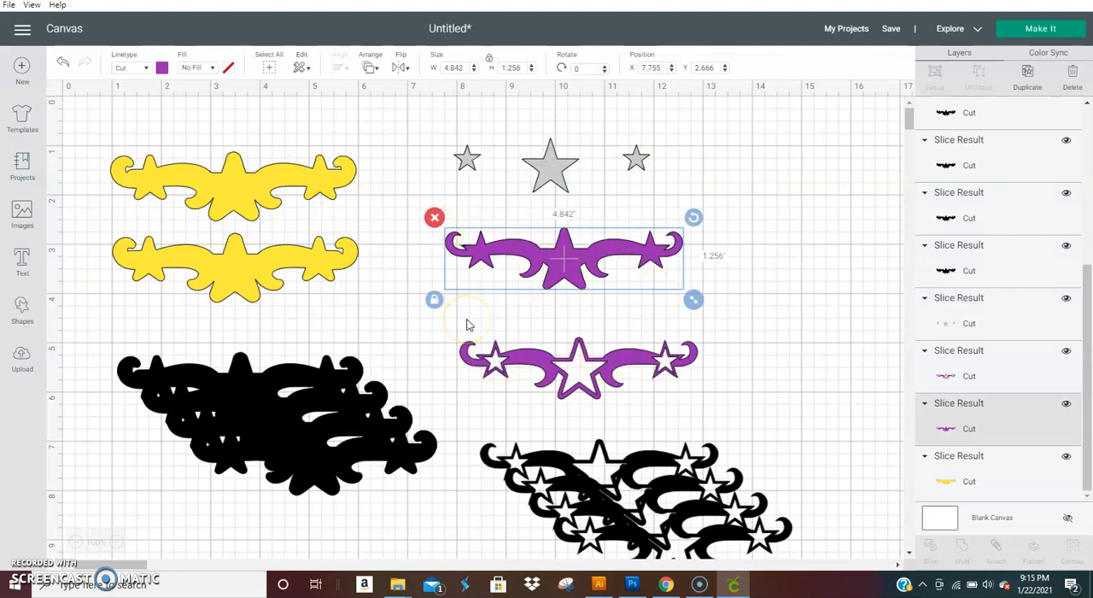
- Tuck the grey stars under the purple scroll and turn a top-right copy black
drag(563, 258, 551, 250)
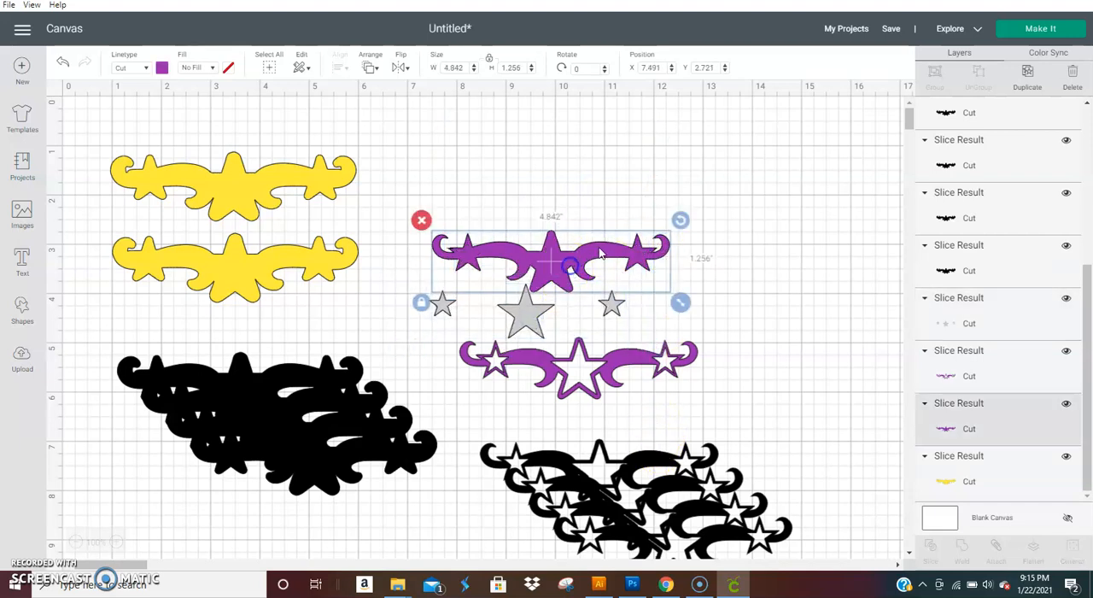
drag(551, 256, 610, 230)
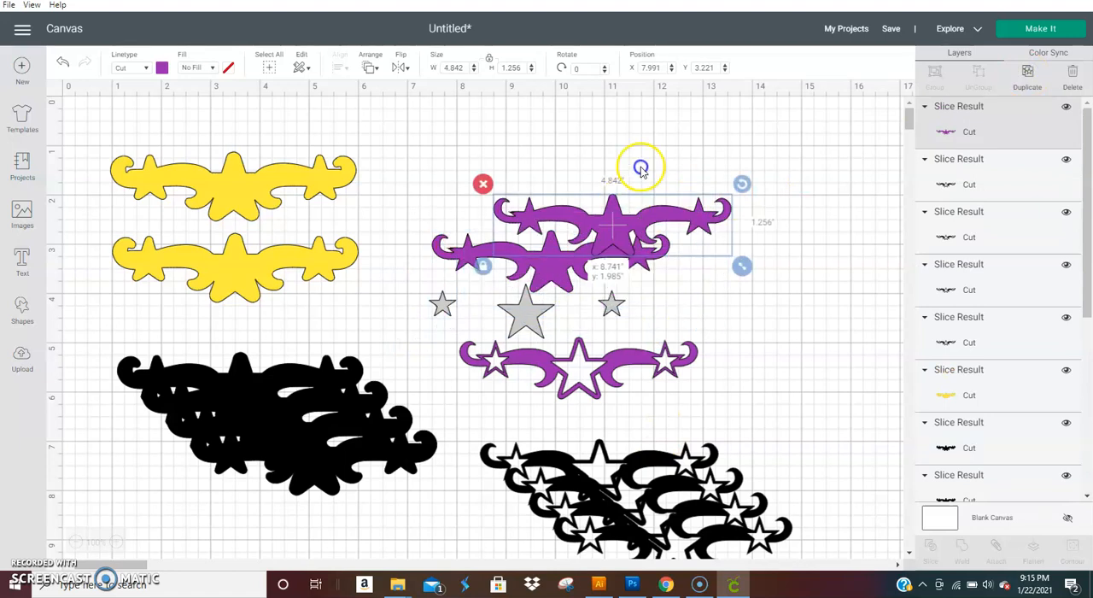
drag(613, 228, 643, 153)
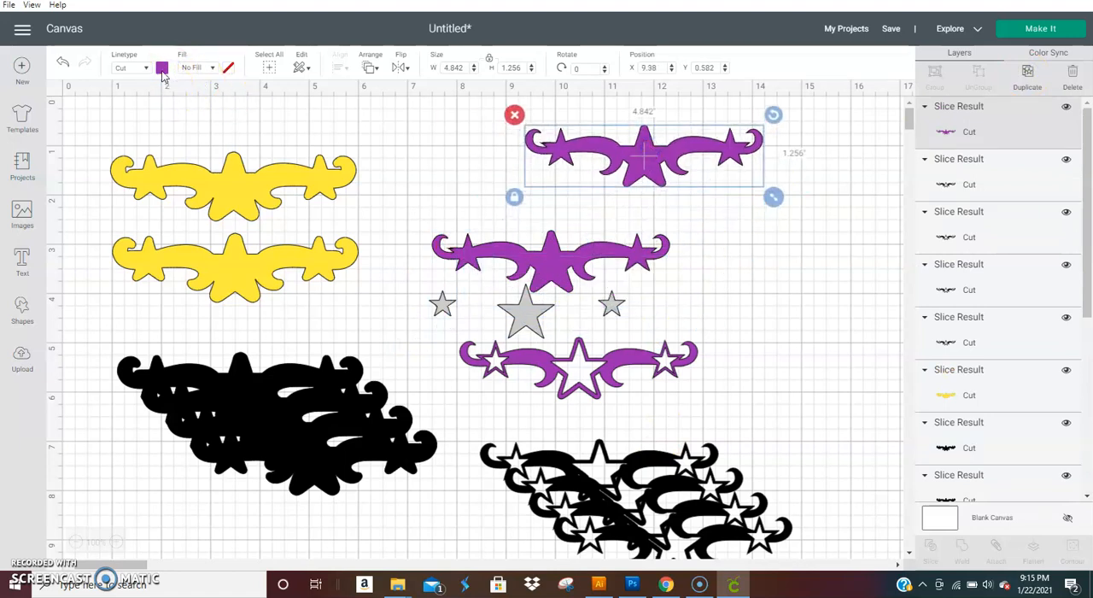
click(161, 67)
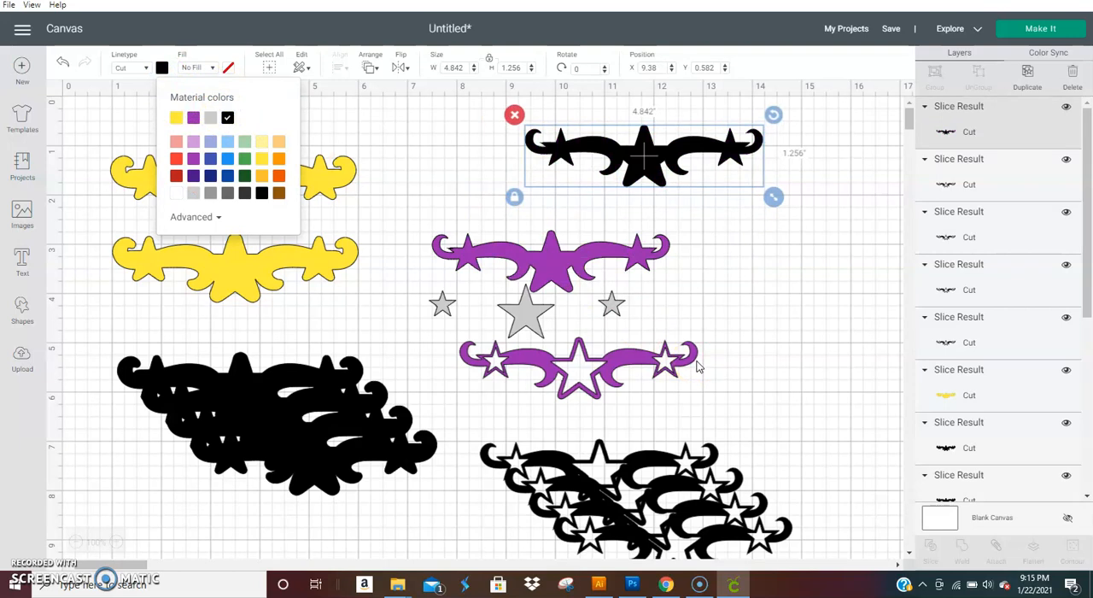
mouse_move(788, 377)
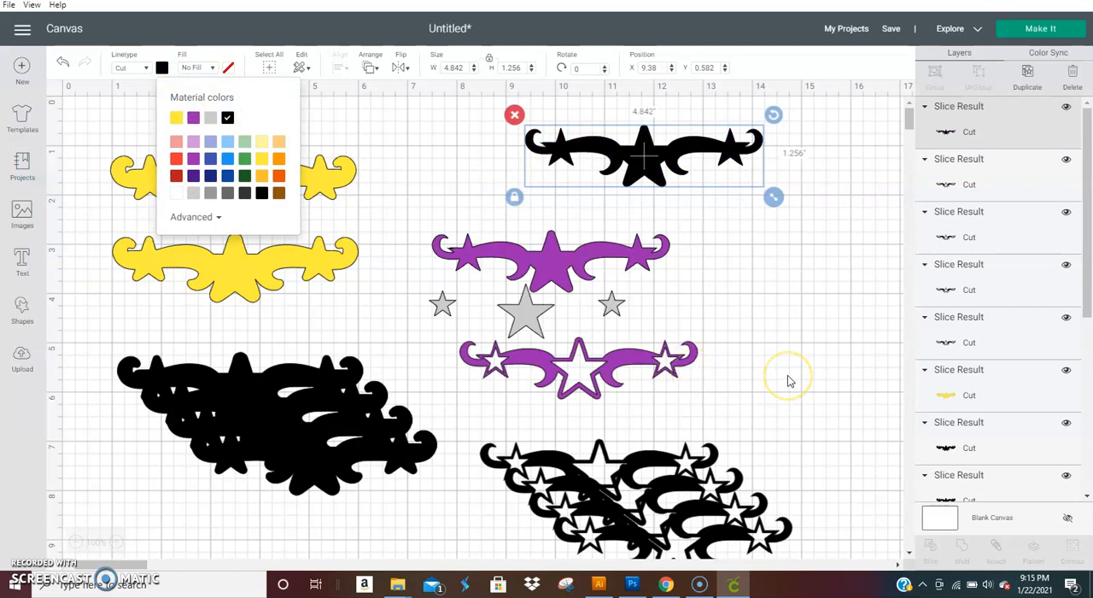
mouse_move(787, 381)
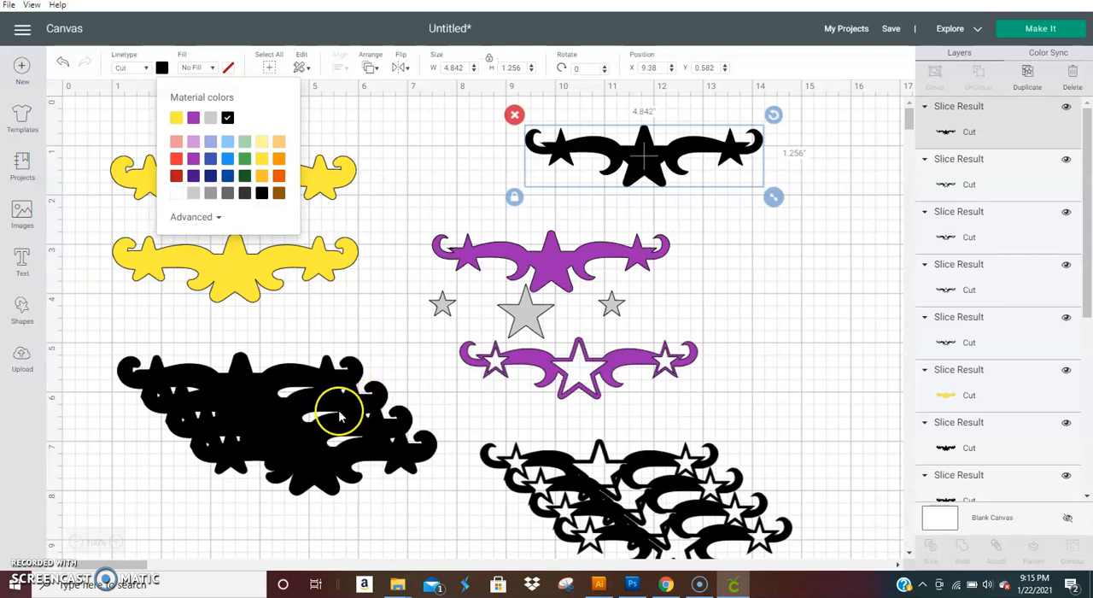
mouse_move(340, 380)
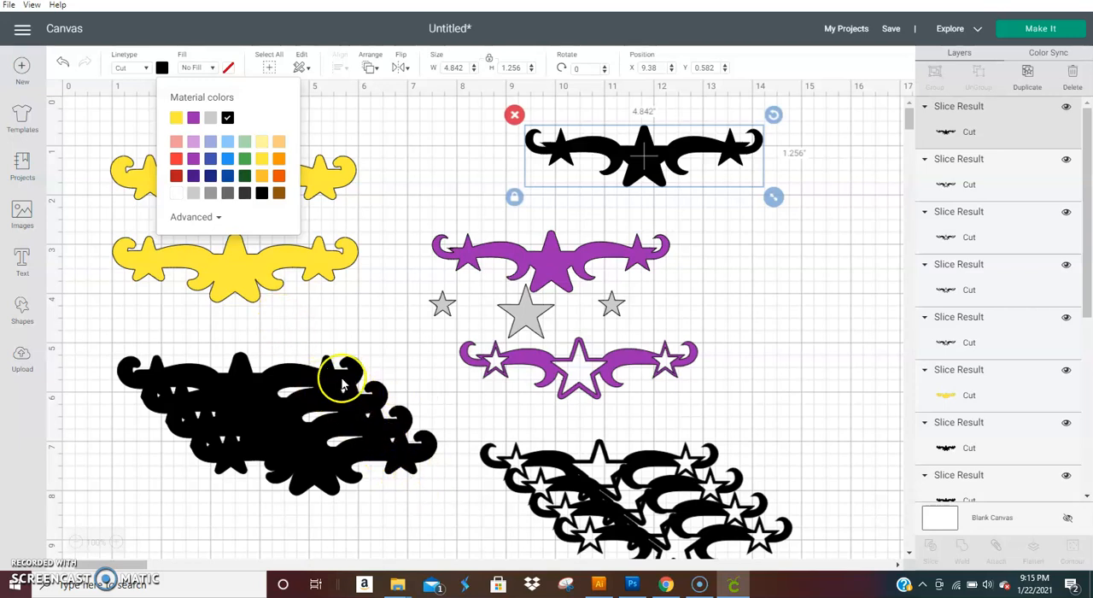
mouse_move(405, 439)
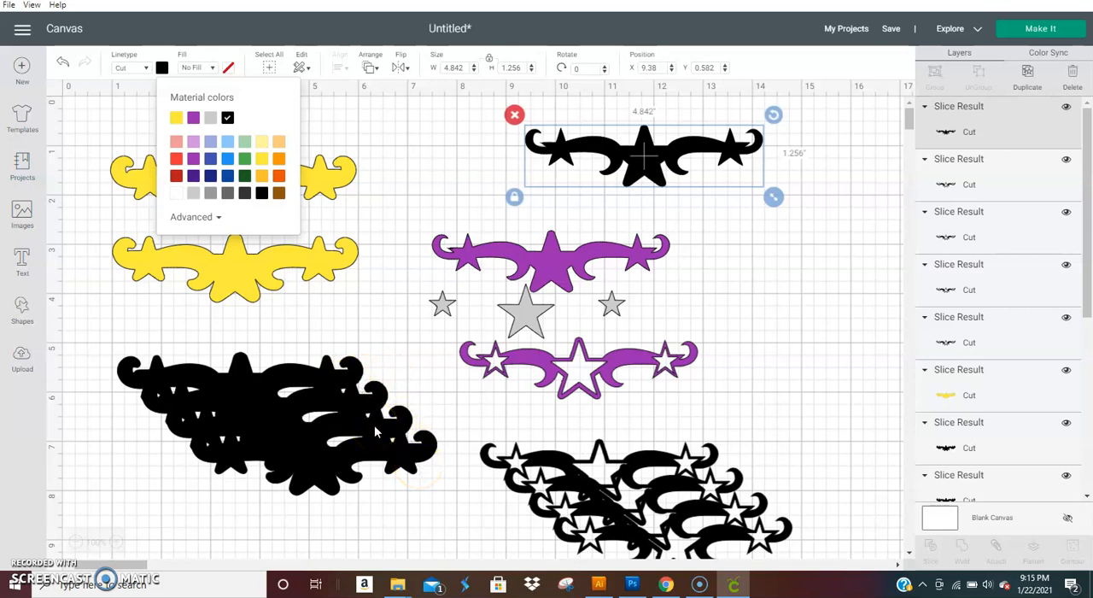
mouse_move(671, 188)
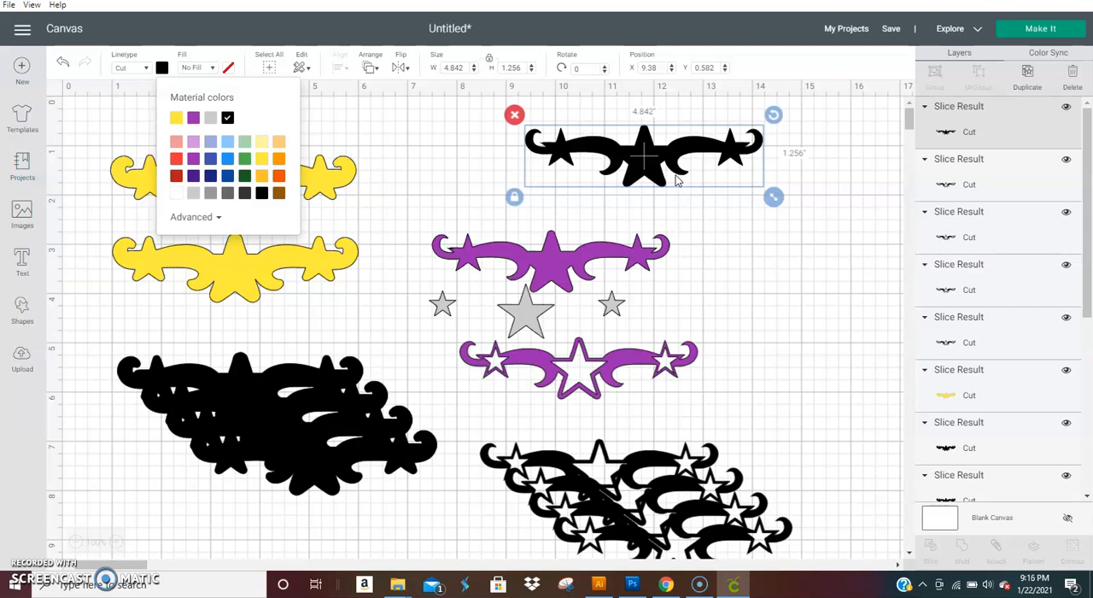
mouse_move(670, 467)
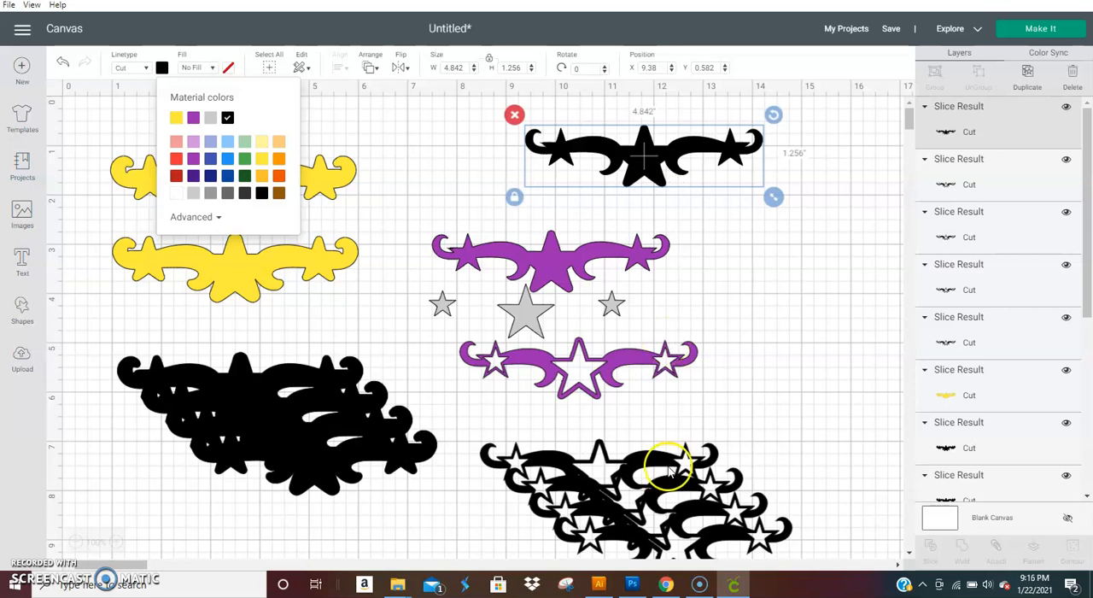
mouse_move(836, 217)
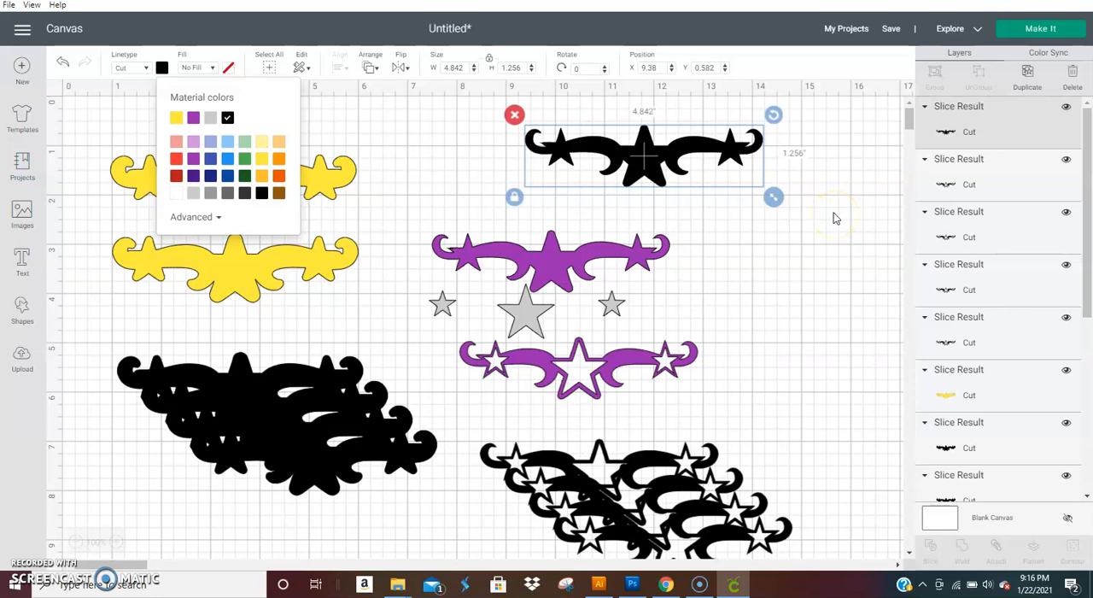
- Stack the black scroll copies at the top right and duplicate the purple scroll
click(1027, 75)
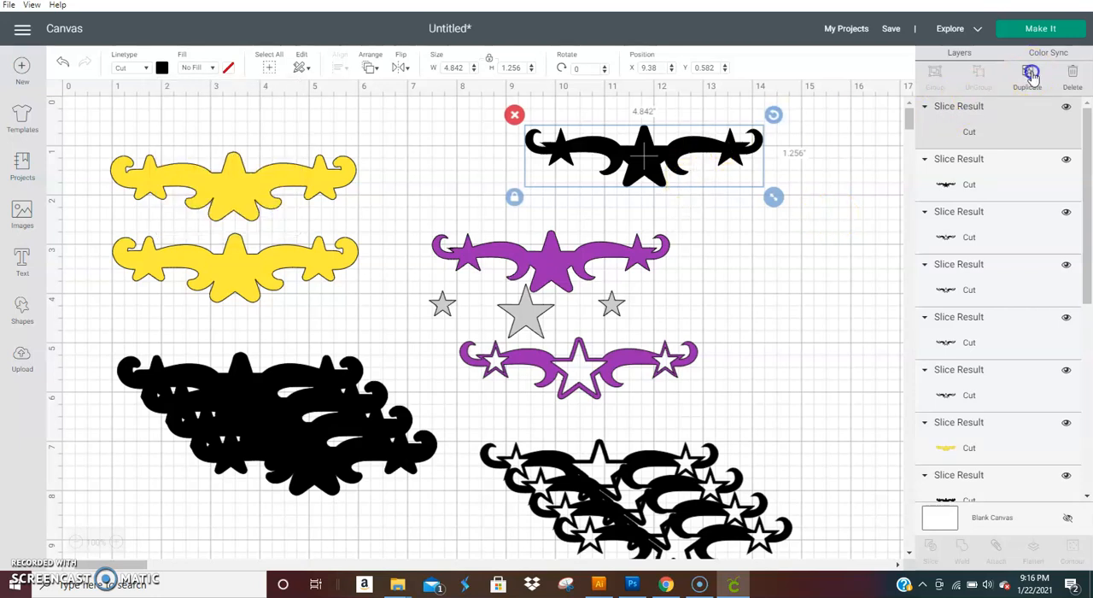
drag(645, 158, 692, 205)
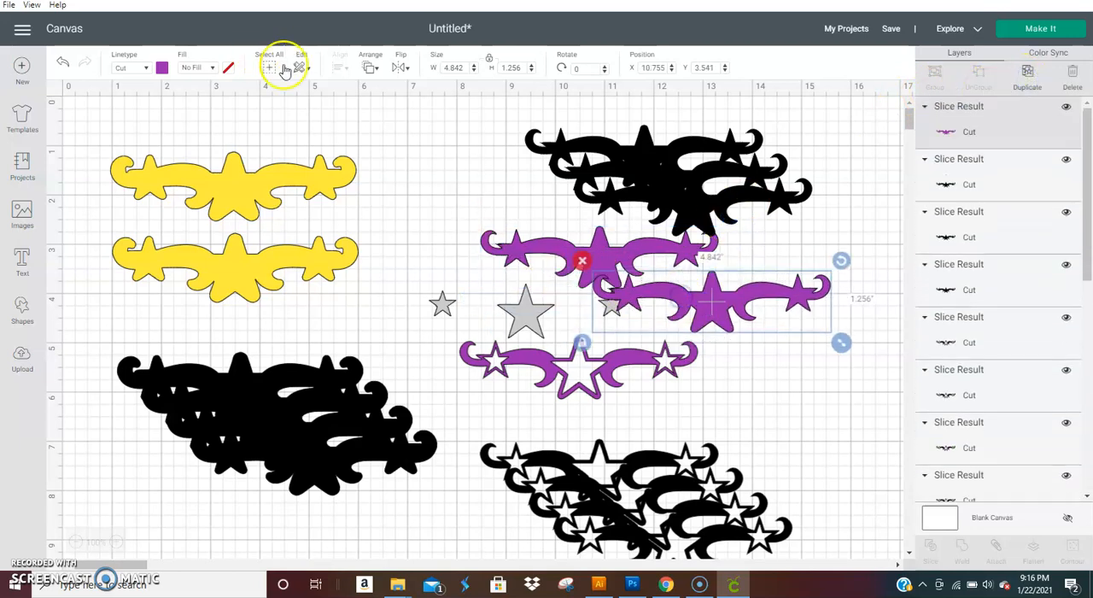
click(401, 68)
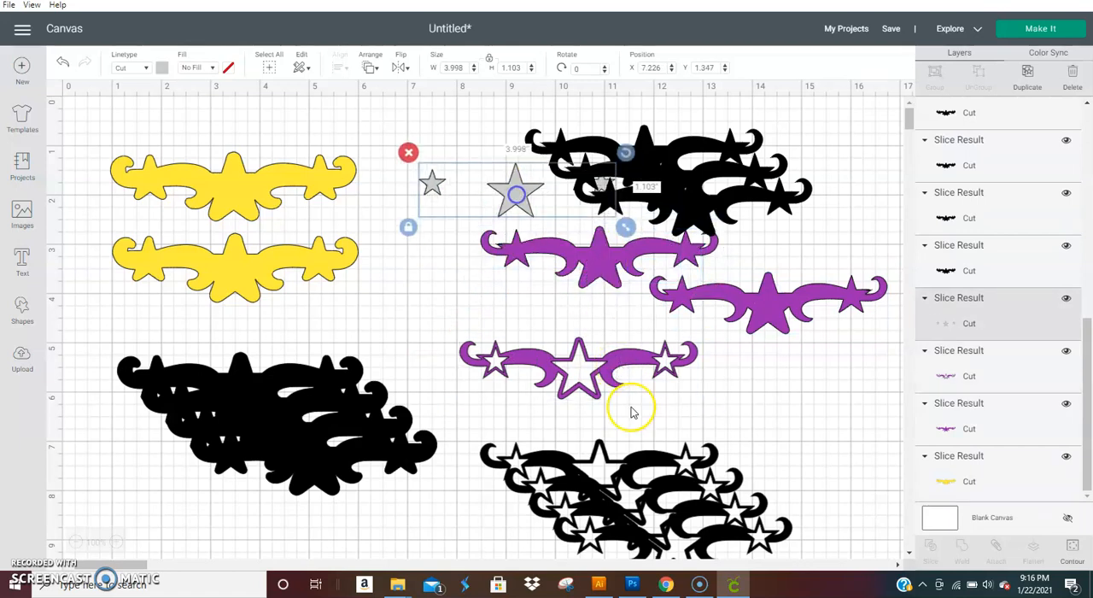
- Duplicate the purple outlined star scroll and flip the copy horizontally
click(564, 371)
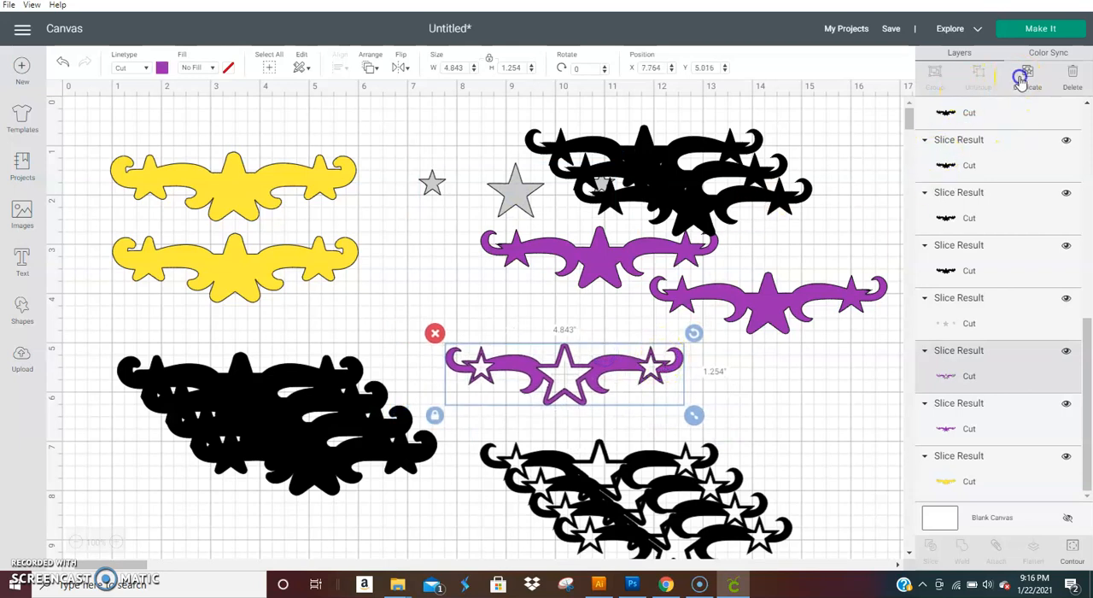
click(399, 68)
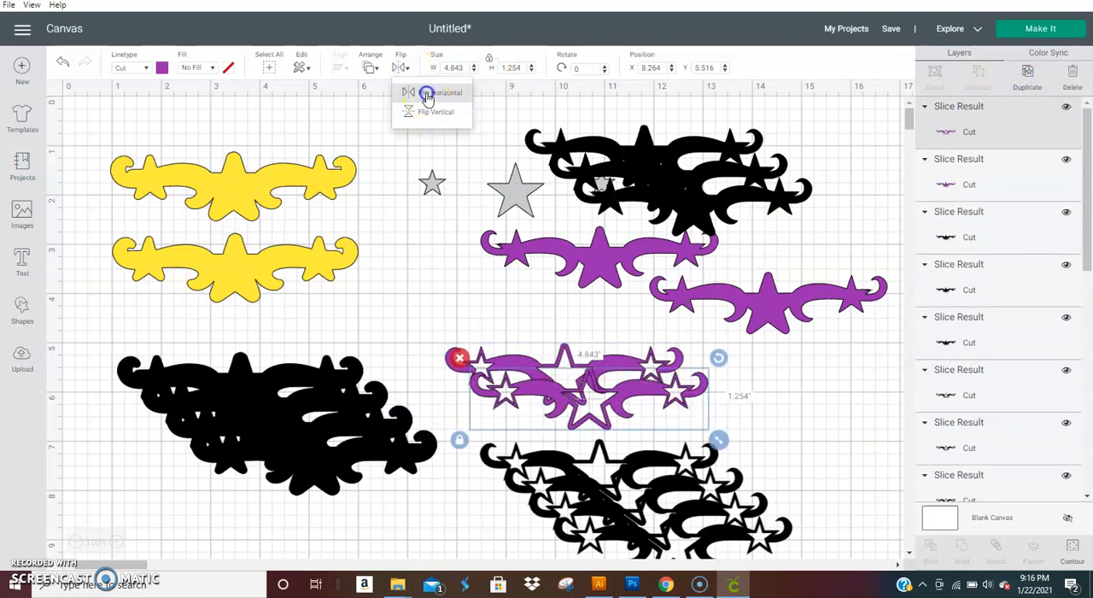
click(440, 93)
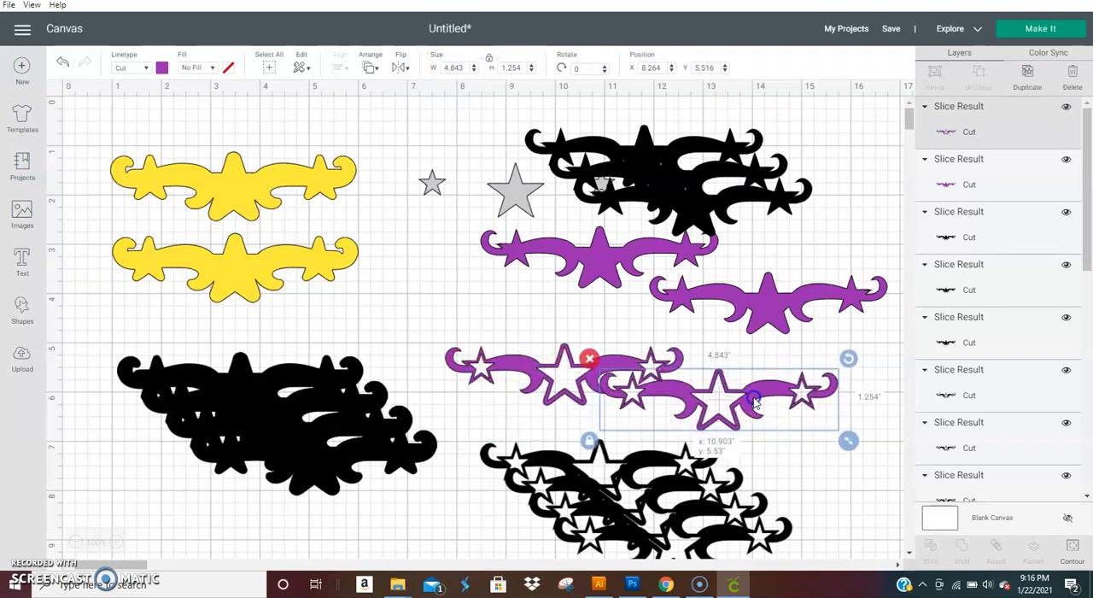